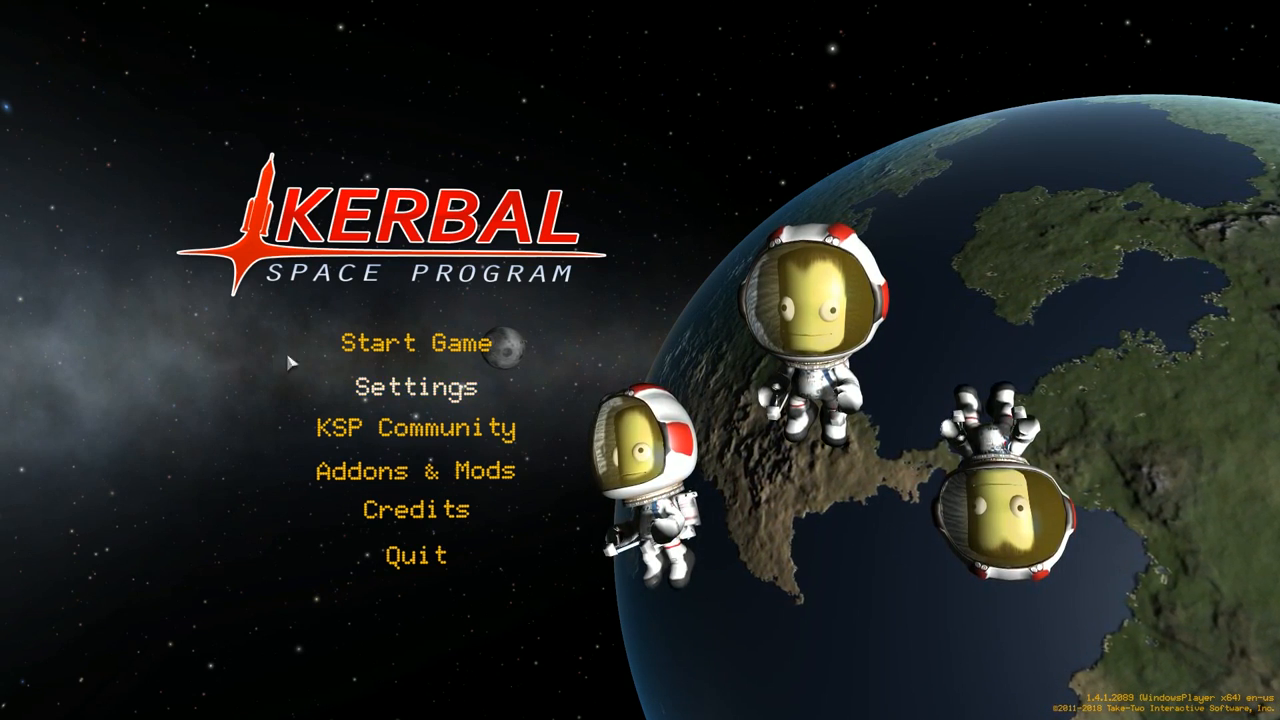
Begin a new career game named "Micah's P" and browse the flag choices
left_click(413, 342)
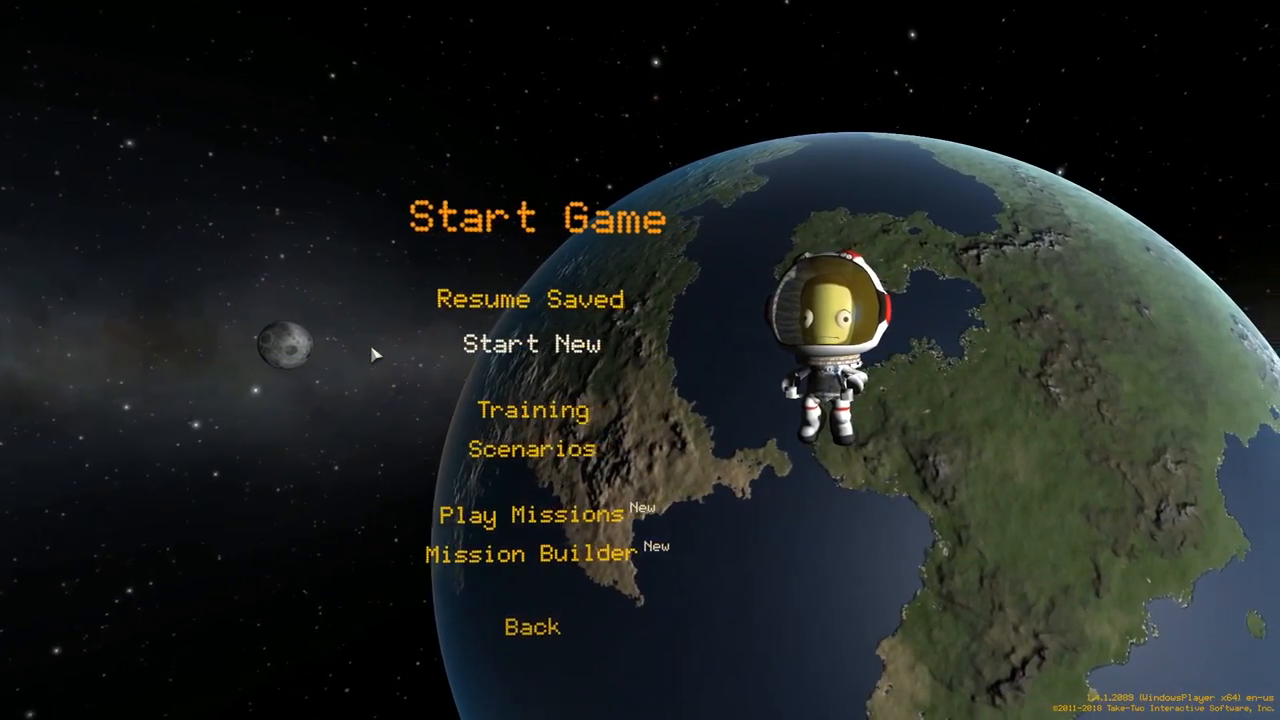
left_click(531, 345)
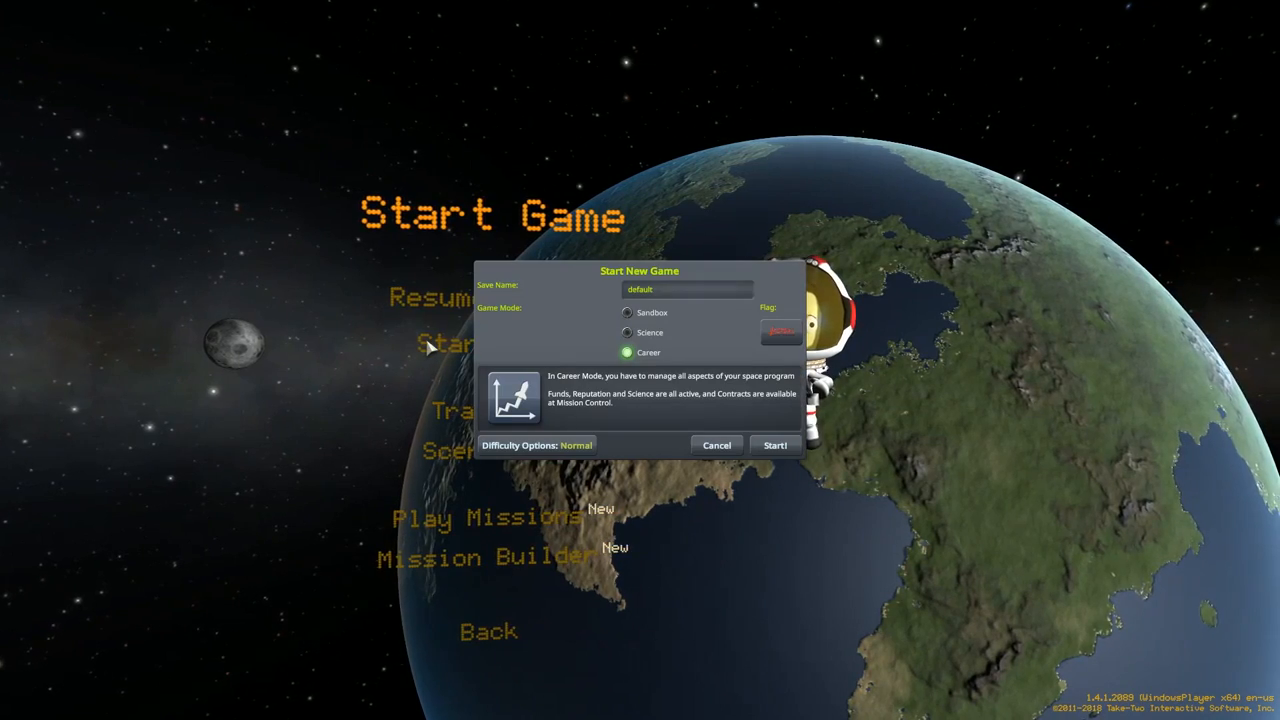
left_click(687, 289)
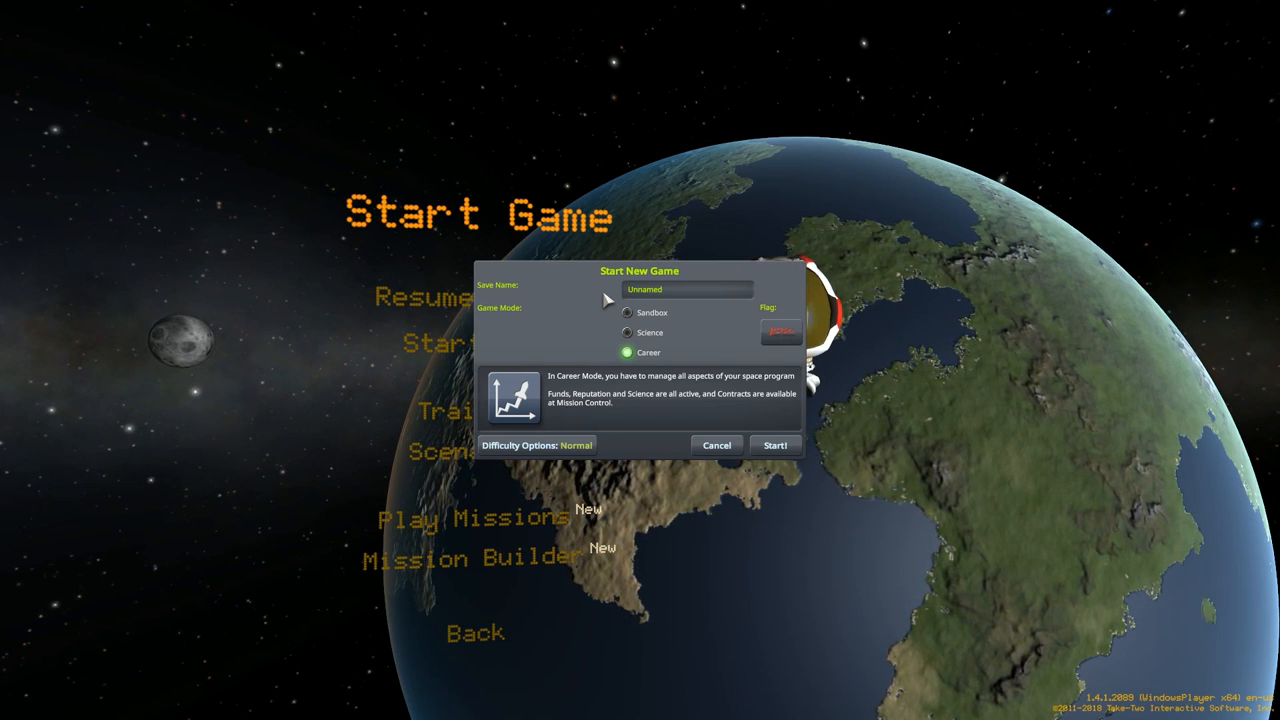
type("Micah's Playthrough")
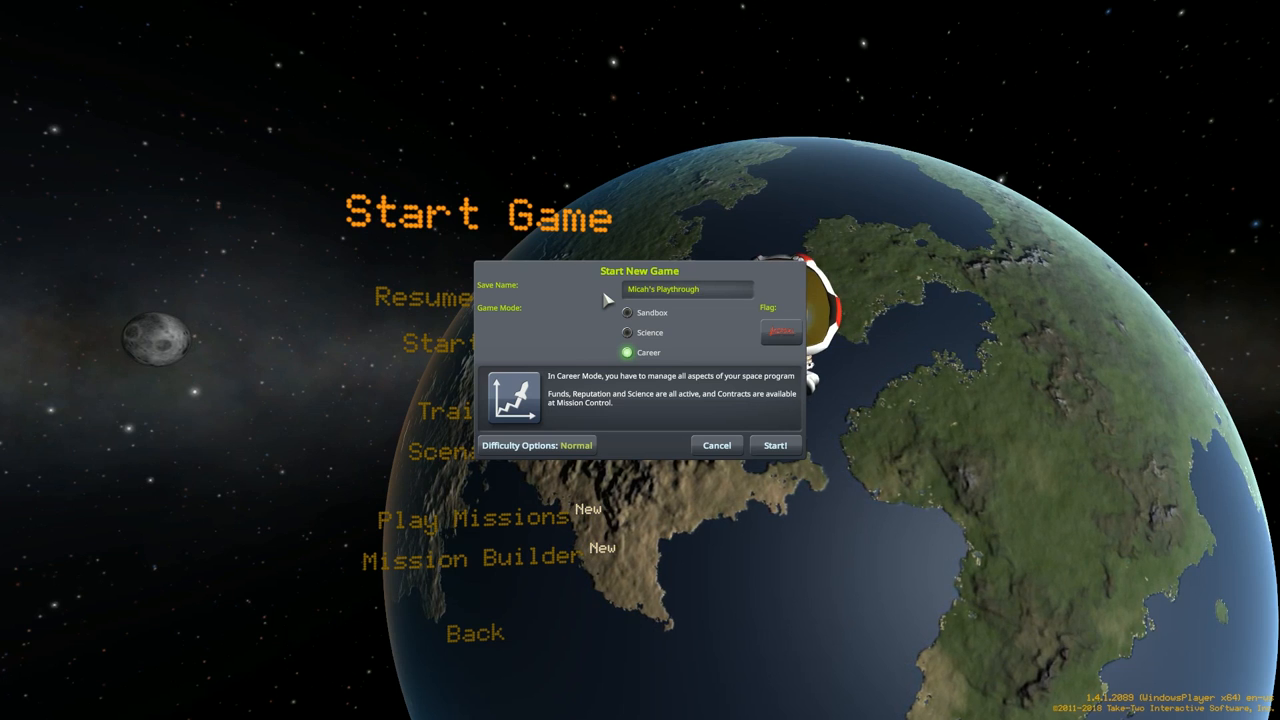
left_click(781, 332)
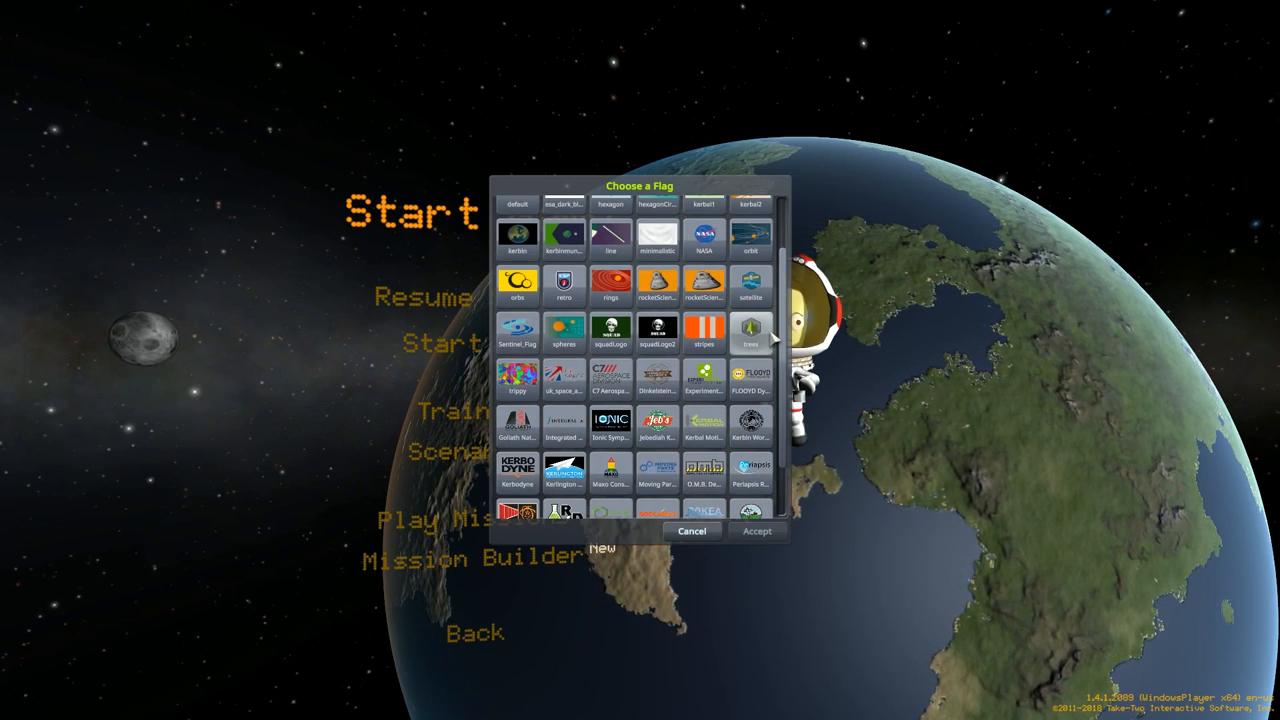
scroll("down", 3)
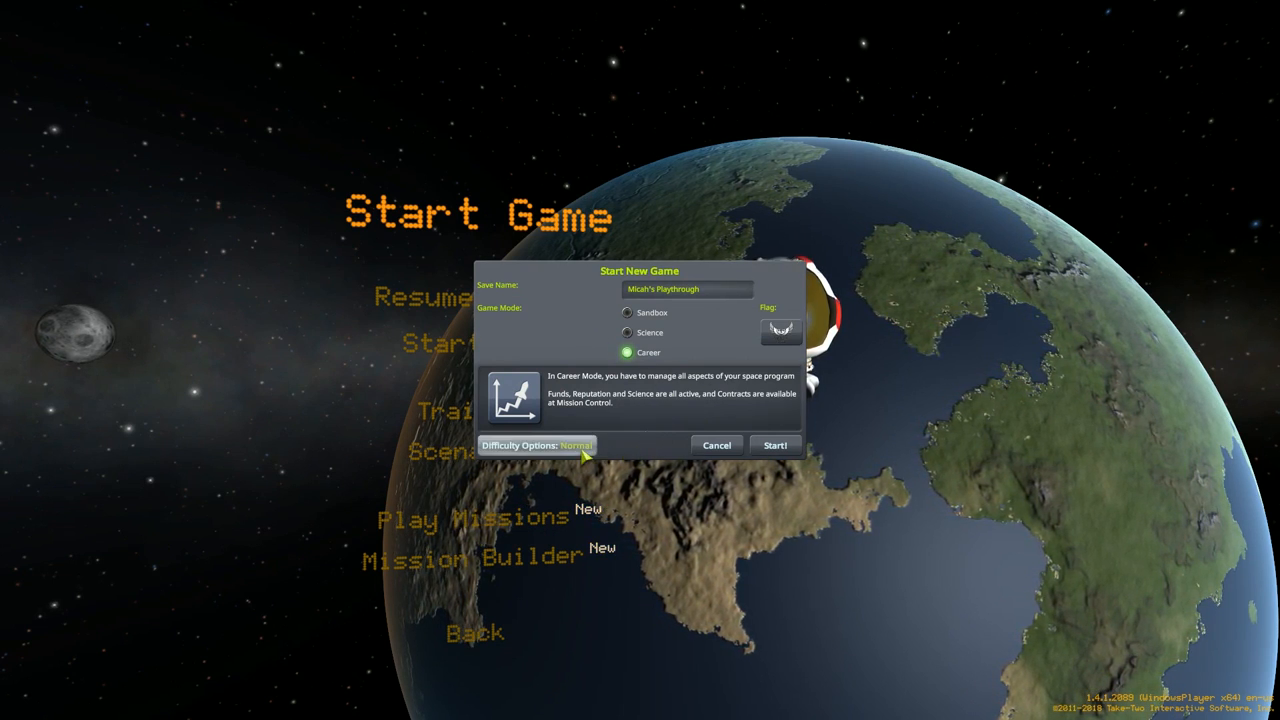
Open Difficulty Options and disable Allow Reverting Flights
left_click(540, 445)
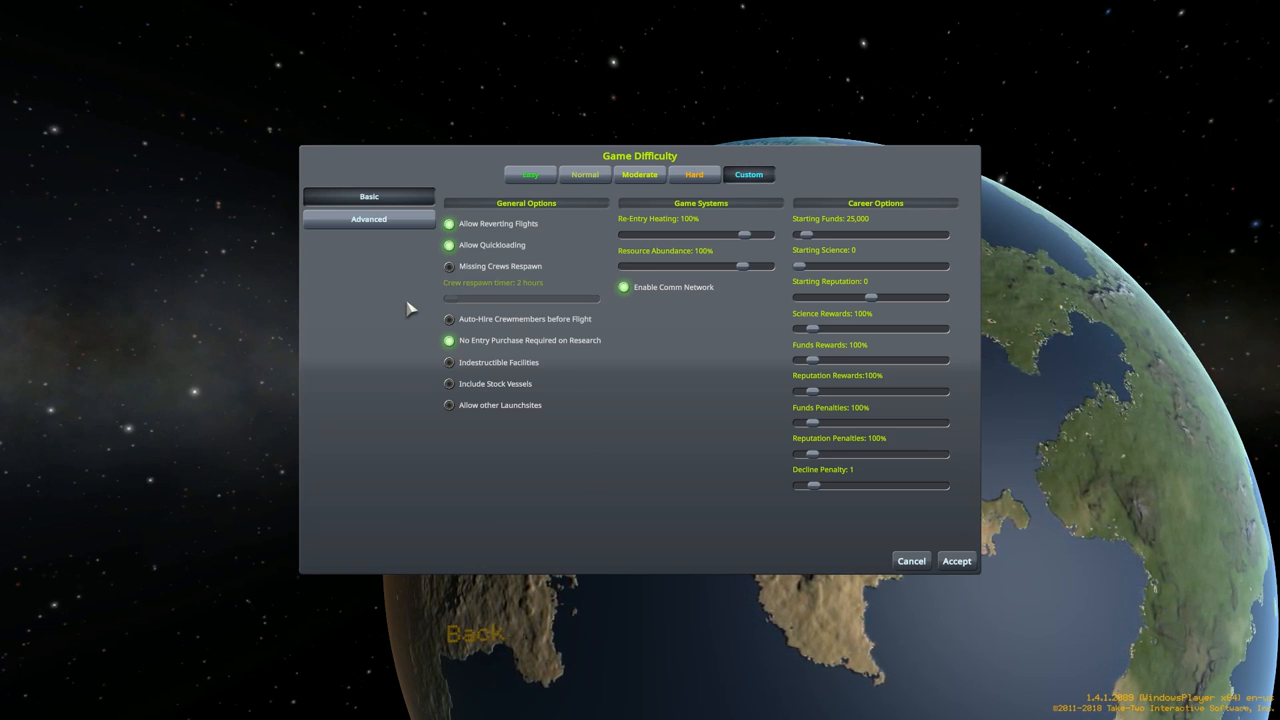
mouse_move(377, 362)
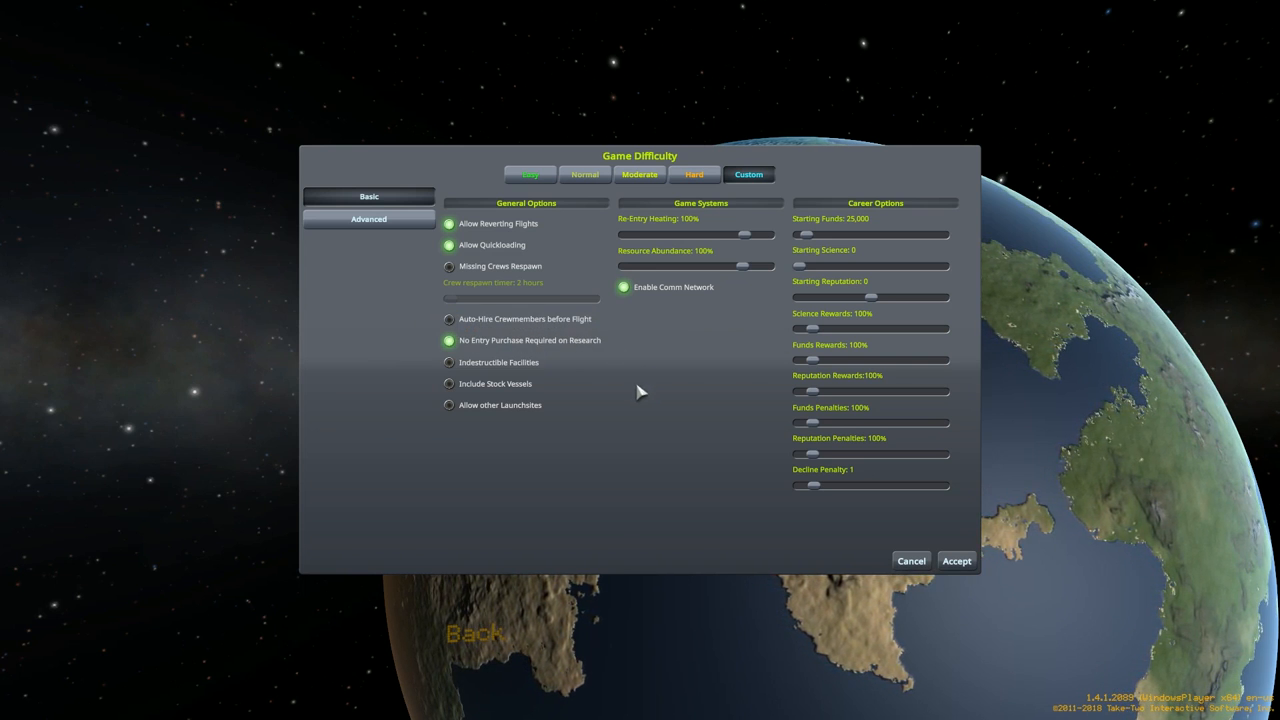
mouse_move(505, 397)
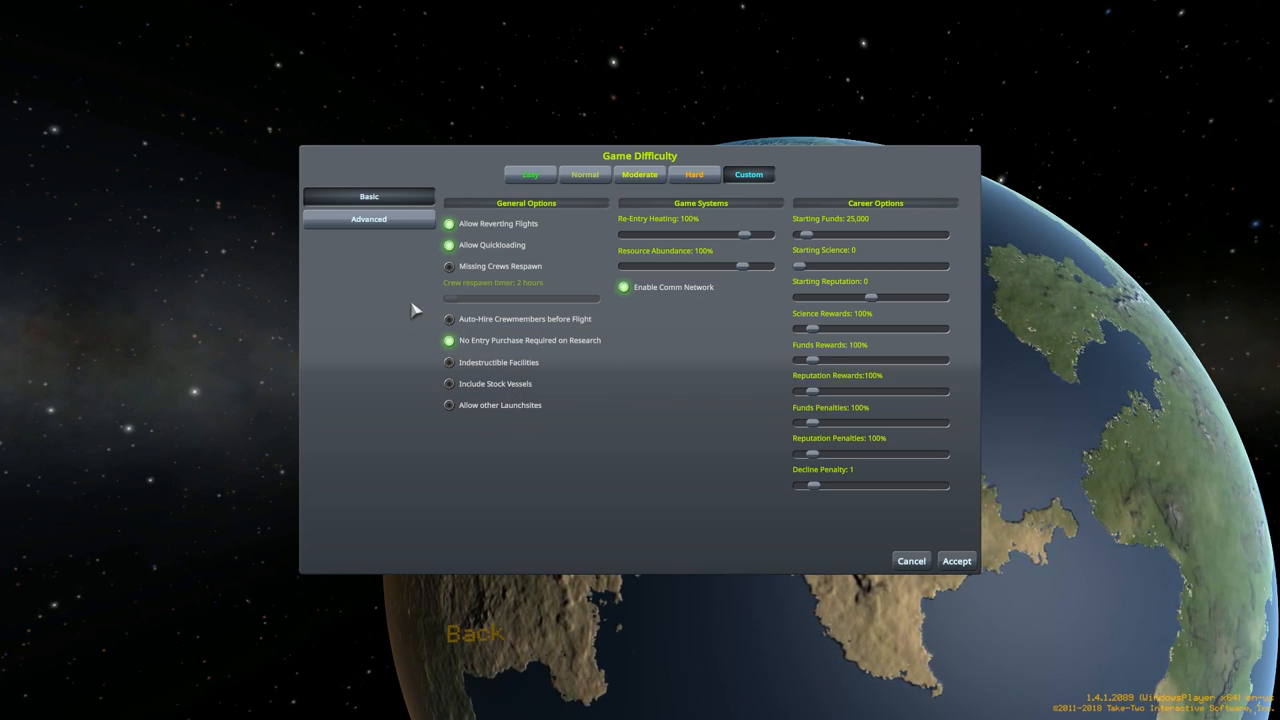
mouse_move(610, 297)
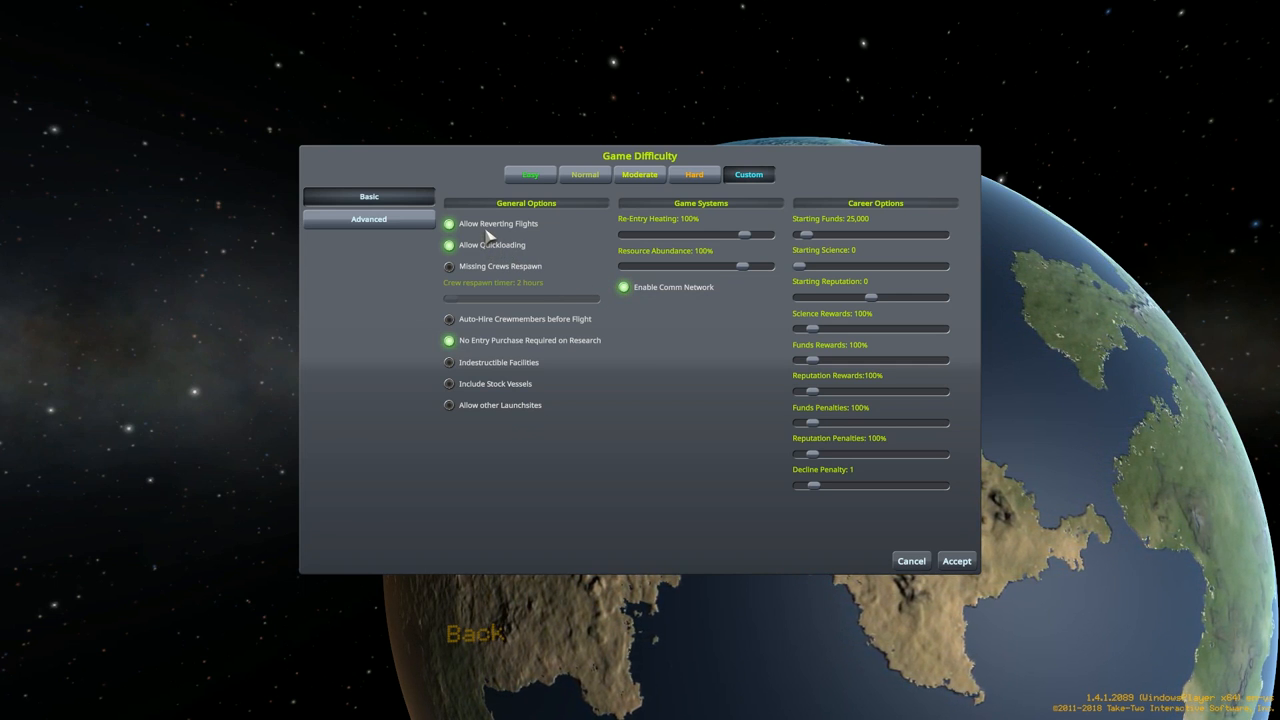
left_click(449, 223)
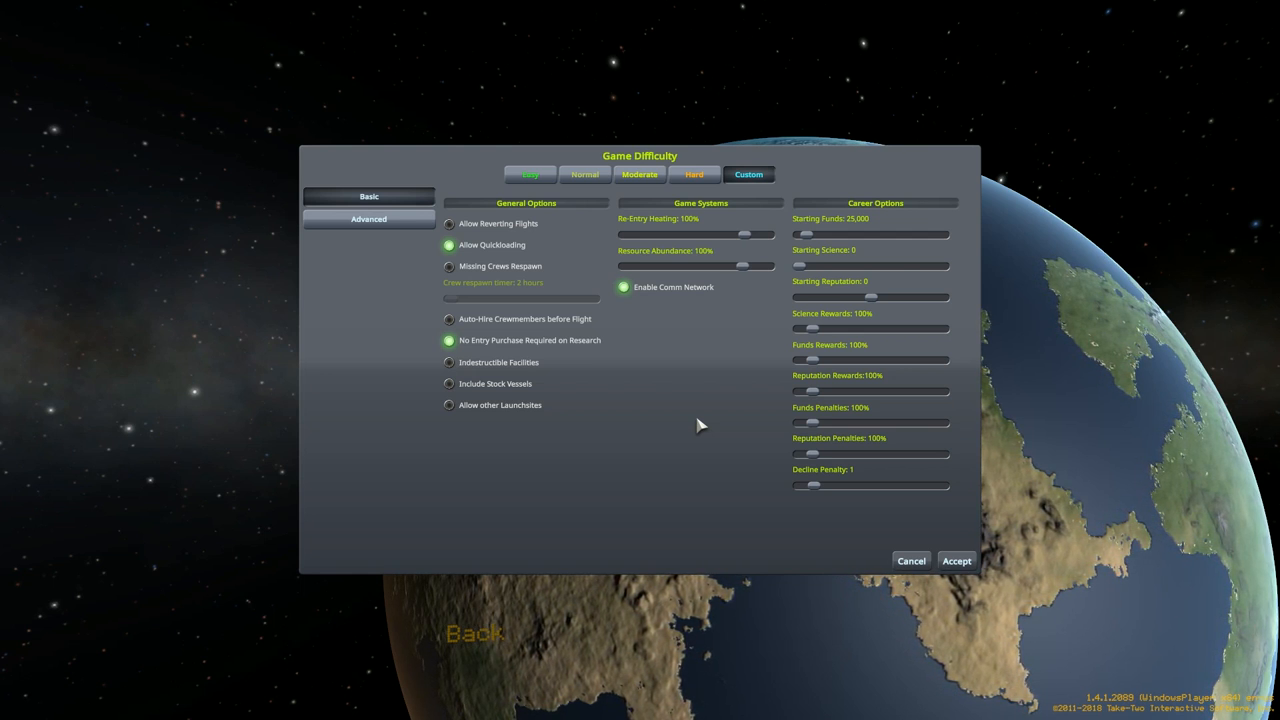
mouse_move(557, 363)
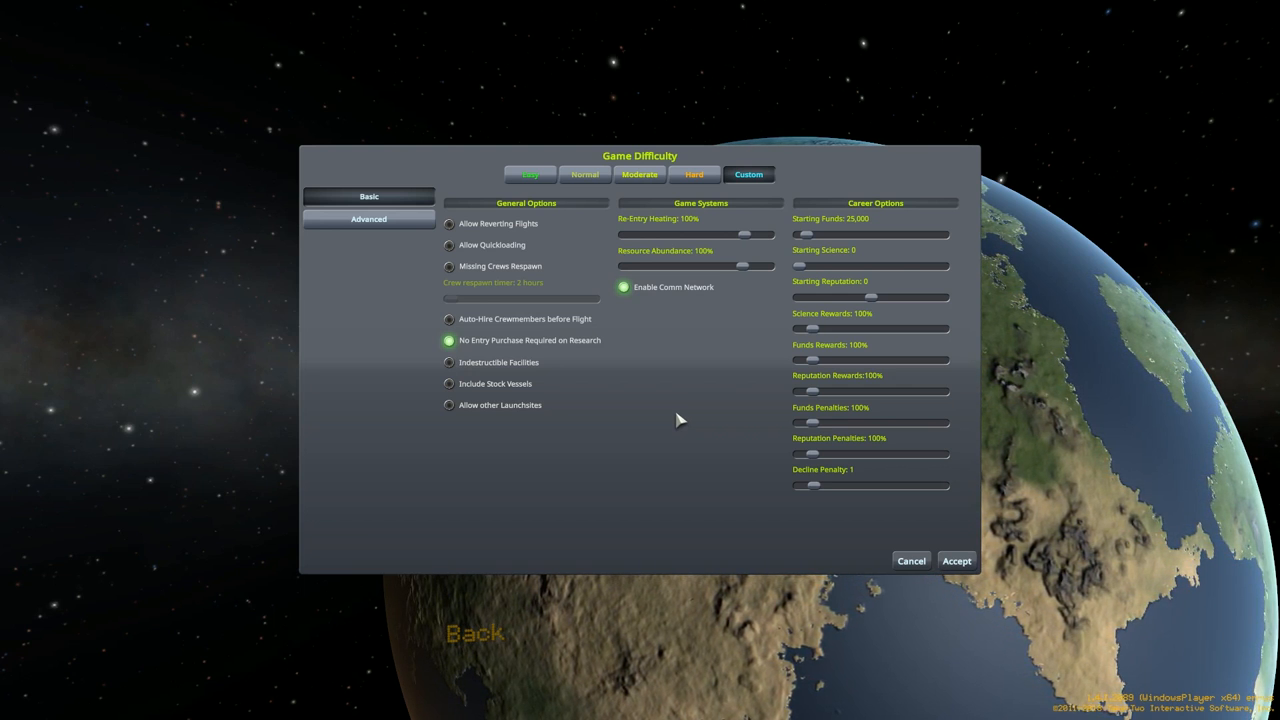
mouse_move(748, 428)
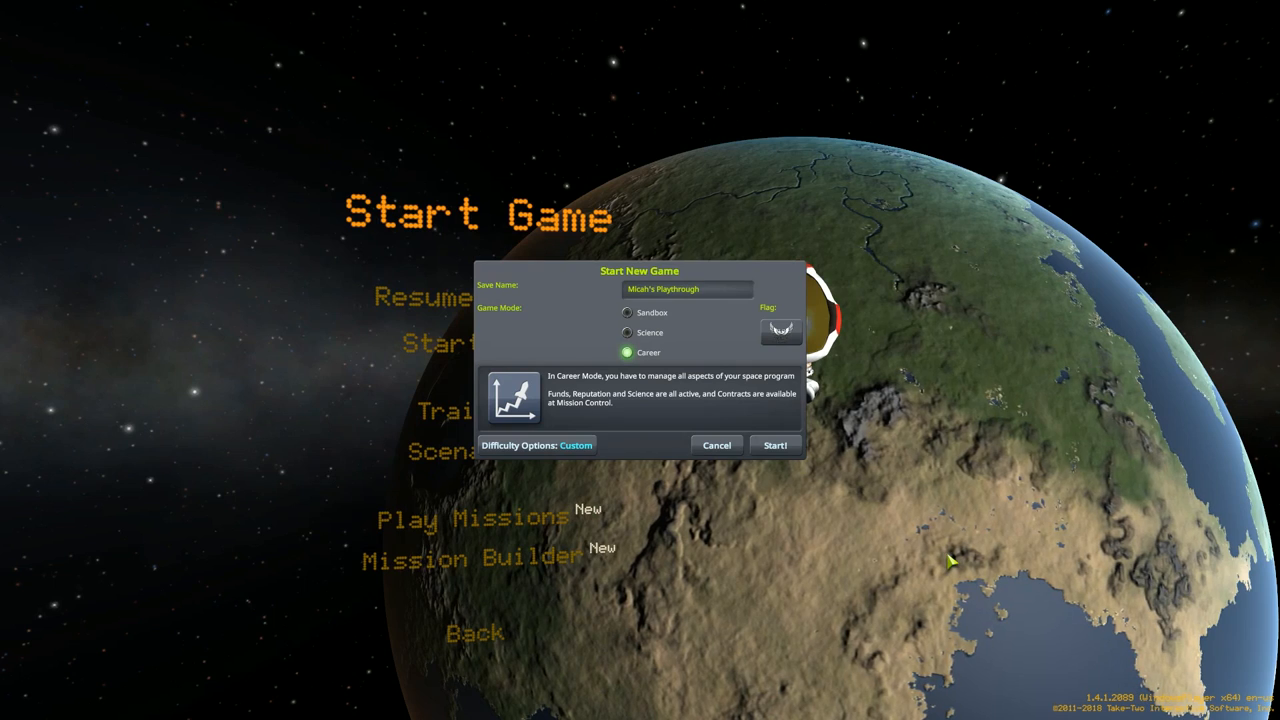
mouse_move(790, 513)
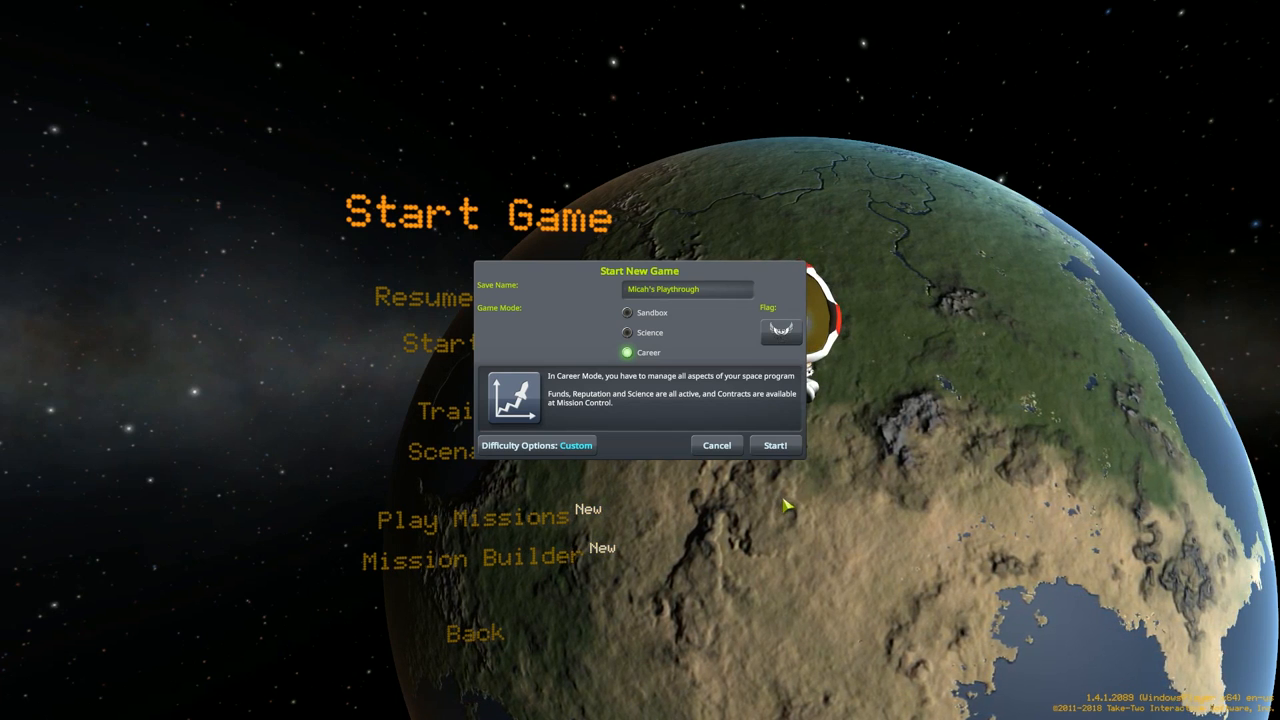
Start the configured custom-difficulty career game
left_click(775, 445)
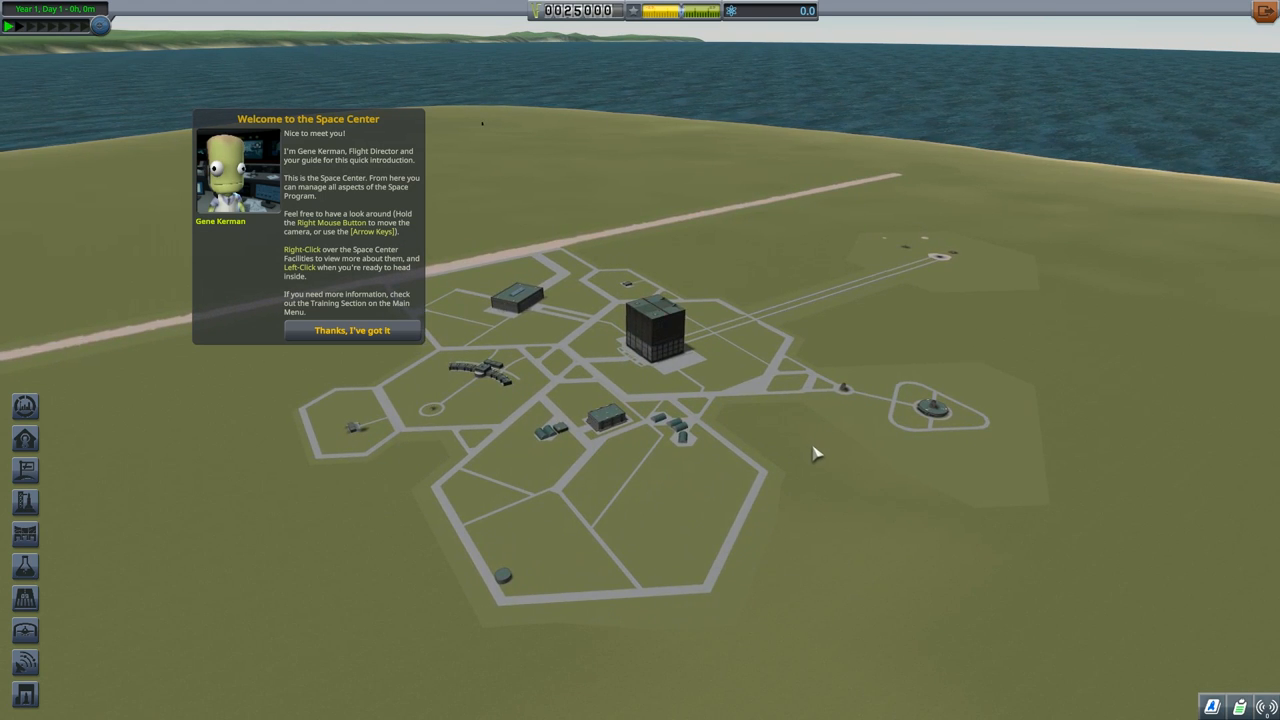
mouse_move(715, 350)
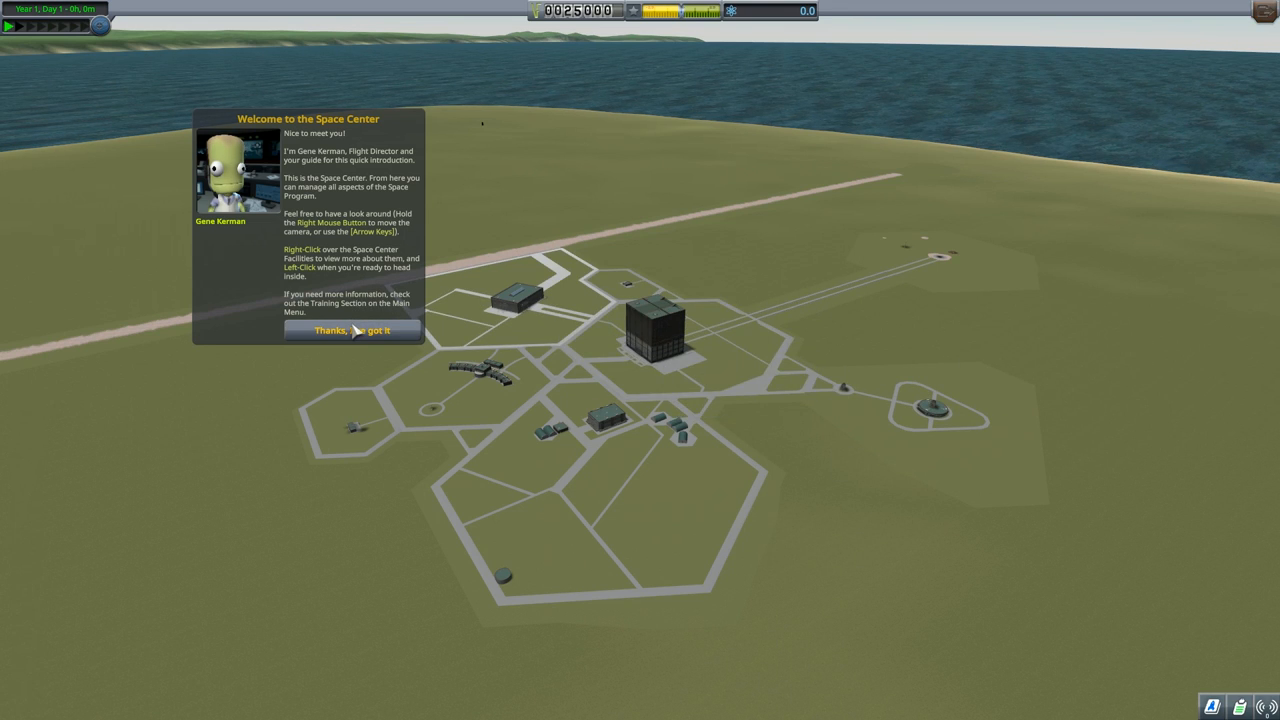
Close the welcome popup with "Thanks, I've got it"
left_click(352, 330)
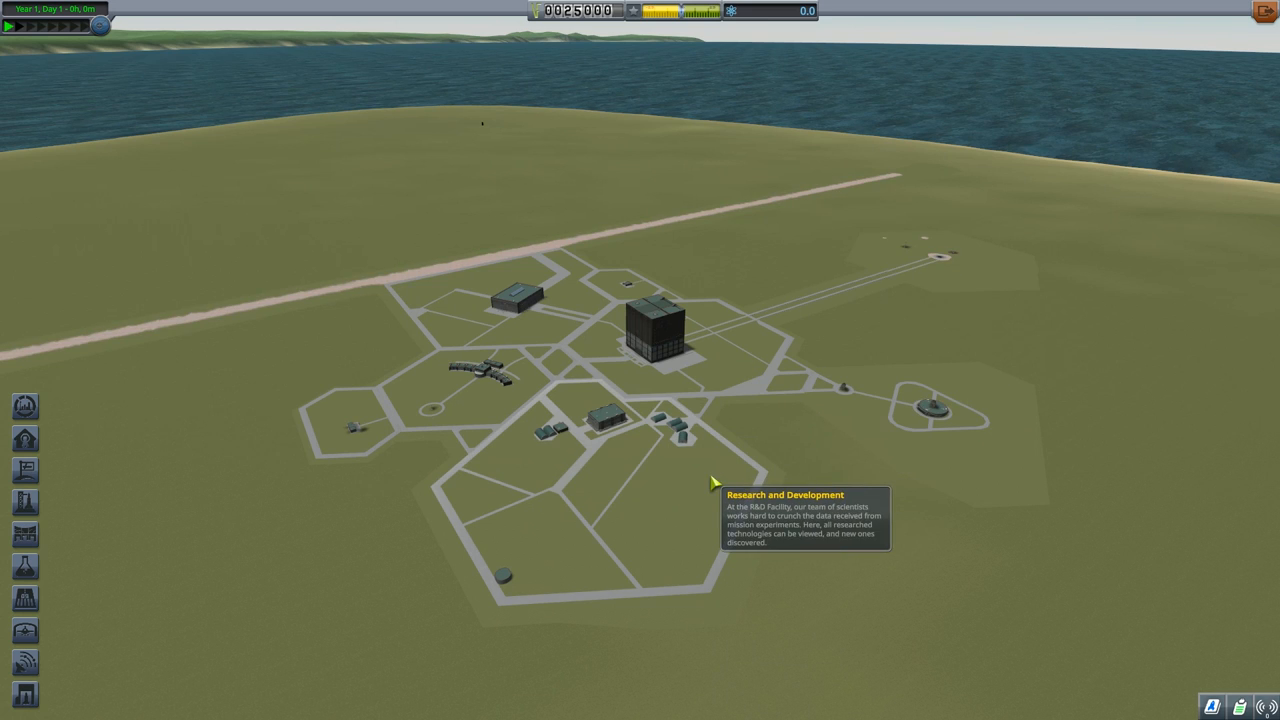
mouse_move(888, 520)
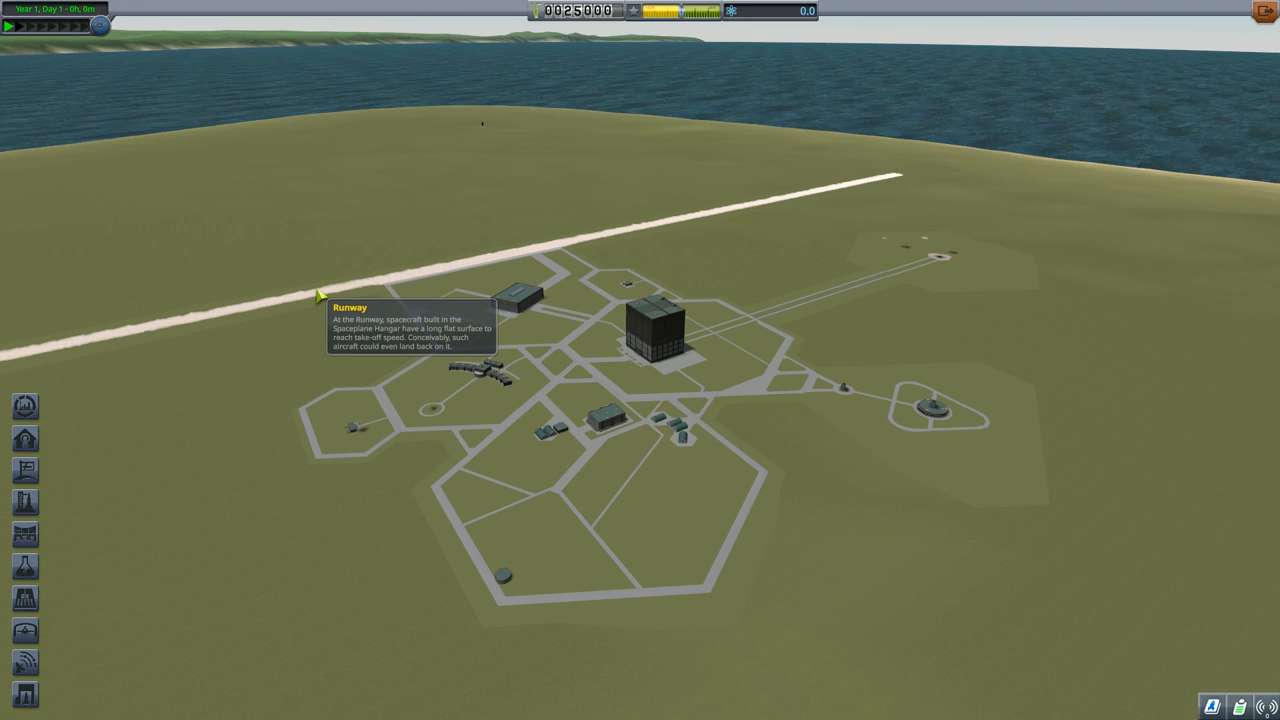
mouse_move(525, 305)
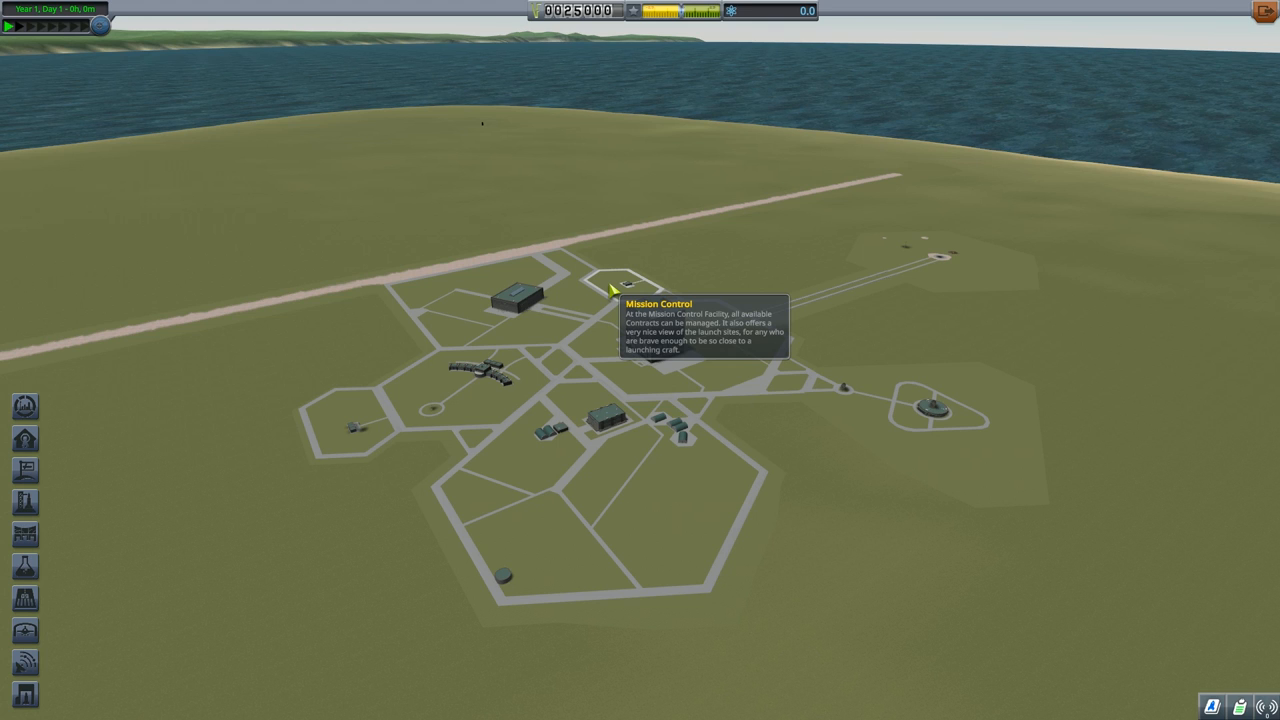
mouse_move(478, 380)
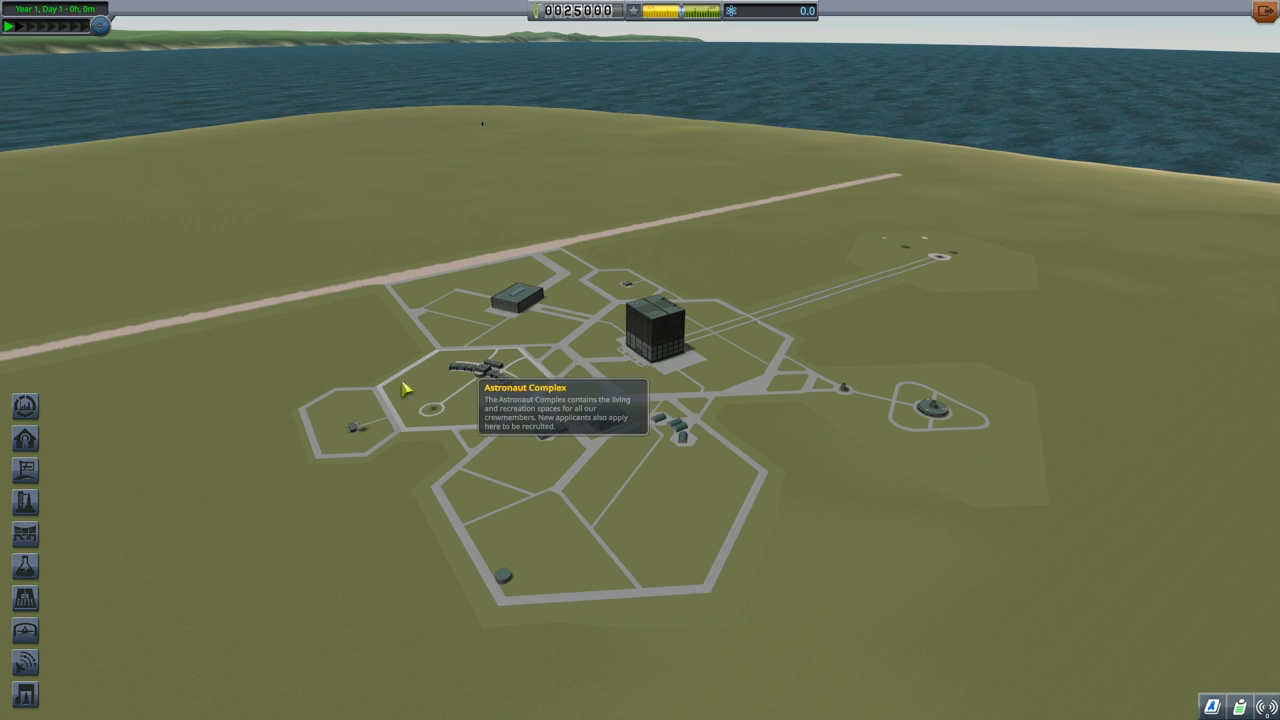
mouse_move(360, 421)
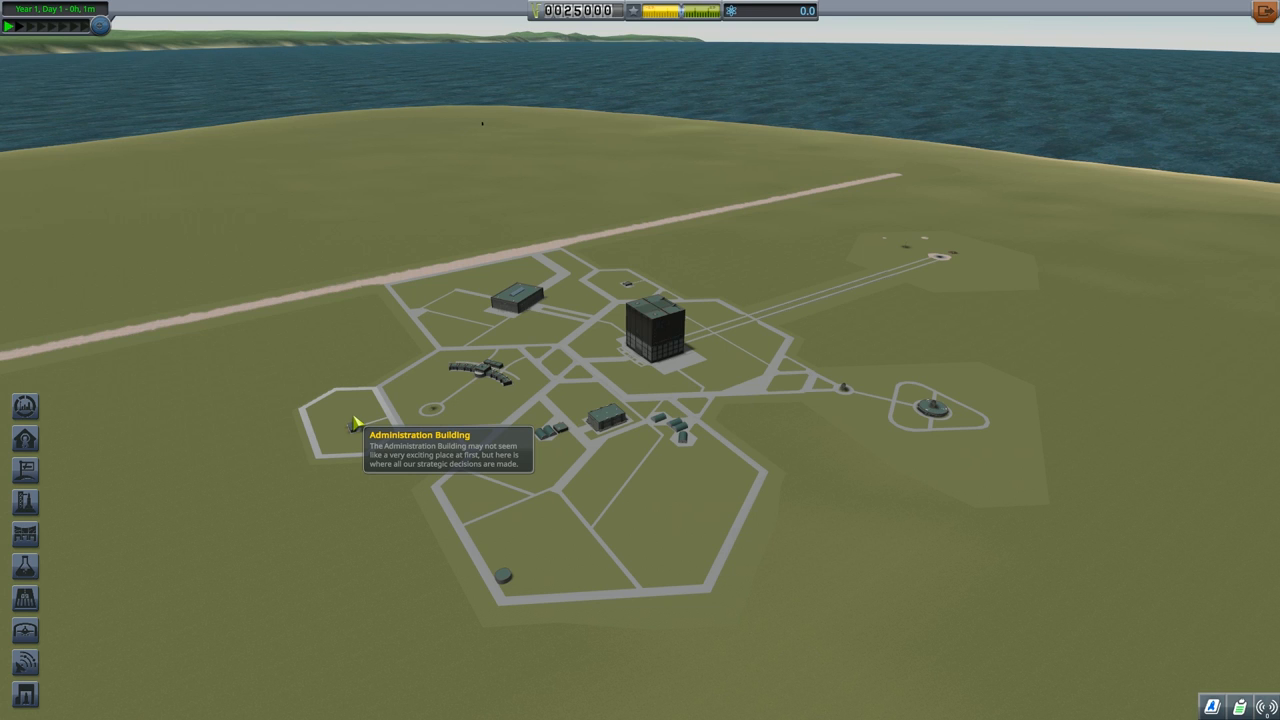
mouse_move(651, 525)
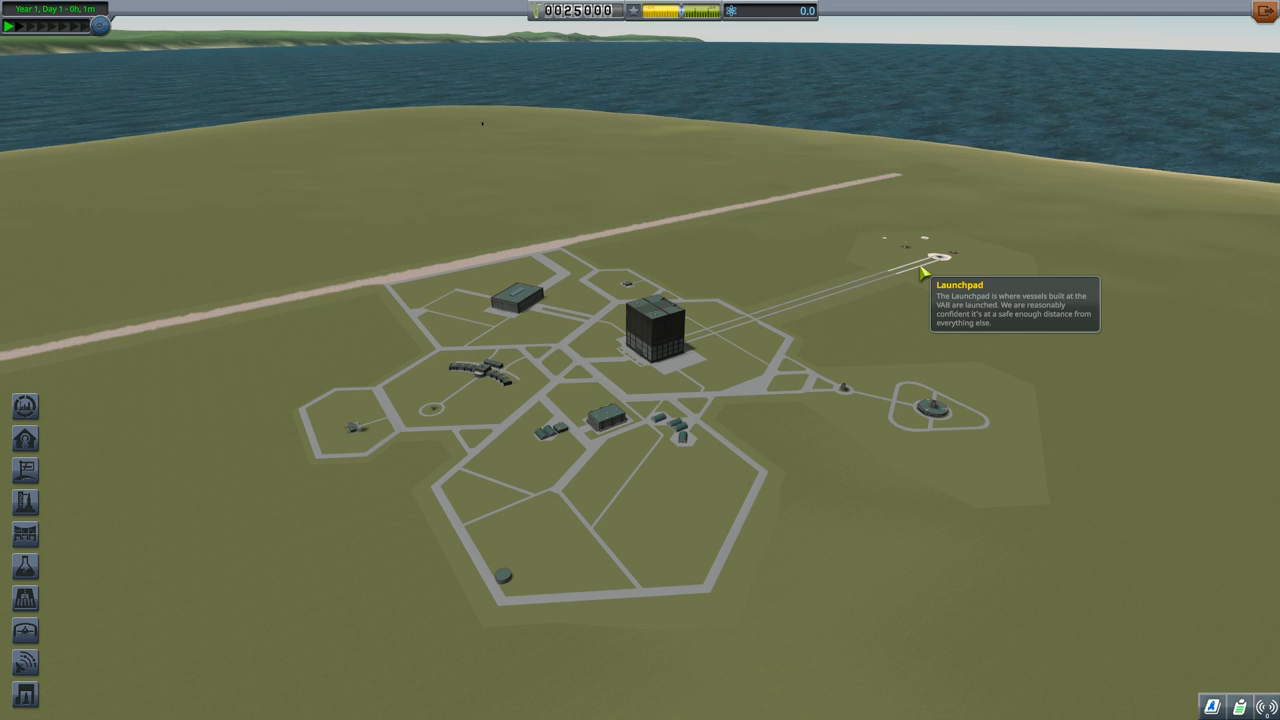
mouse_move(628, 290)
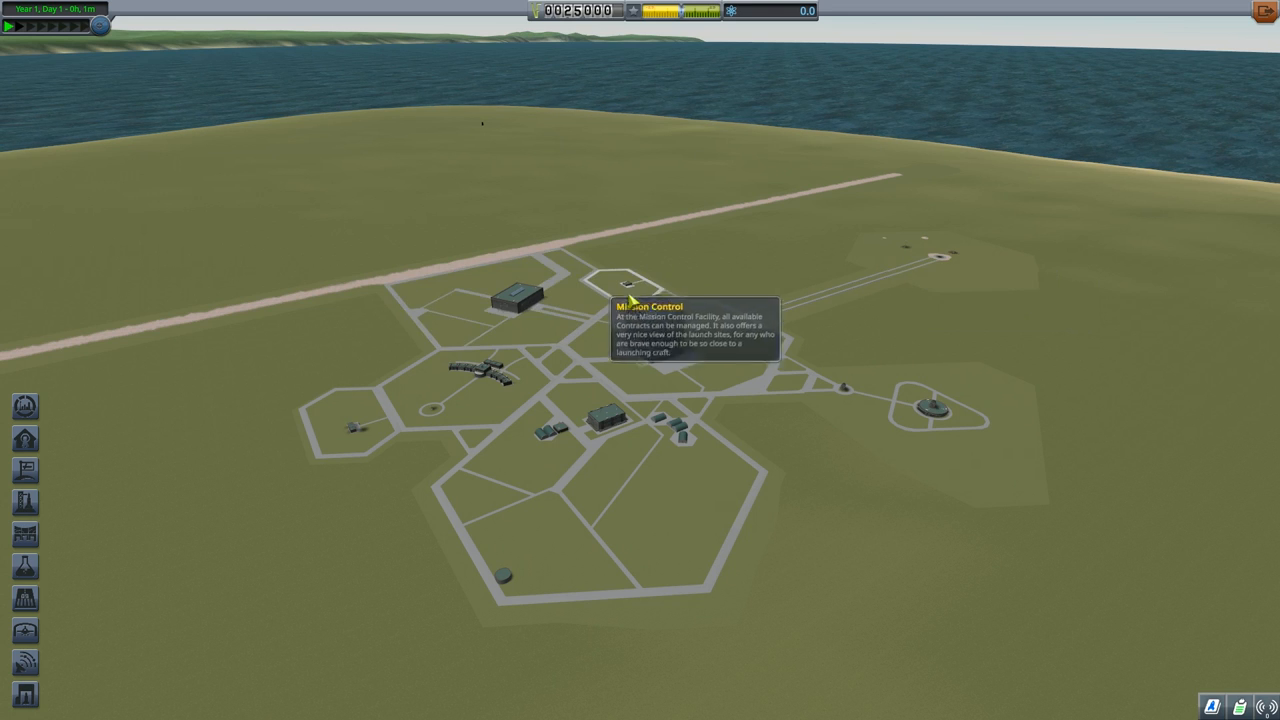
Enter the Mission Control building to view the four available contracts
left_click(628, 283)
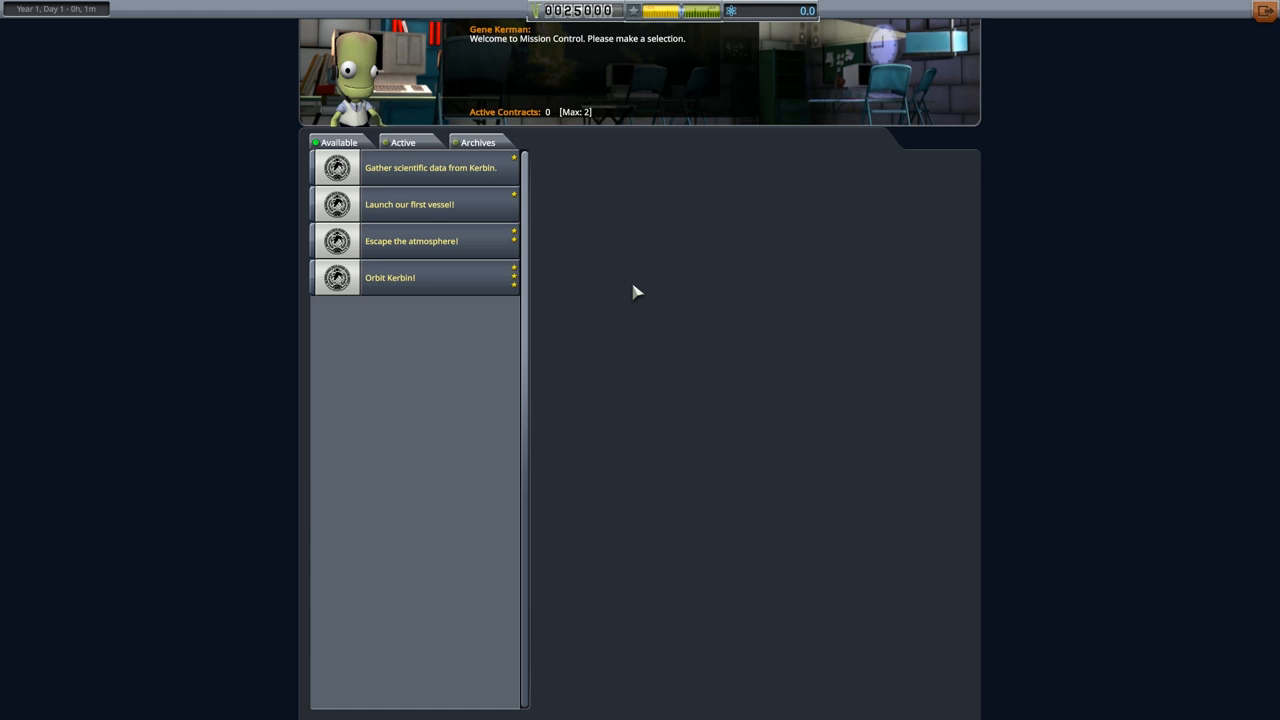
mouse_move(550, 118)
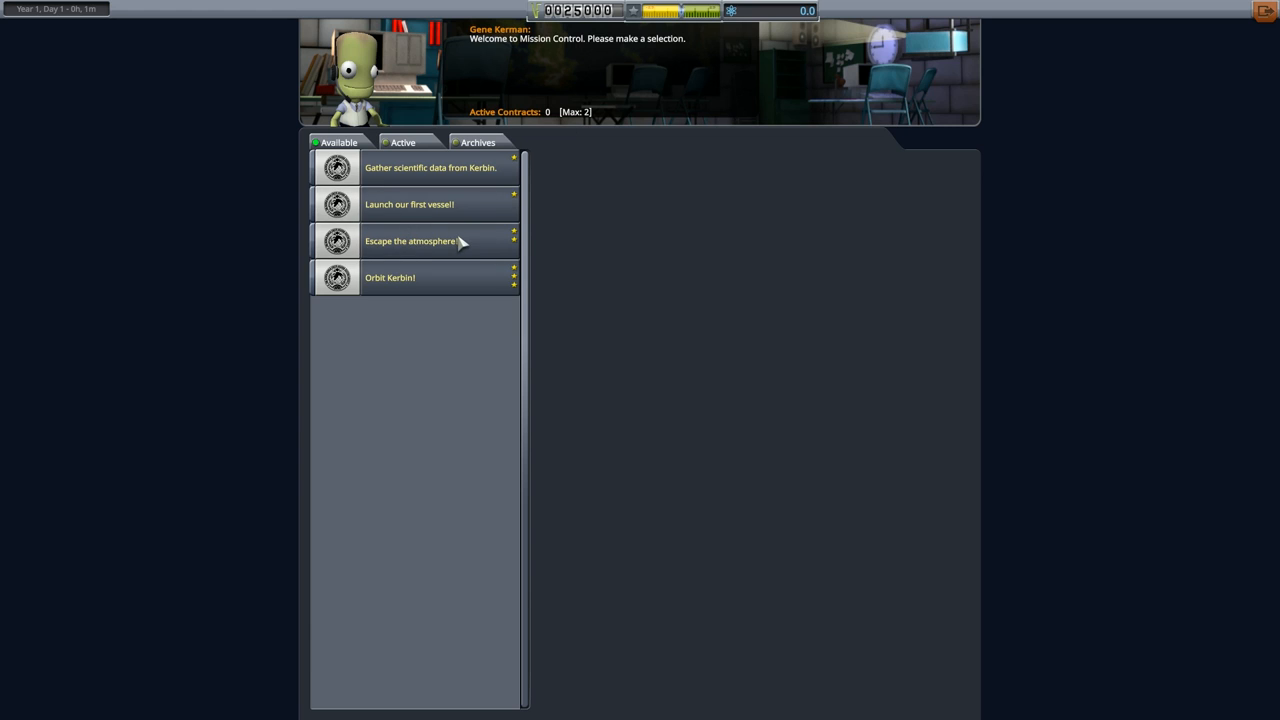
mouse_move(399, 176)
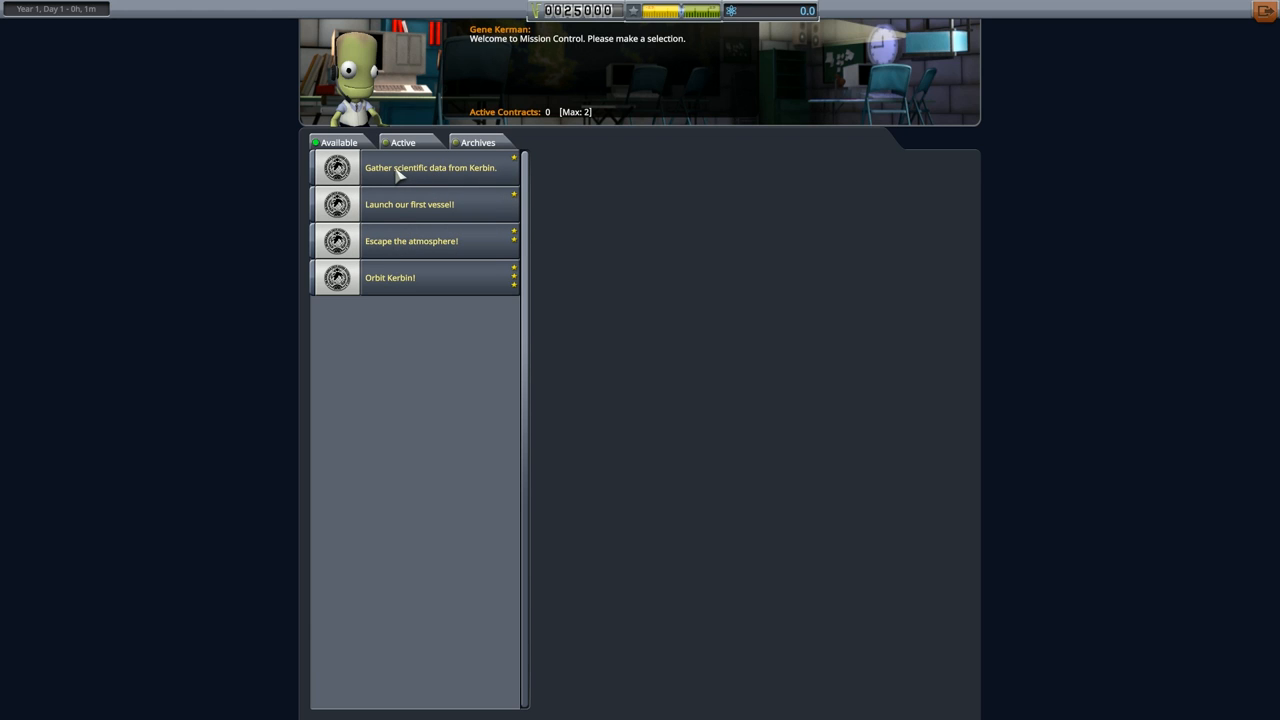
Accept the Gather scientific data from Kerbin and Launch our first vessel contracts
left_click(430, 167)
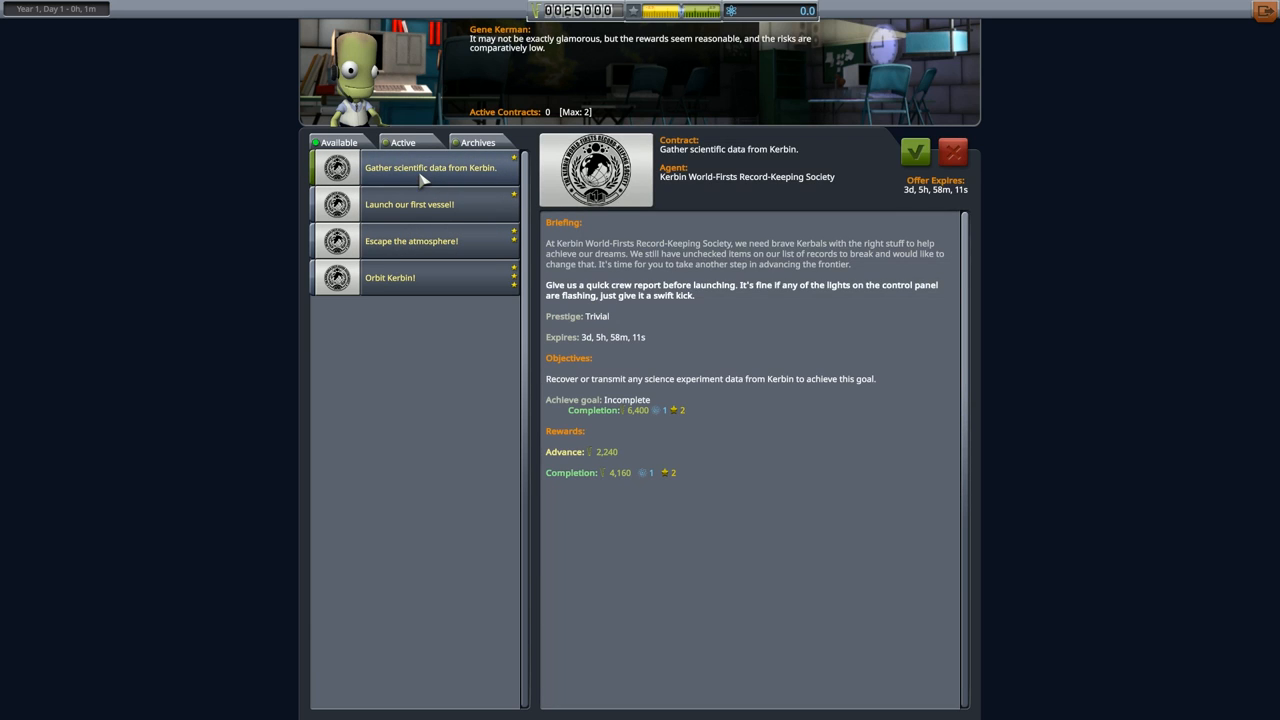
mouse_move(708, 417)
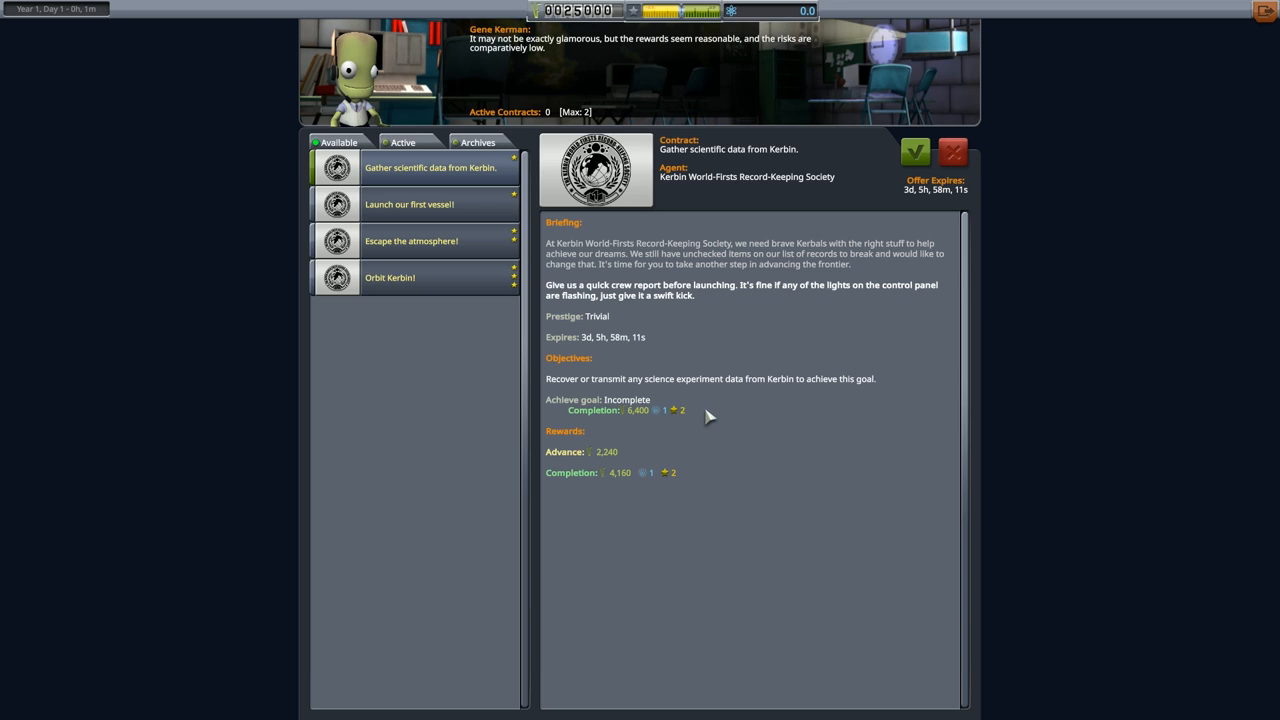
mouse_move(716, 410)
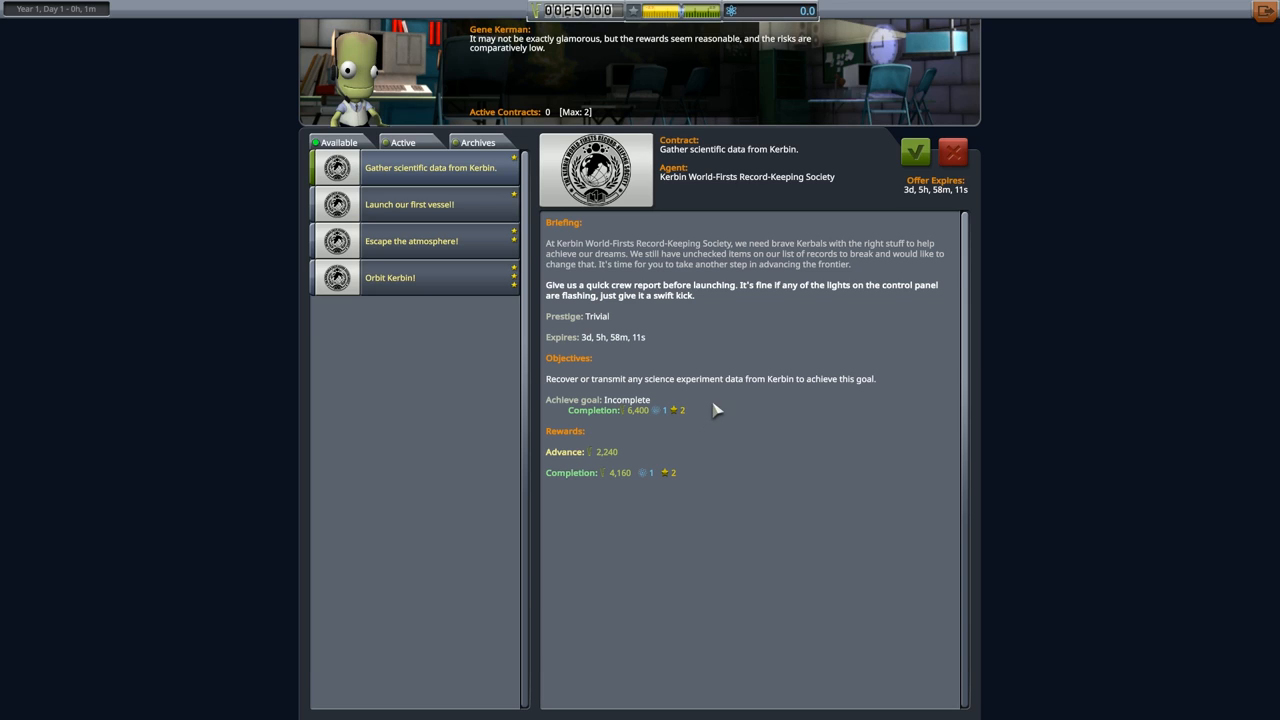
mouse_move(670, 361)
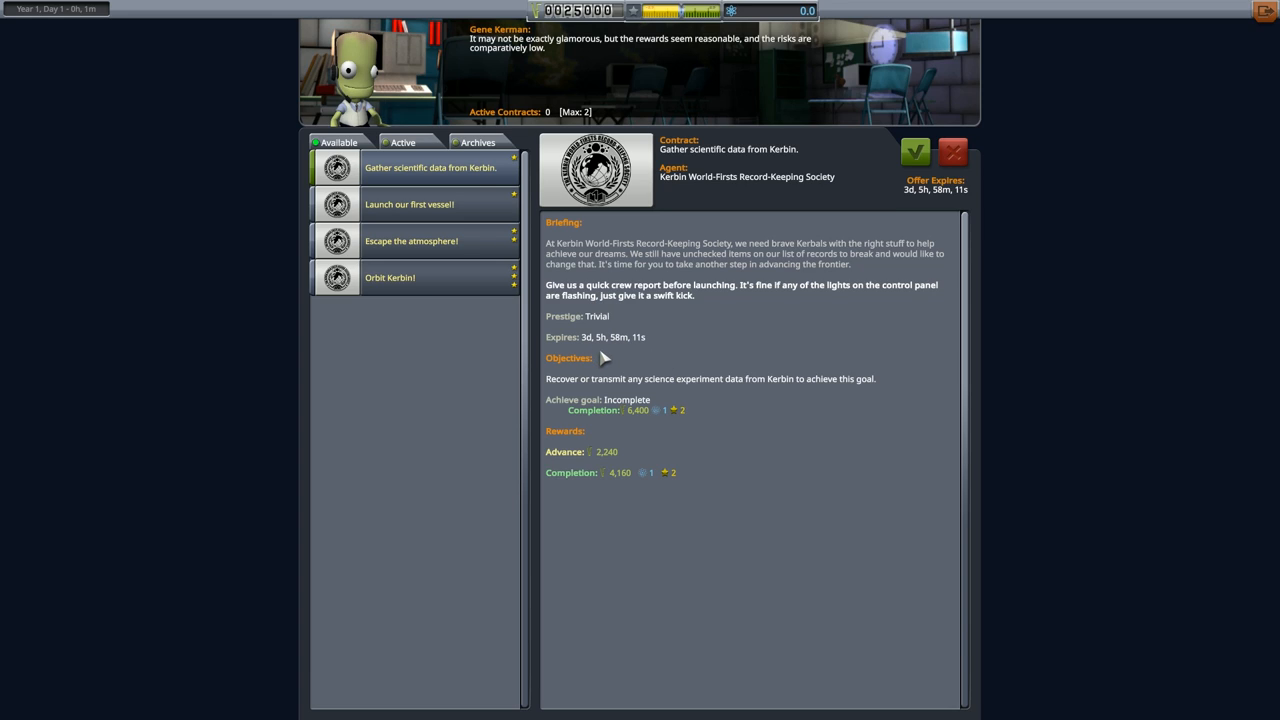
mouse_move(587, 393)
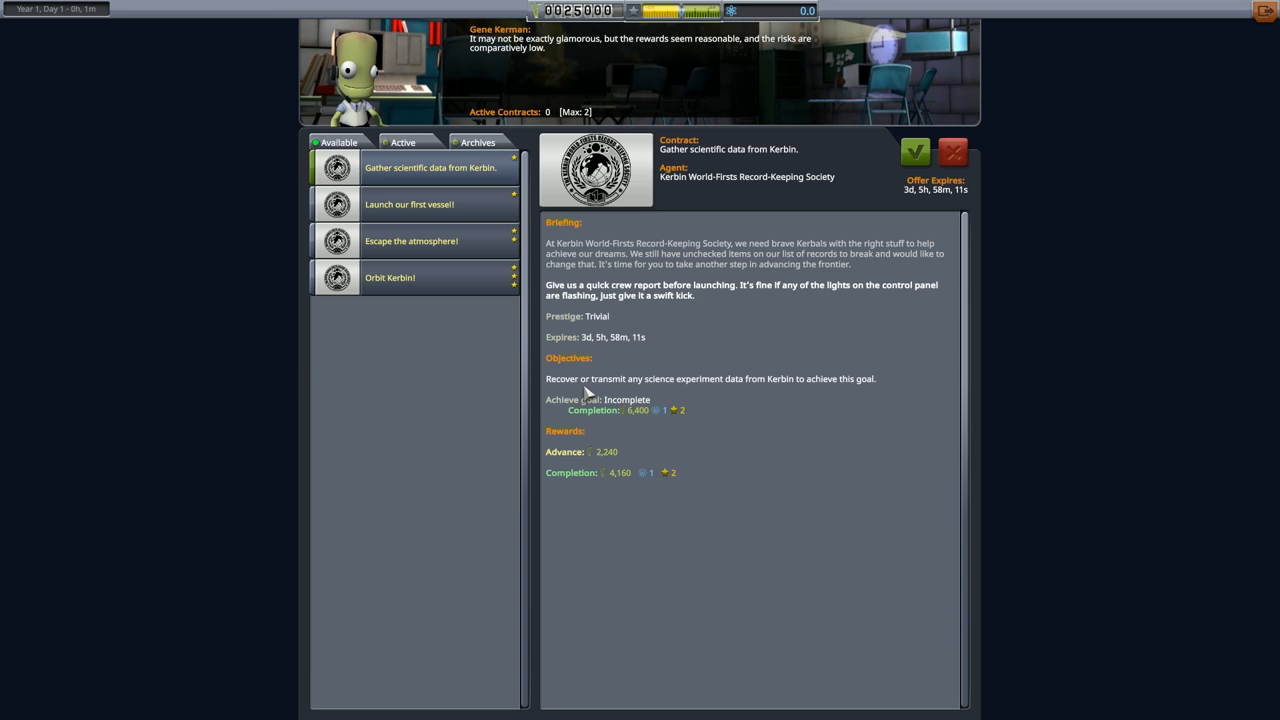
mouse_move(705, 392)
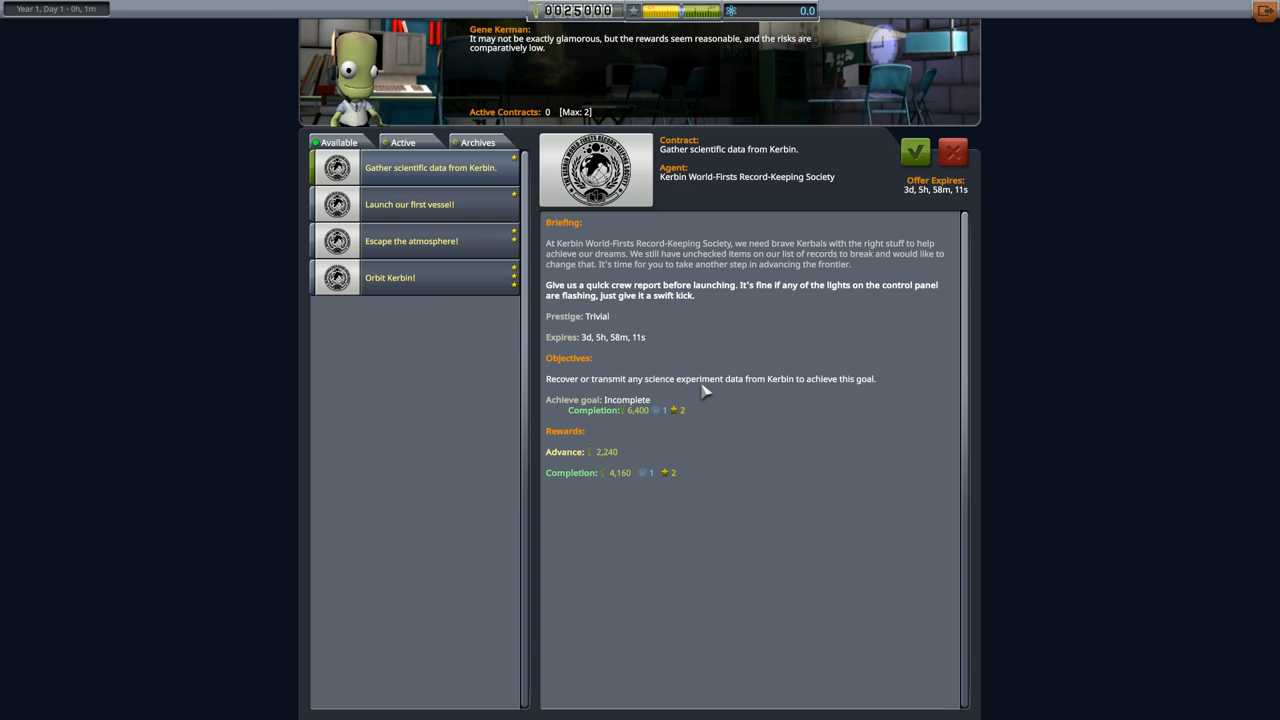
mouse_move(855, 392)
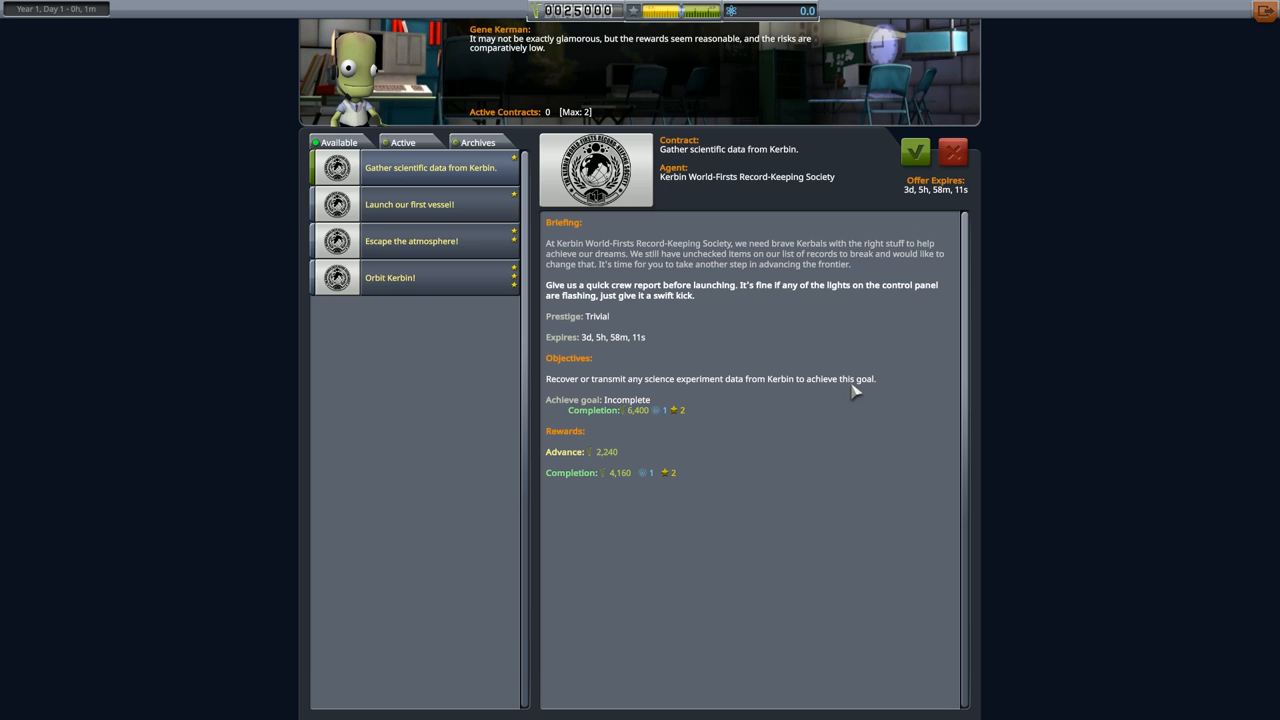
mouse_move(653, 420)
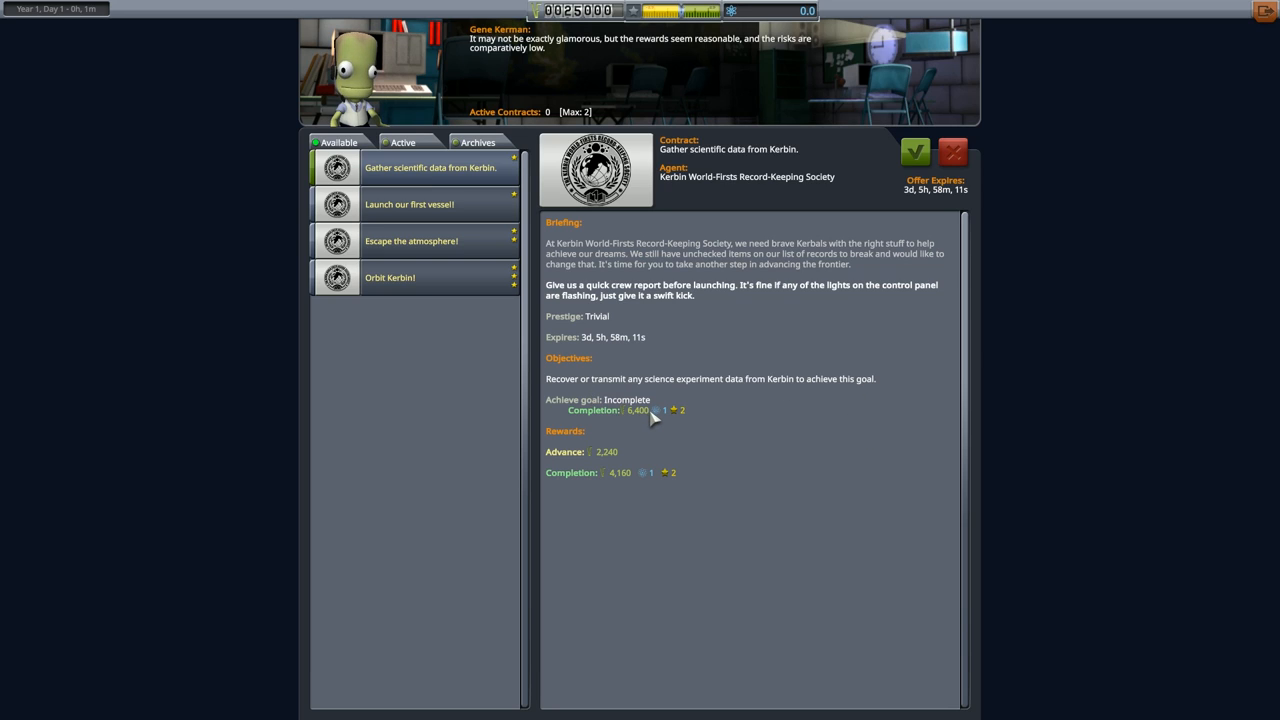
mouse_move(688, 414)
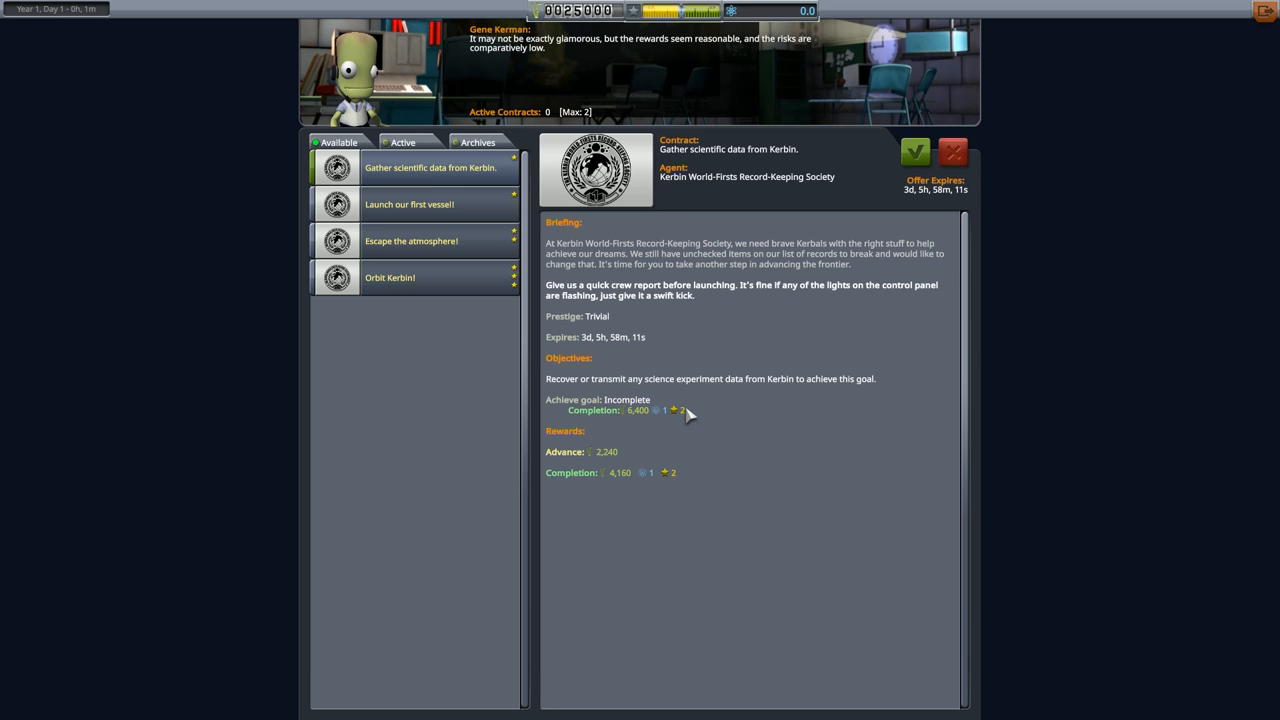
mouse_move(583, 442)
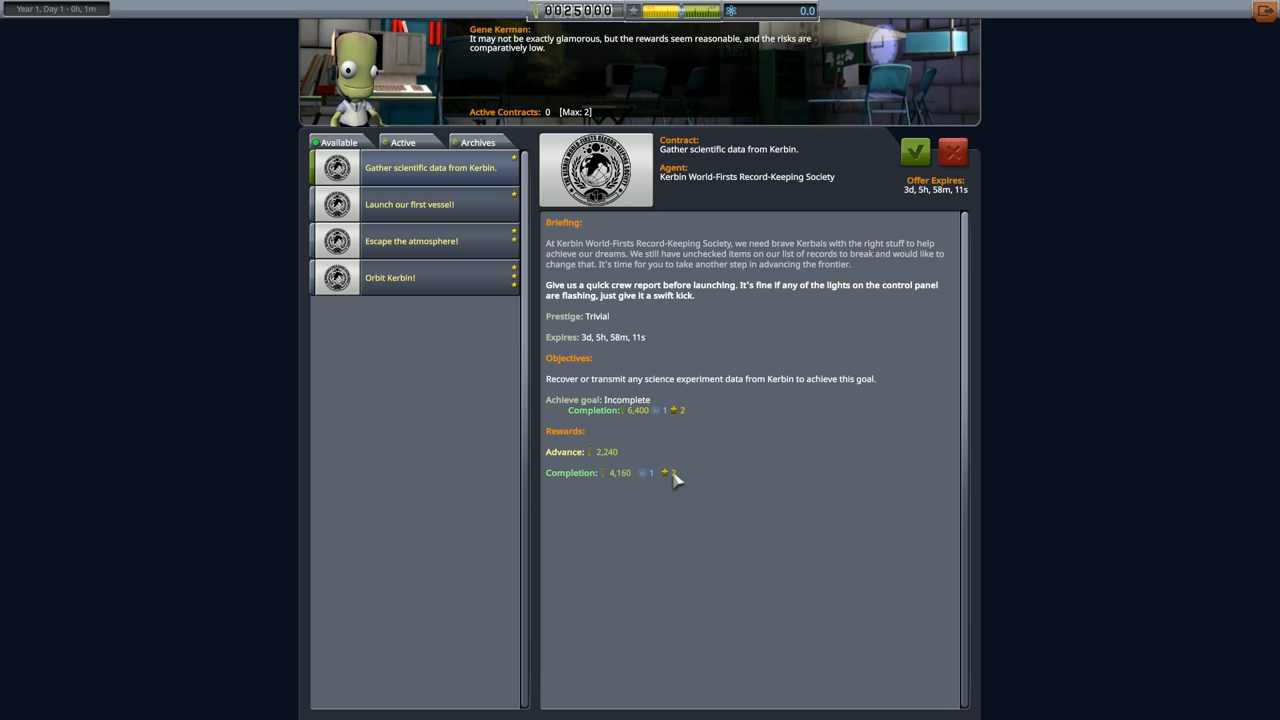
mouse_move(642, 470)
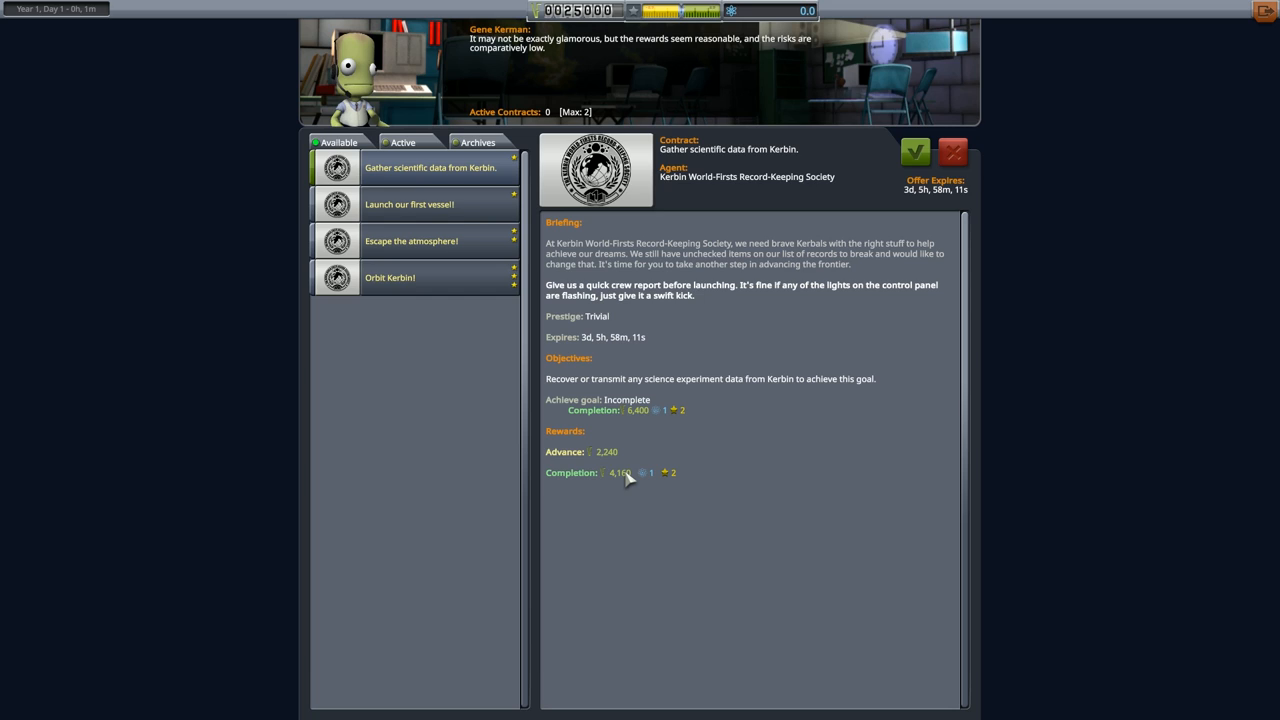
mouse_move(914, 152)
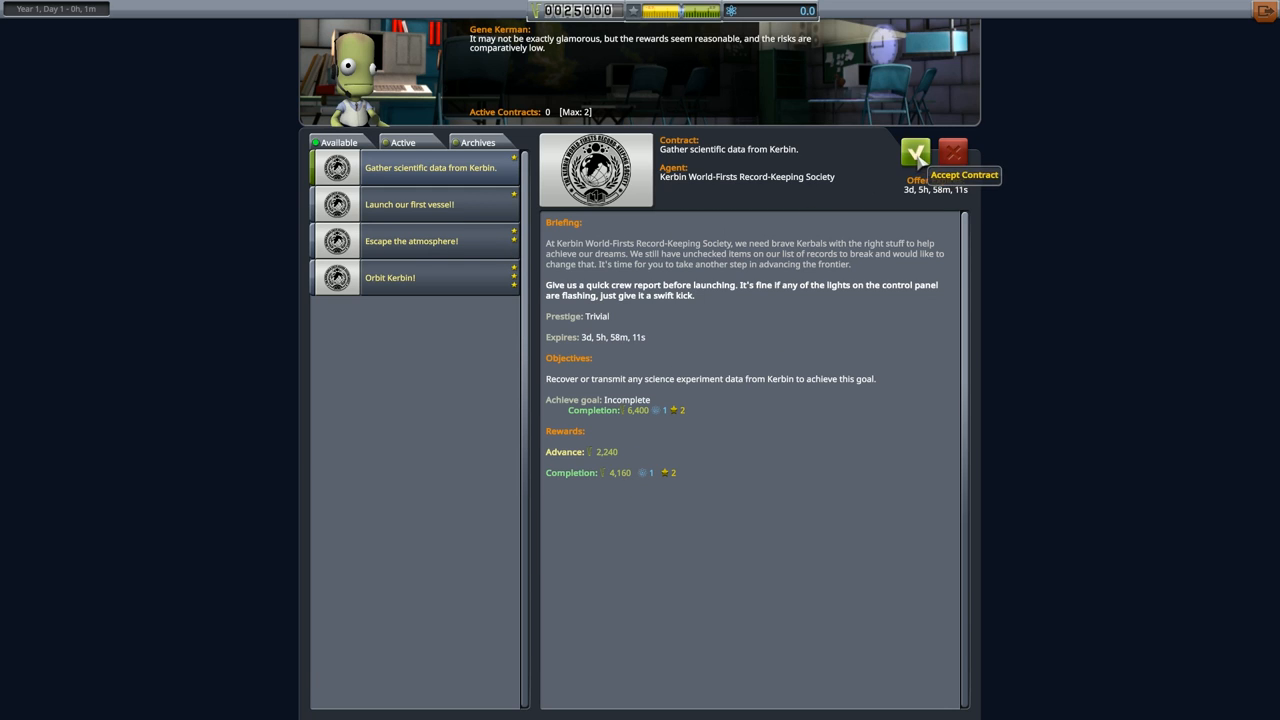
left_click(914, 153)
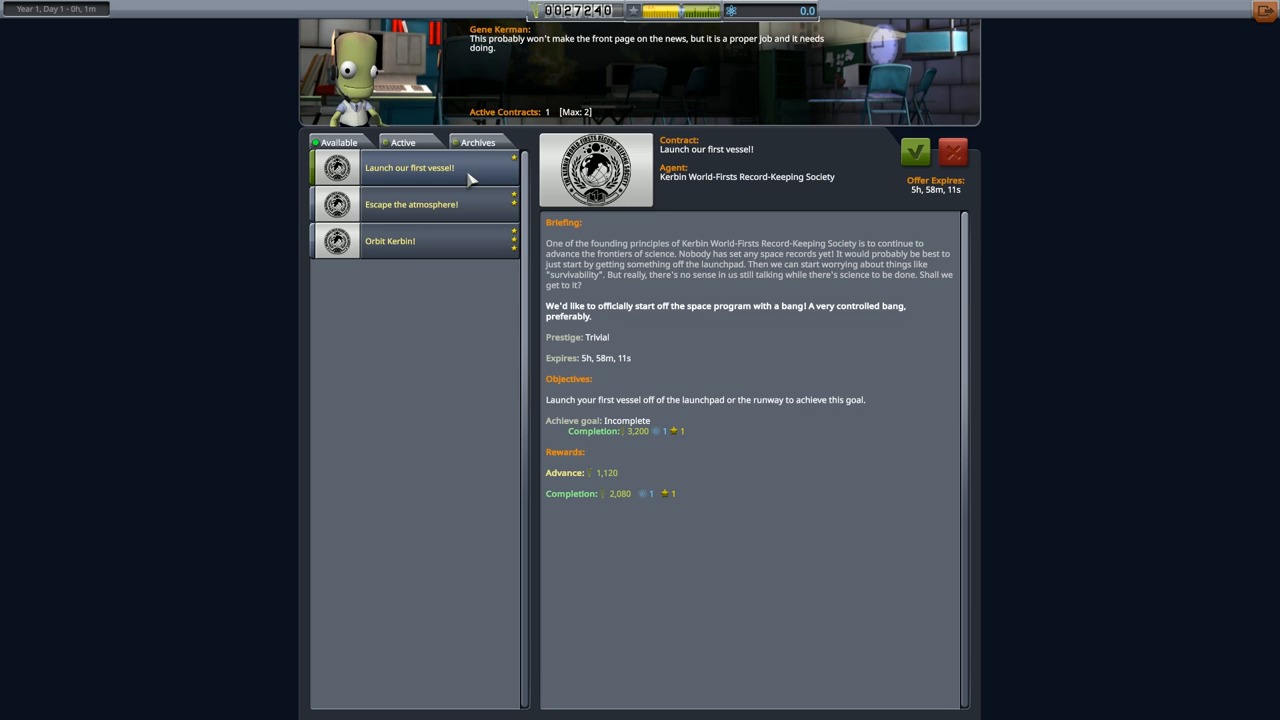
mouse_move(915, 152)
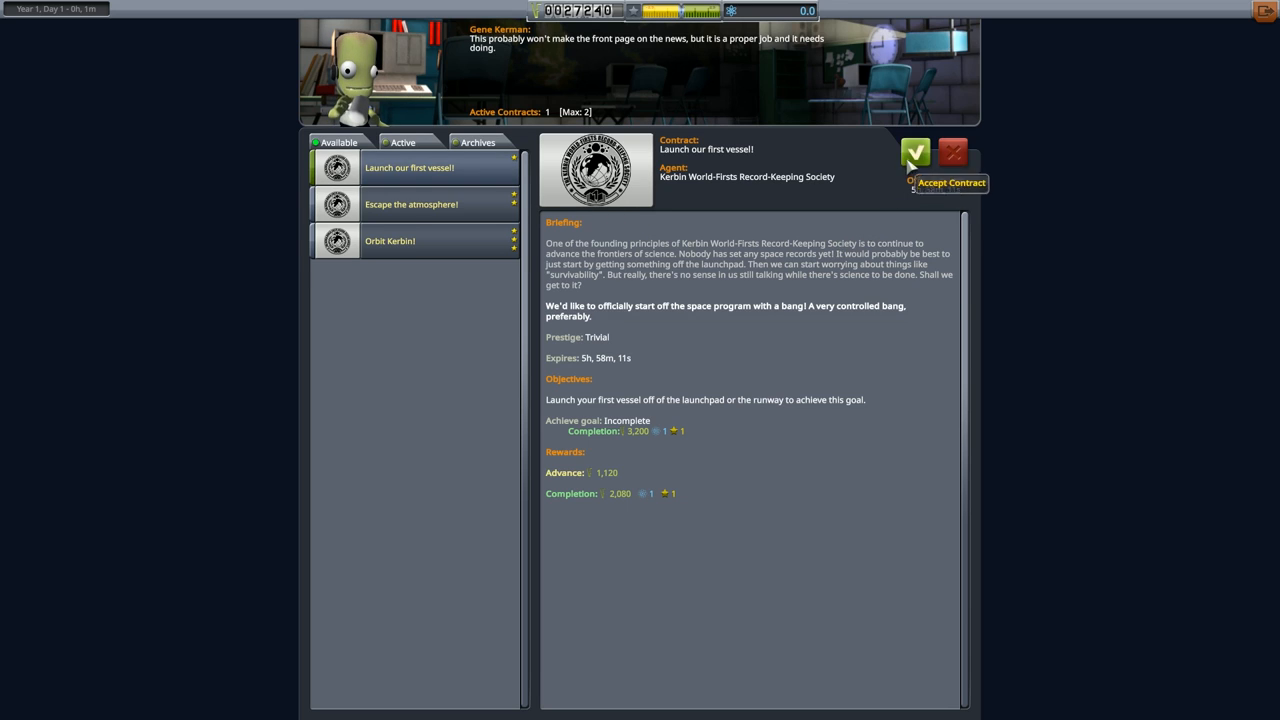
left_click(914, 152)
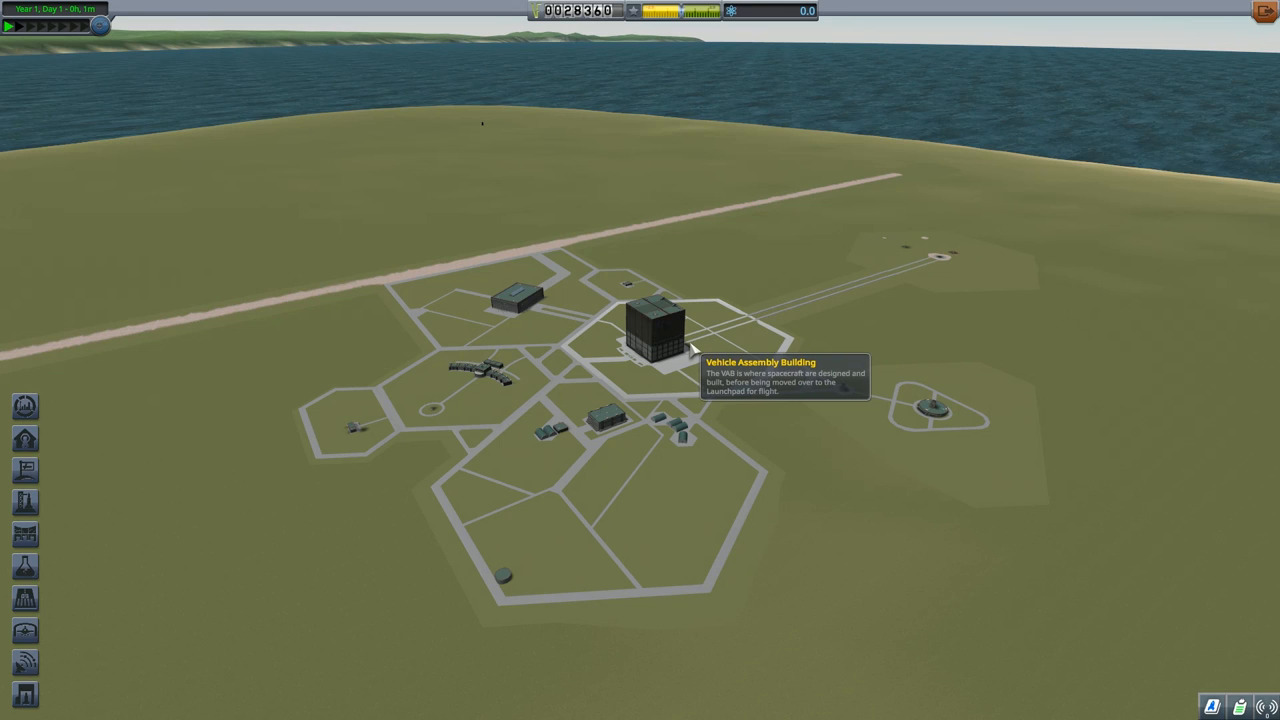
Enter the Vehicle Assembly Building and dismiss the engineer's welcome message
left_click(650, 330)
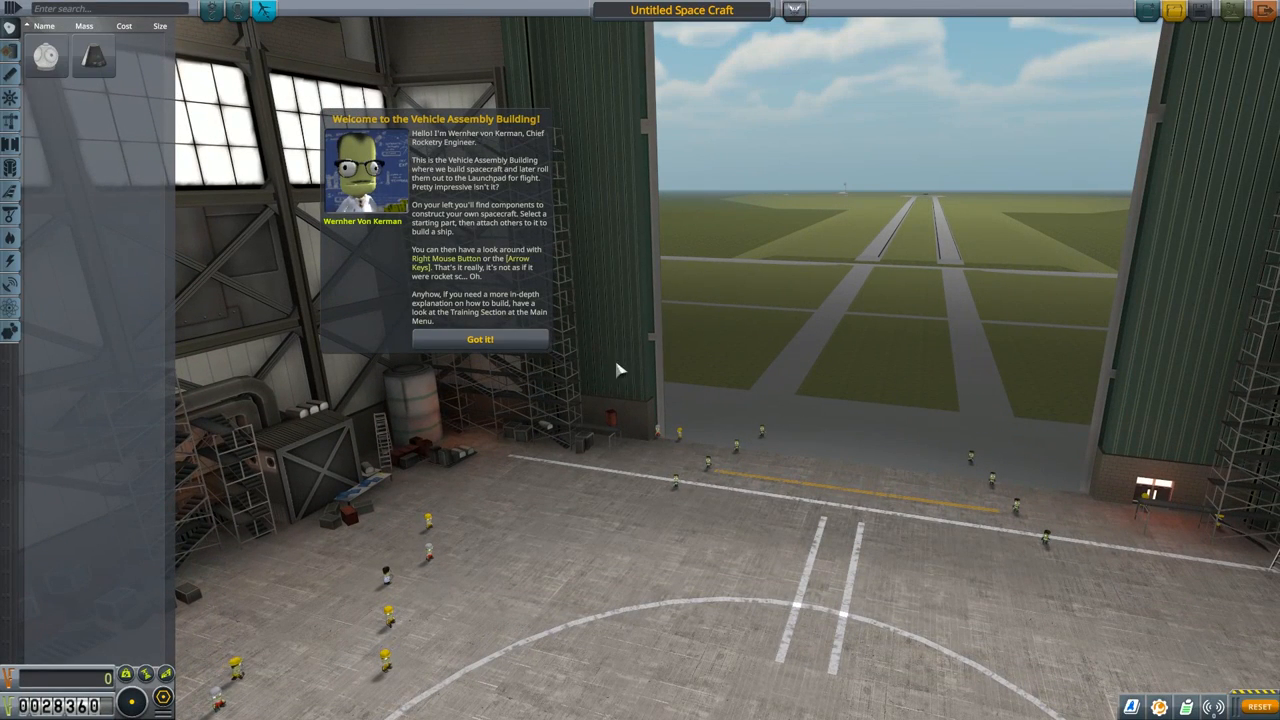
left_click(480, 339)
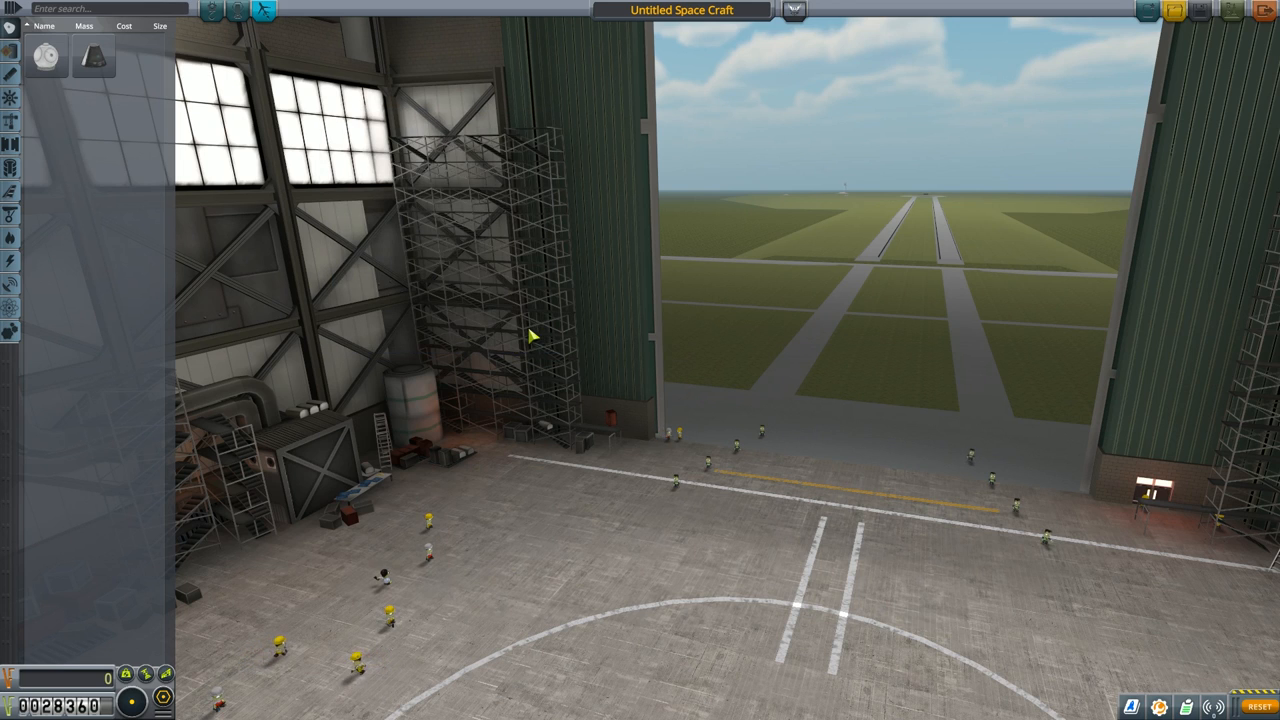
mouse_move(93, 57)
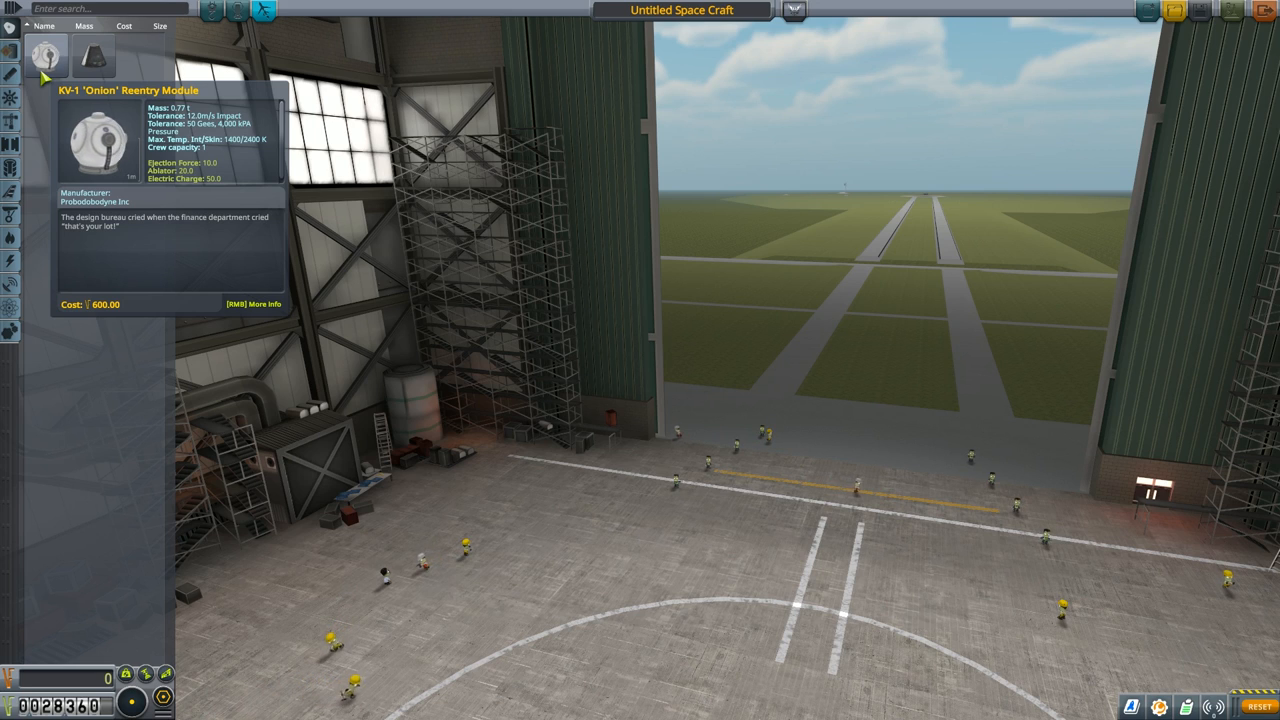
mouse_move(92, 57)
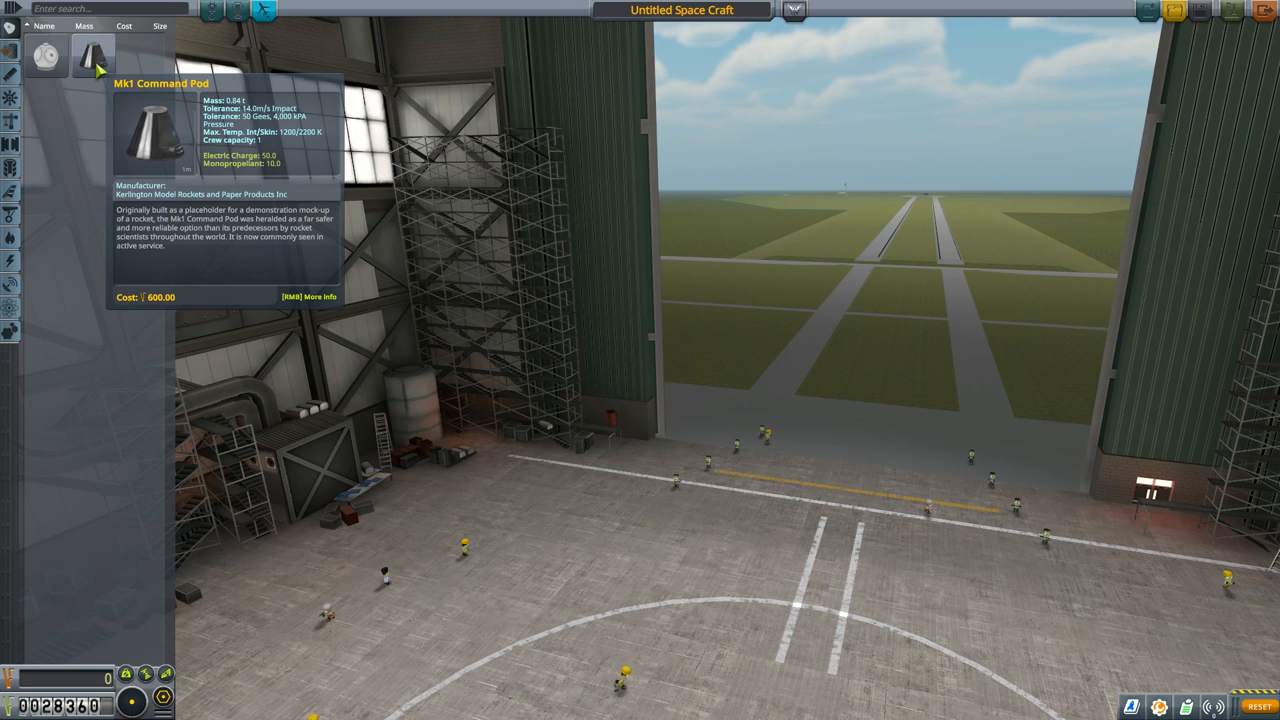
mouse_move(45, 55)
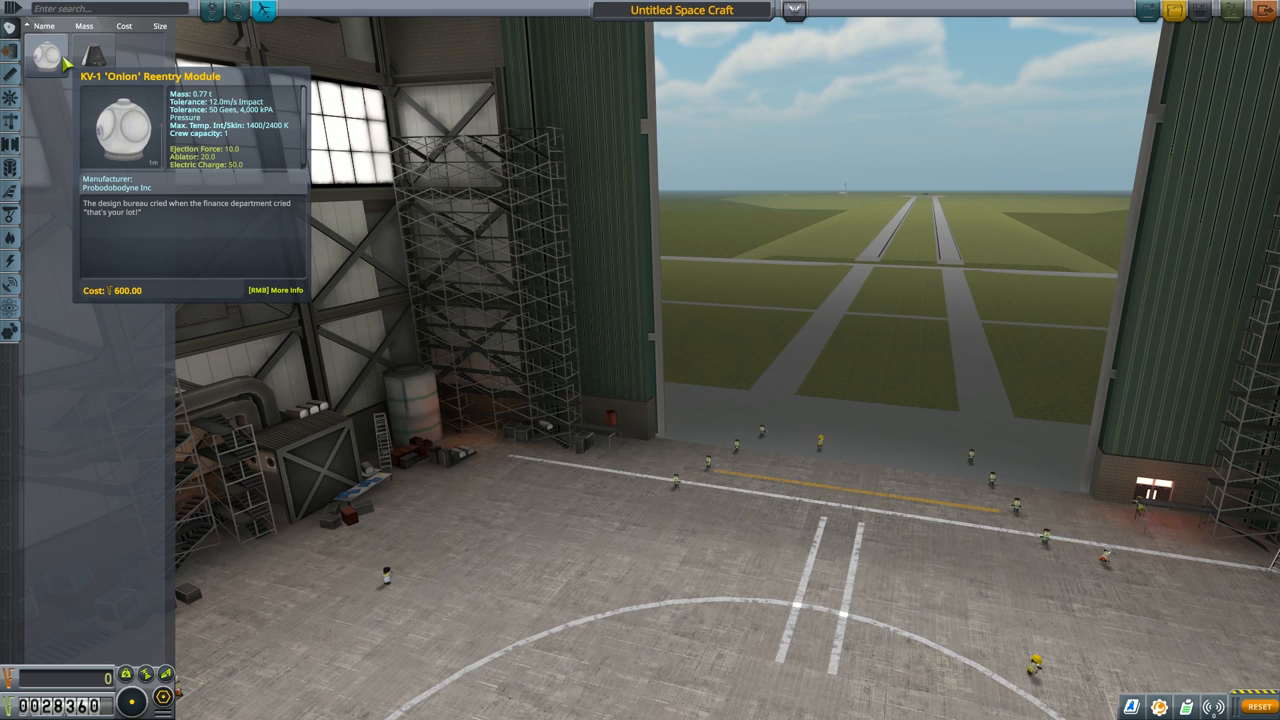
mouse_move(93, 56)
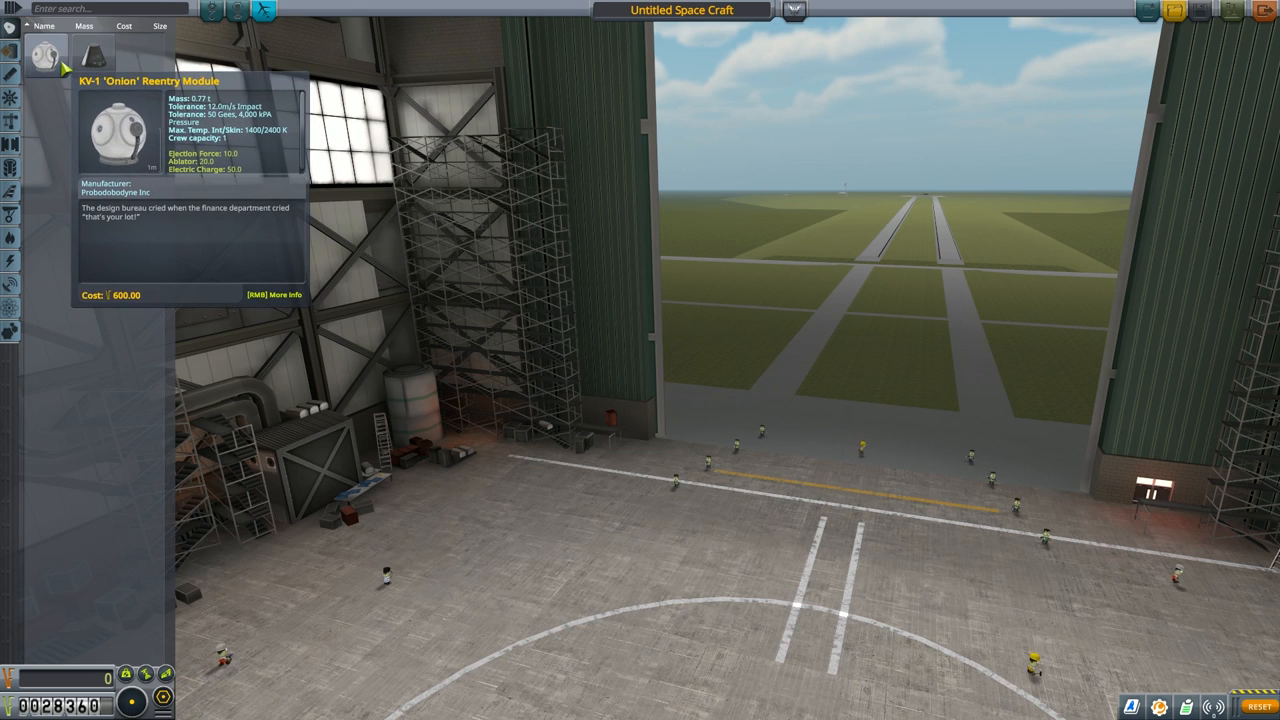
mouse_move(93, 55)
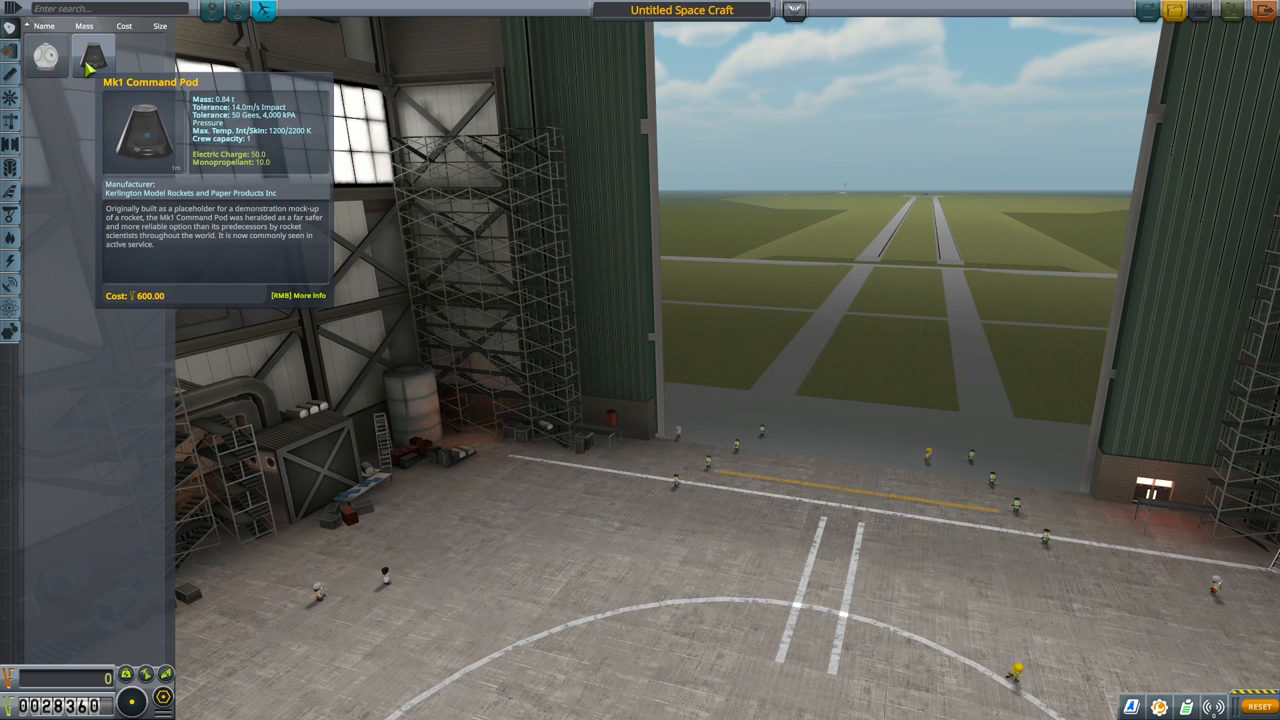
mouse_move(45, 55)
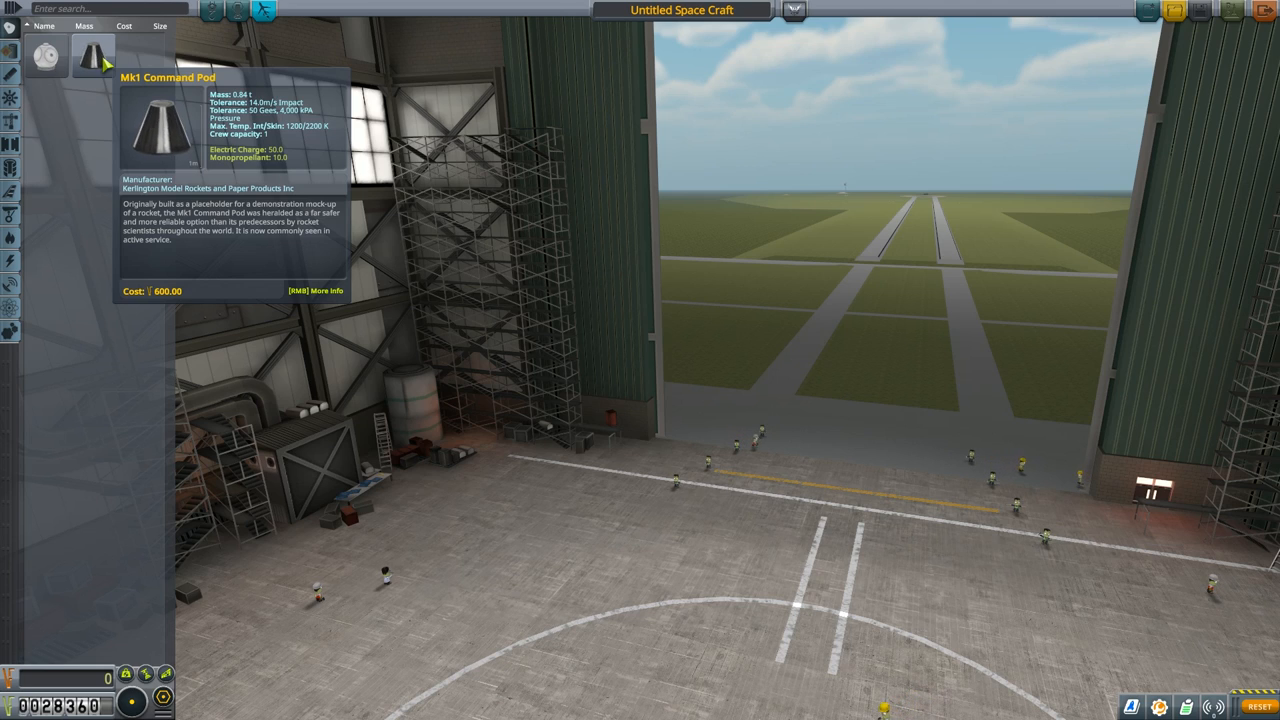
mouse_move(45, 56)
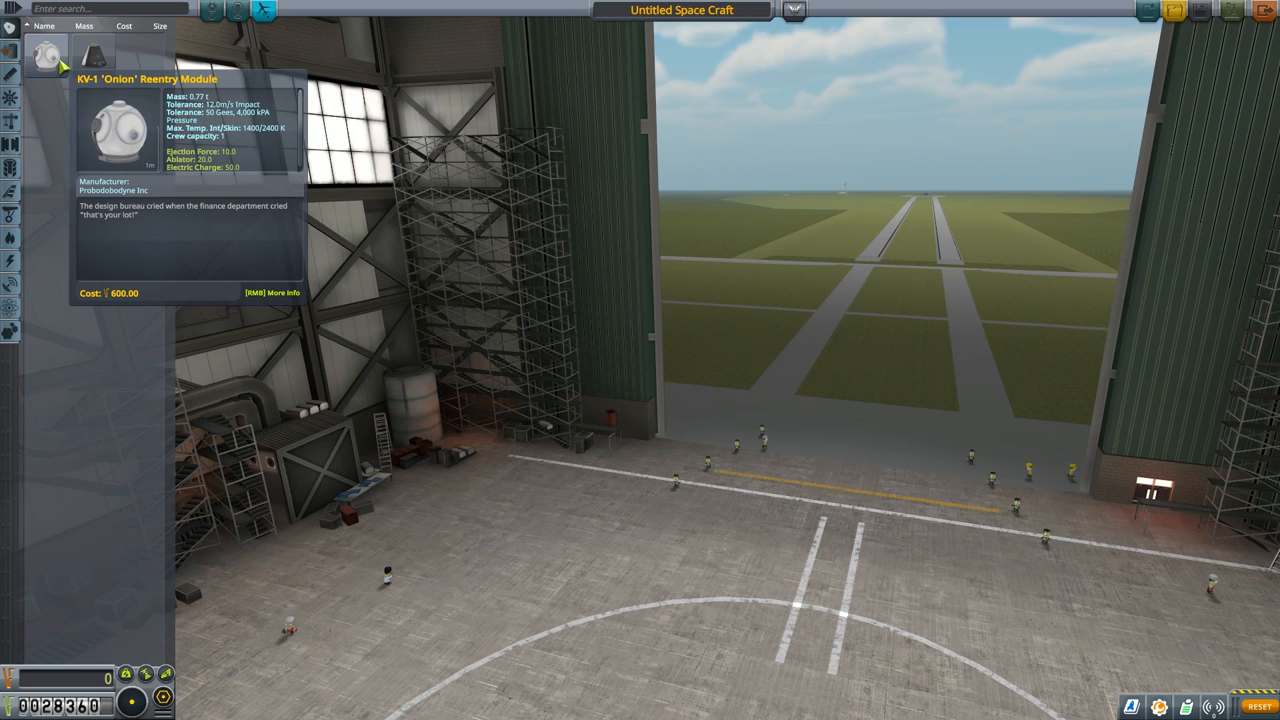
mouse_move(91, 56)
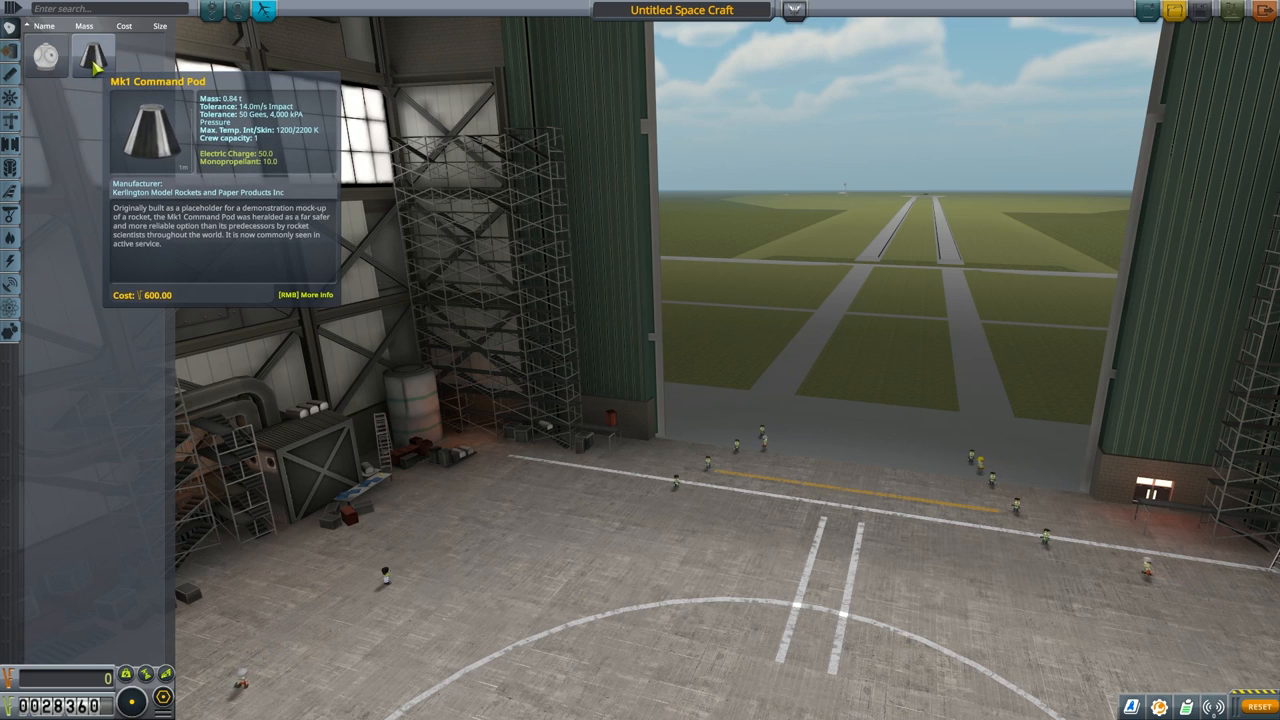
mouse_move(45, 55)
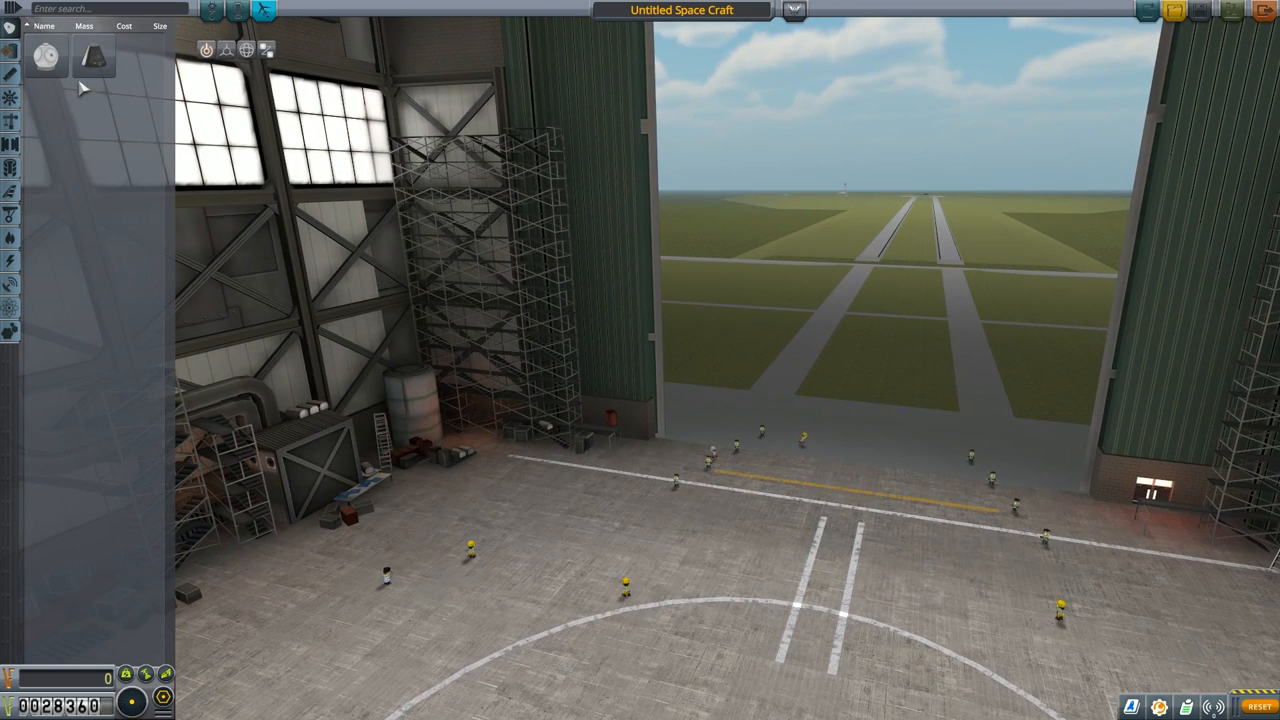
mouse_move(93, 57)
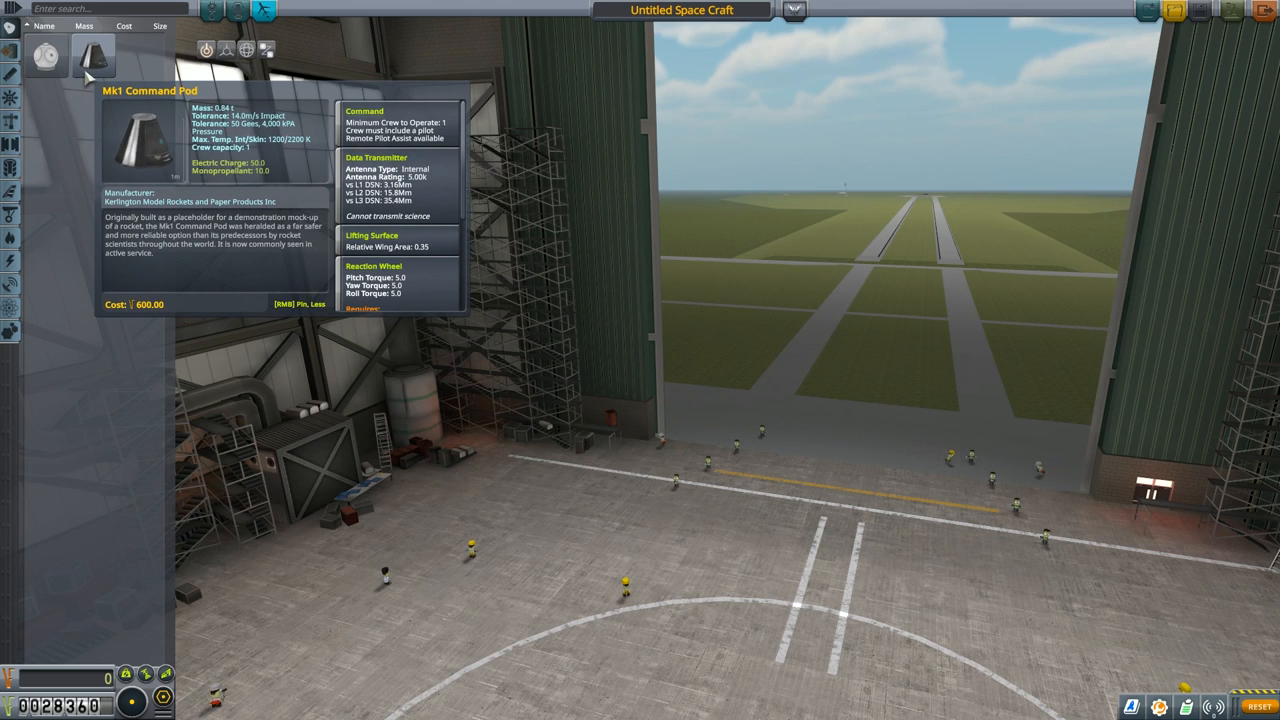
mouse_move(93, 56)
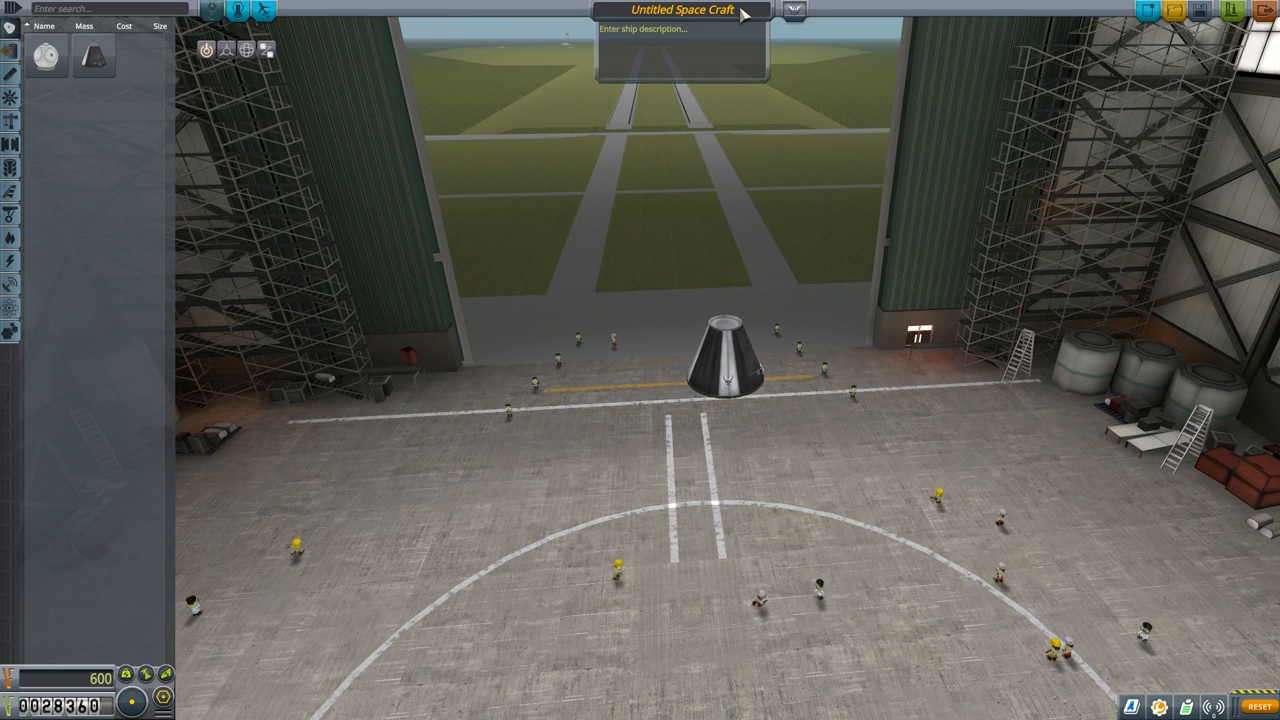
Name the Mk1 Command Pod craft "First Contract"
type("Frist Co")
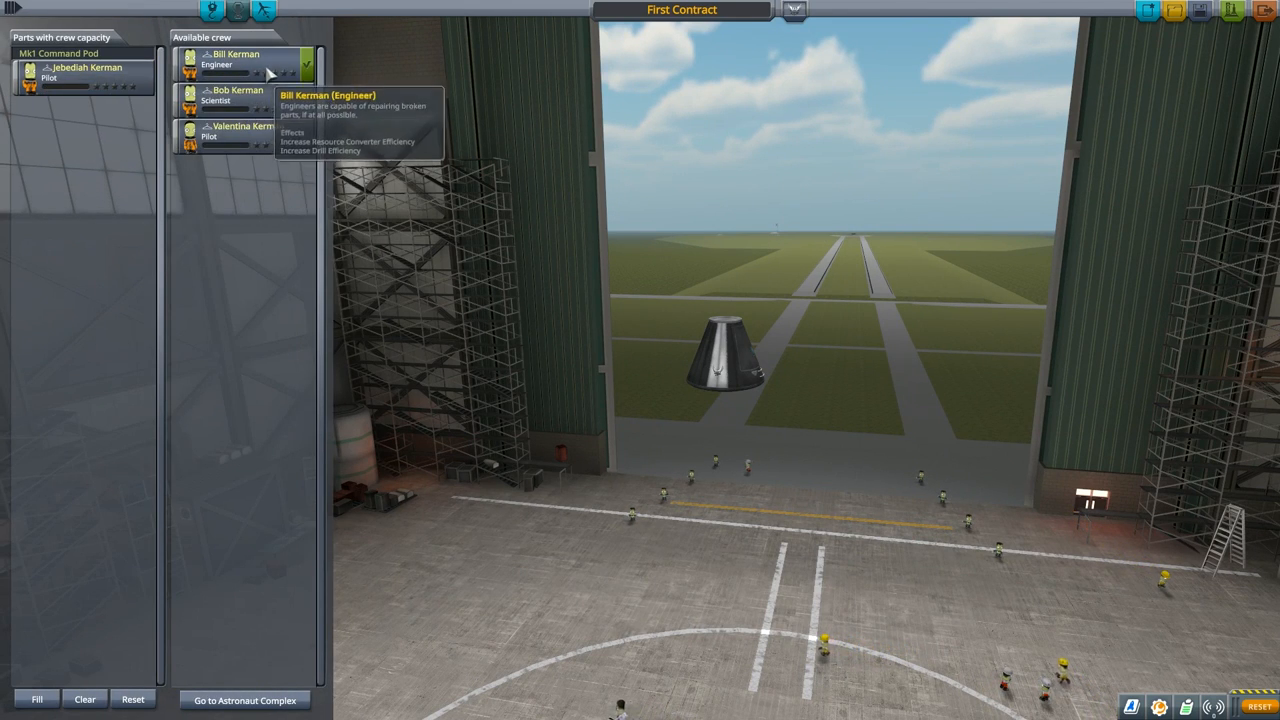
mouse_move(227, 157)
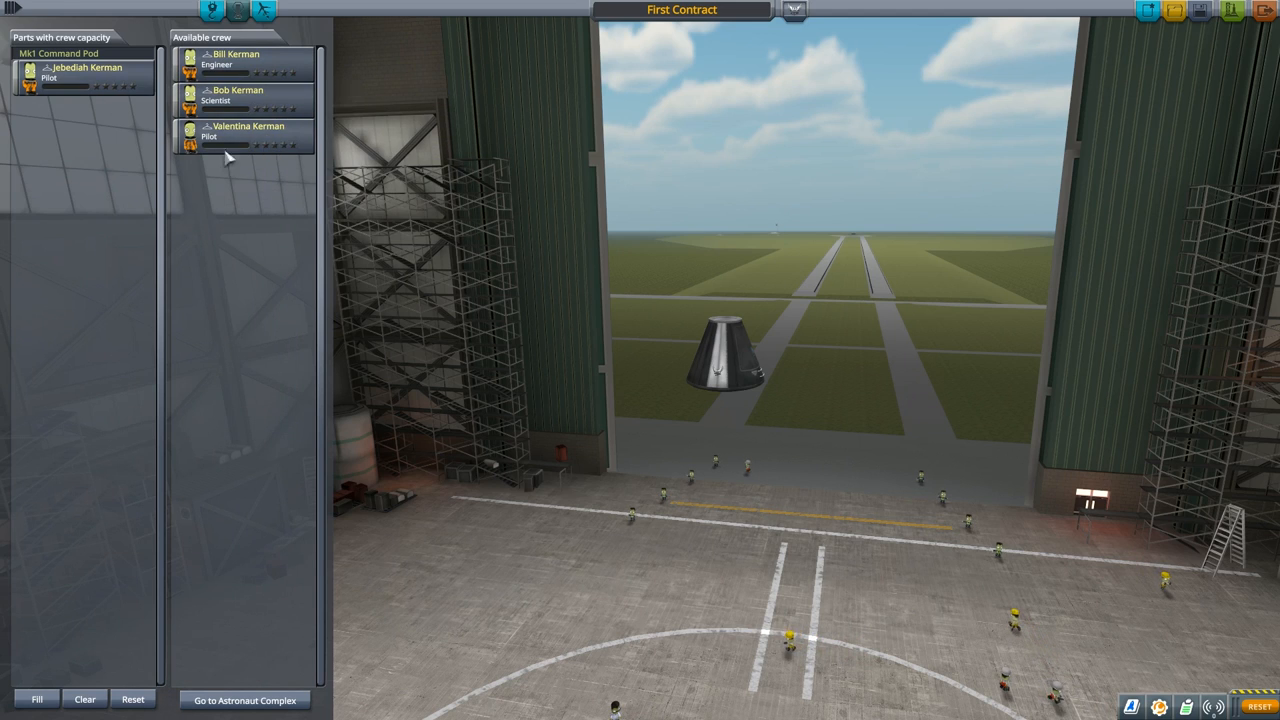
mouse_move(843, 262)
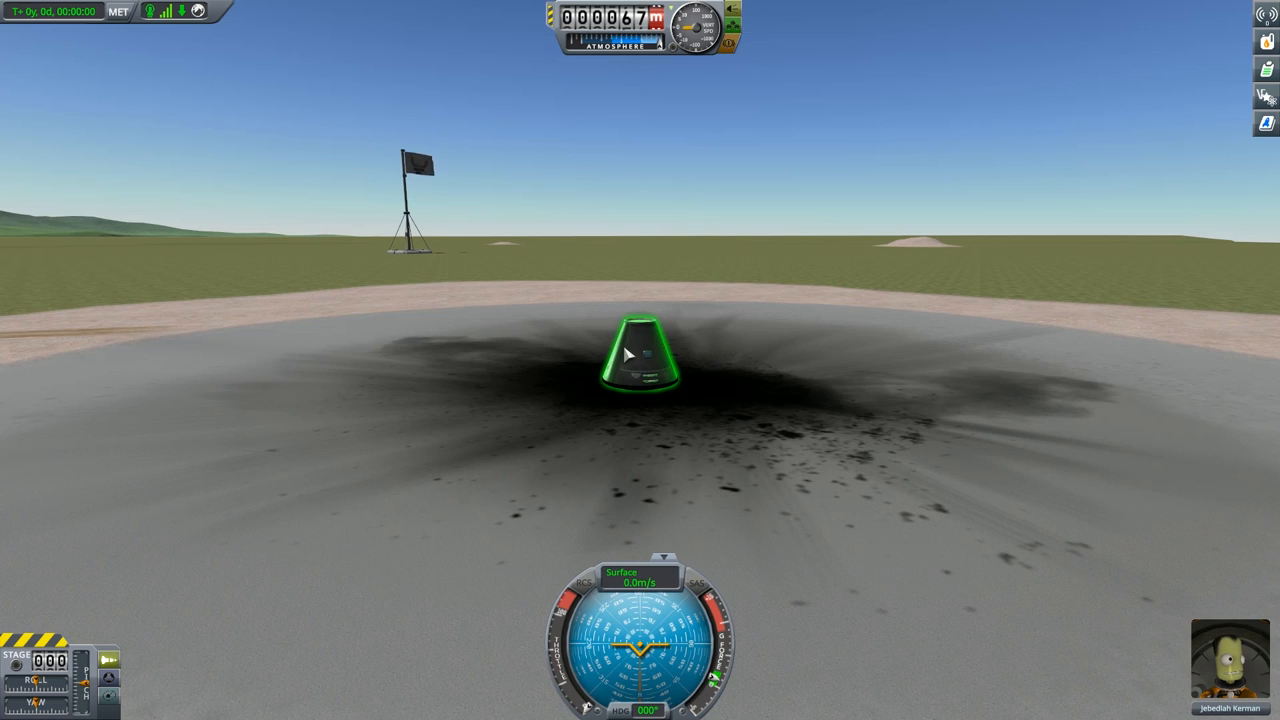
Open the Mk1 Command Pod's action window, then close it
right_click(640, 355)
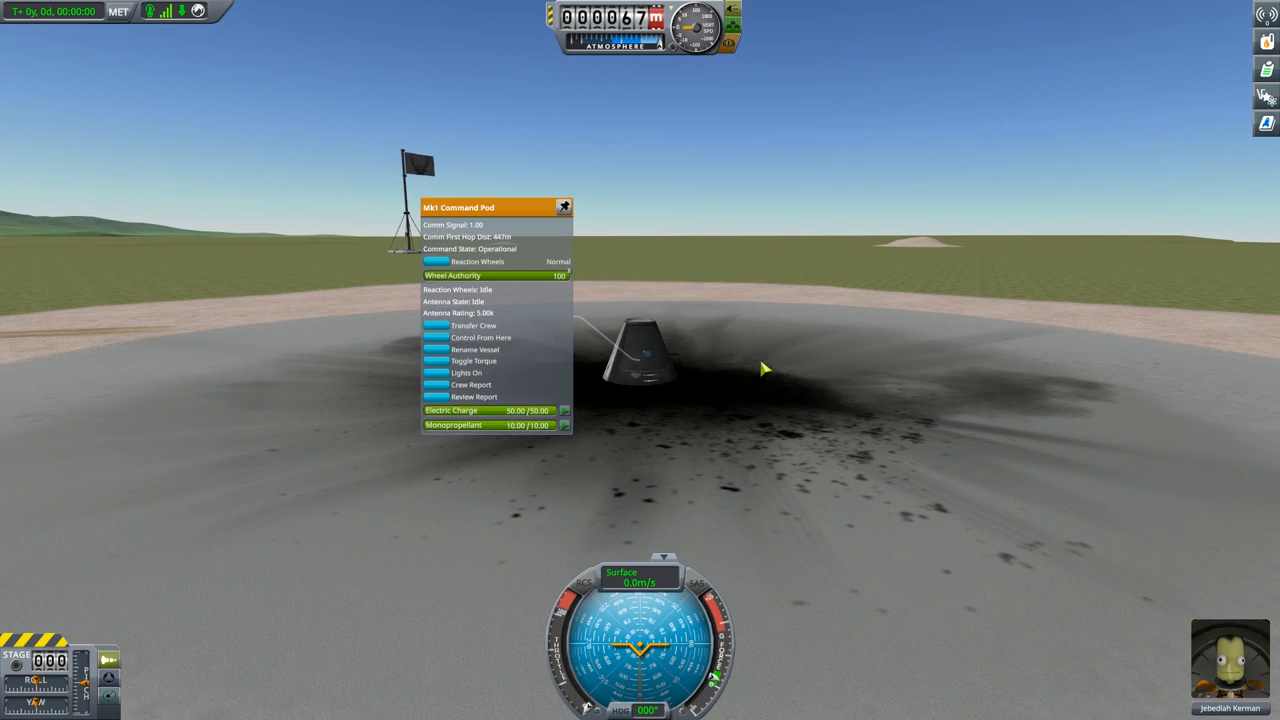
left_click(563, 207)
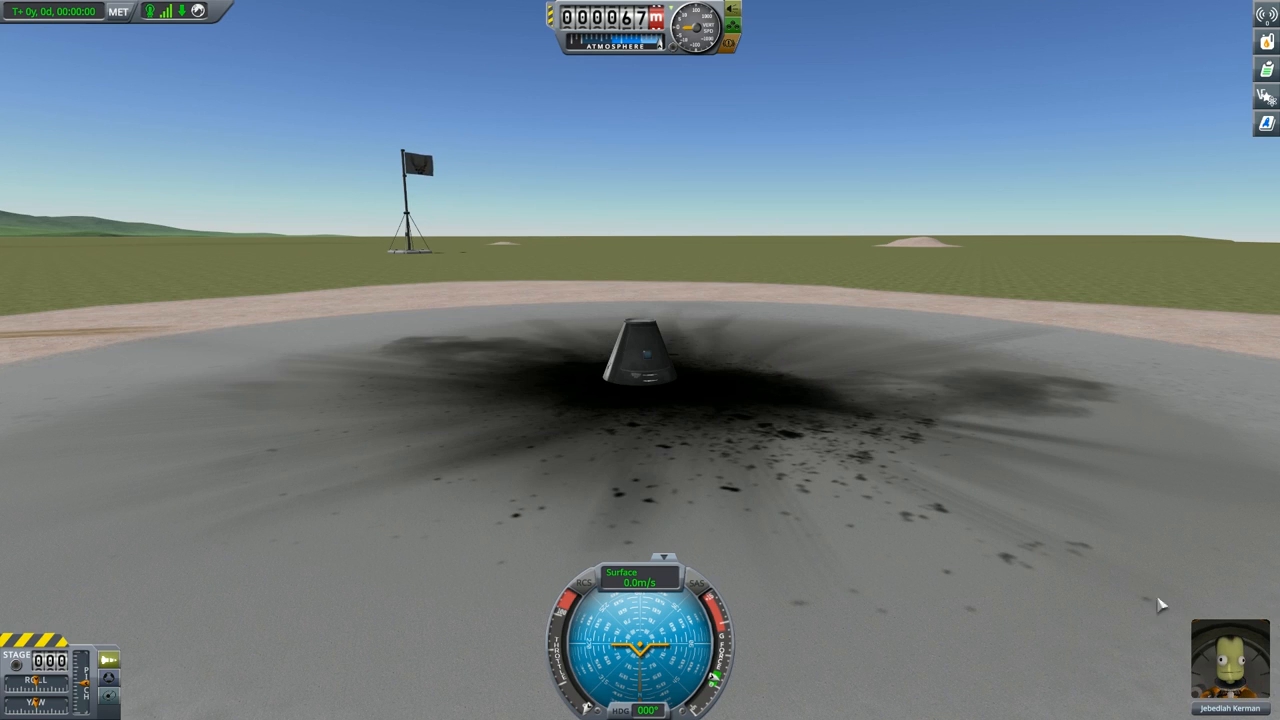
mouse_move(710, 391)
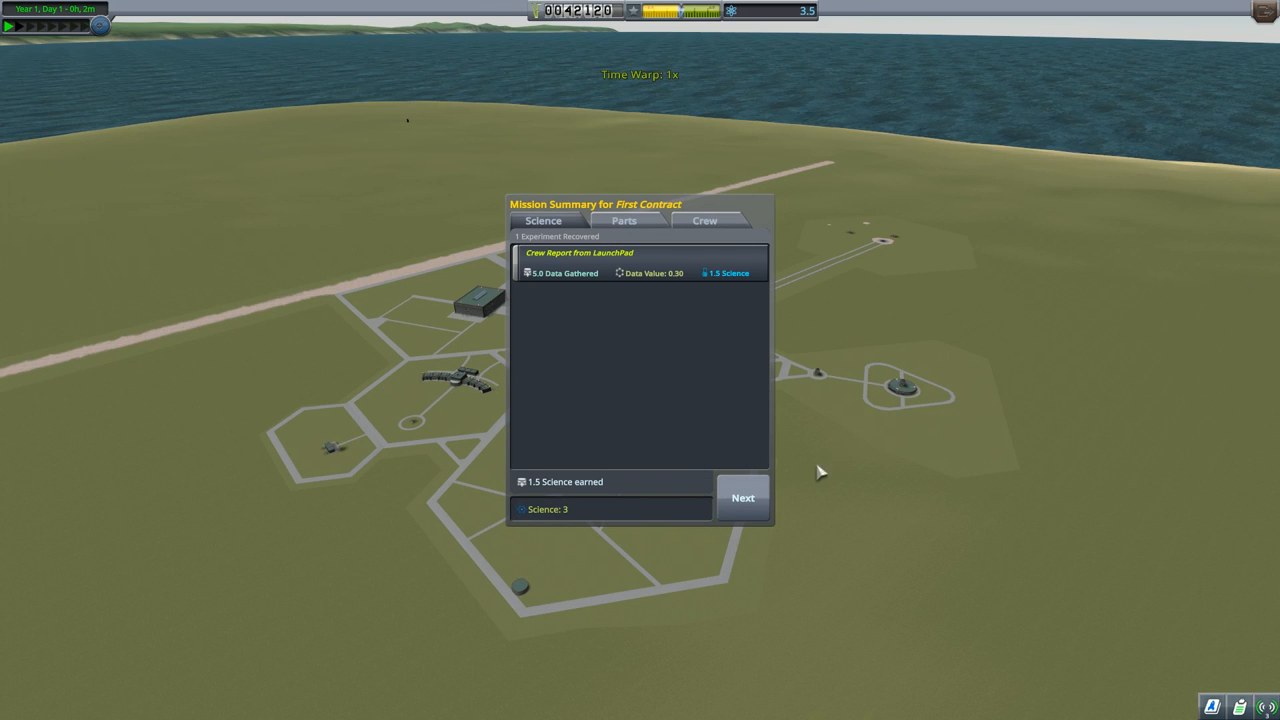
mouse_move(770, 535)
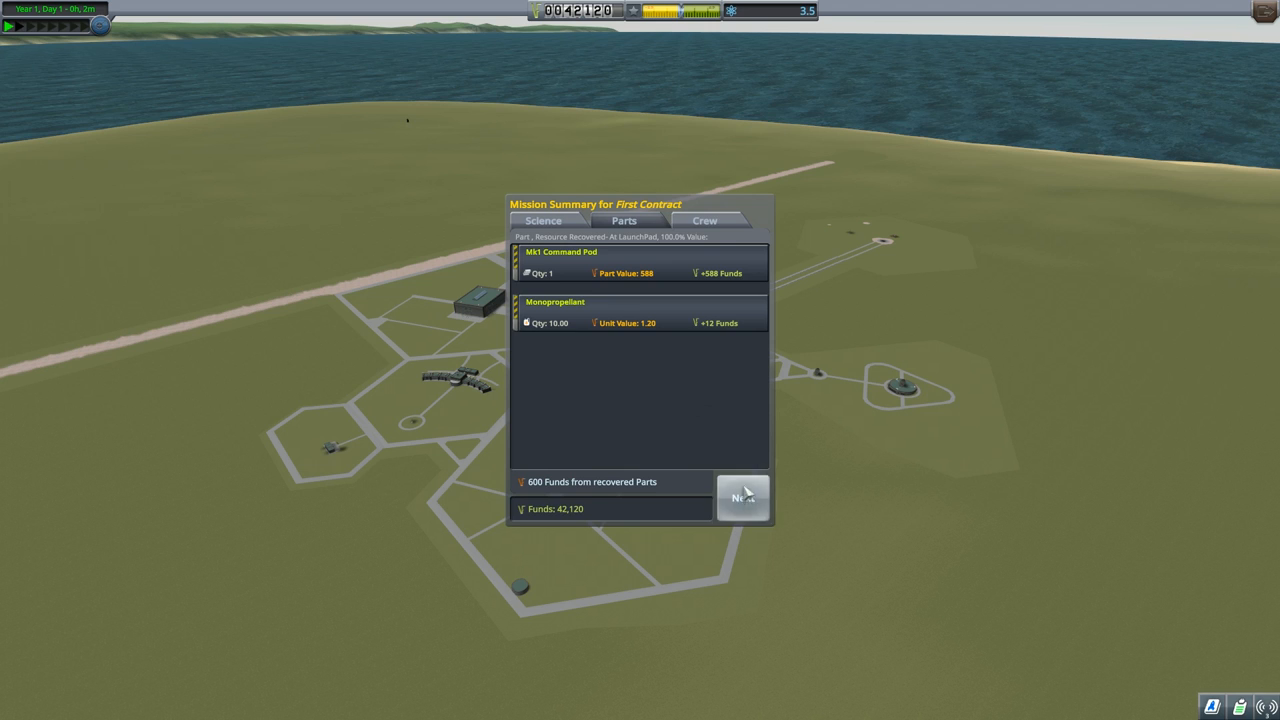
Finish the recovered parts summary and continue past the Mission Summary
left_click(743, 498)
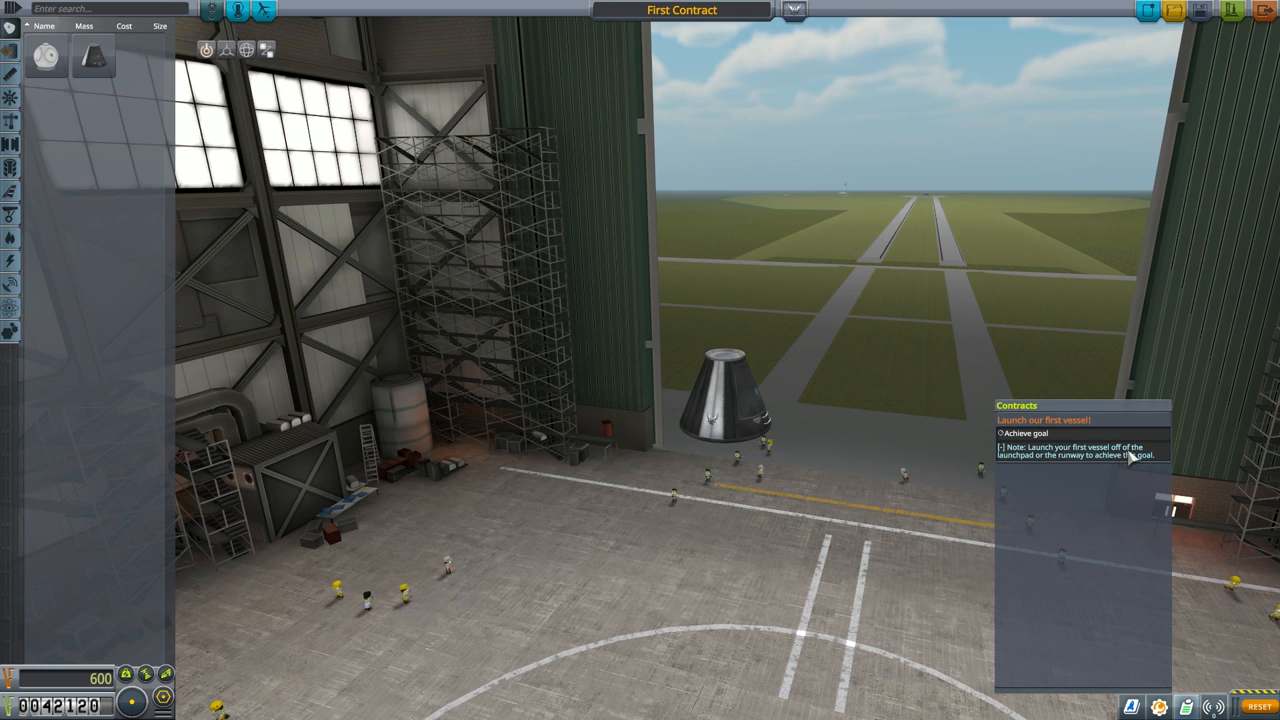
left_click(1002, 447)
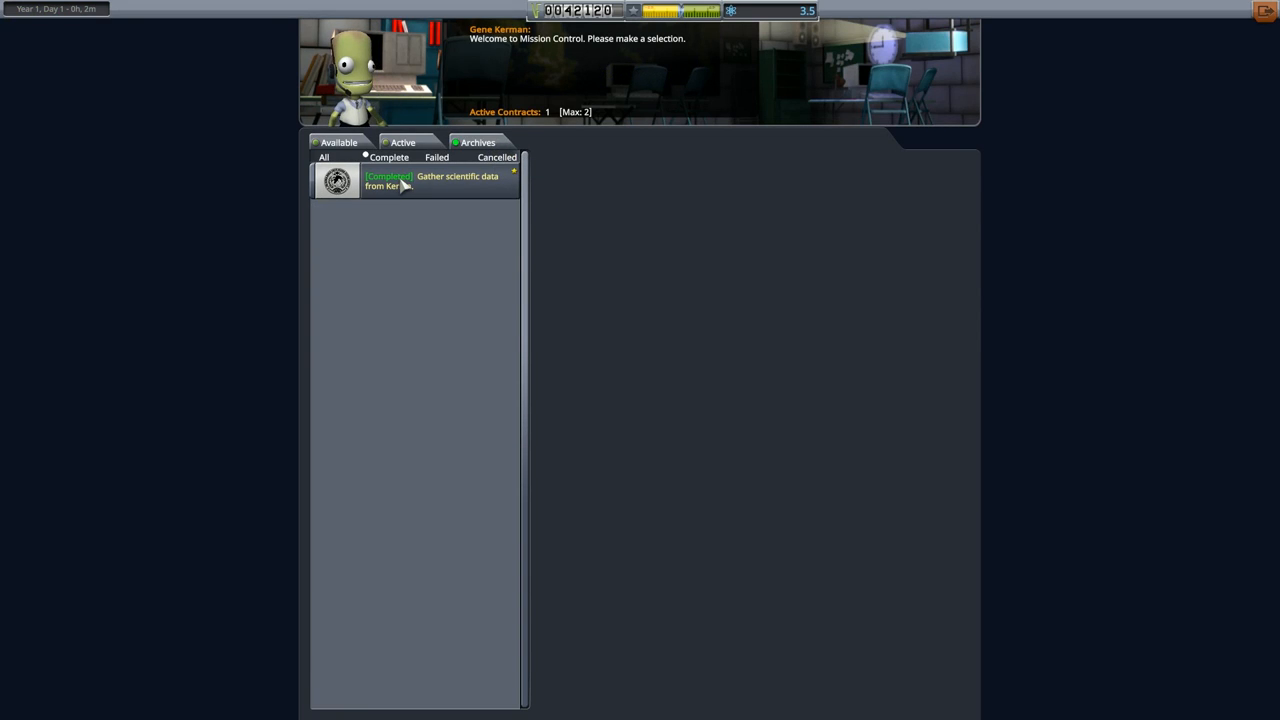
mouse_move(440, 188)
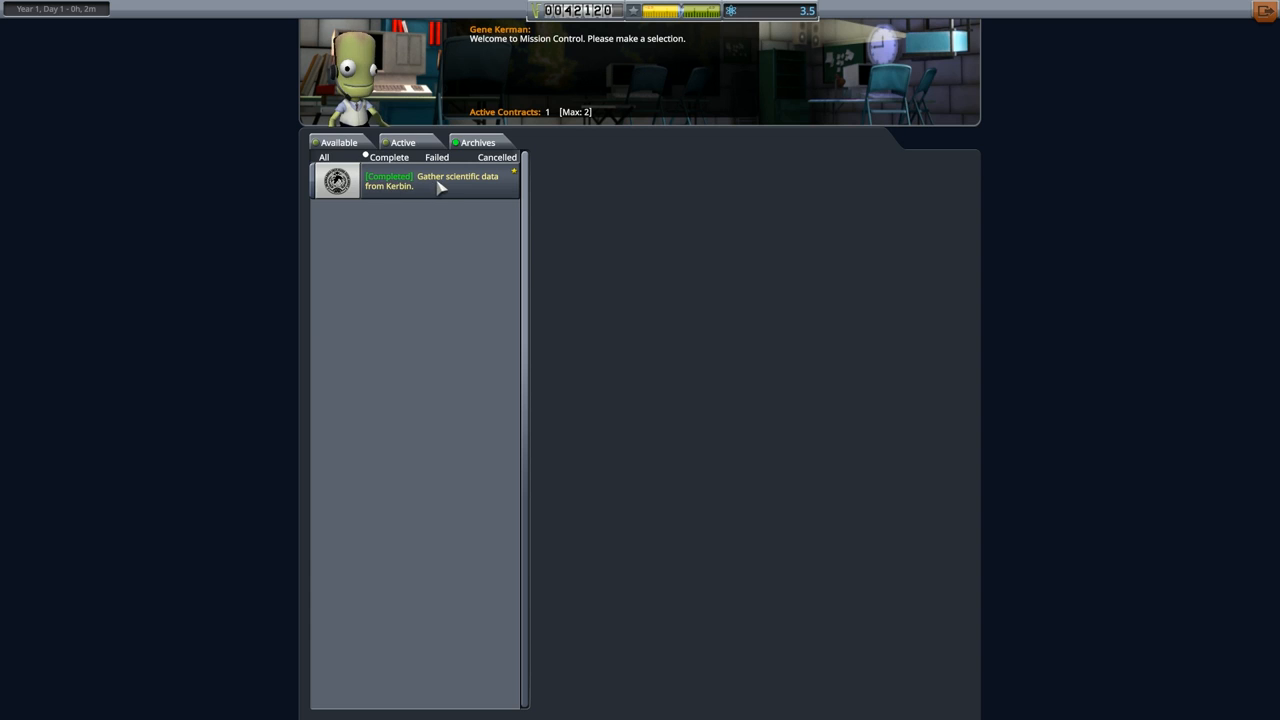
mouse_move(378, 186)
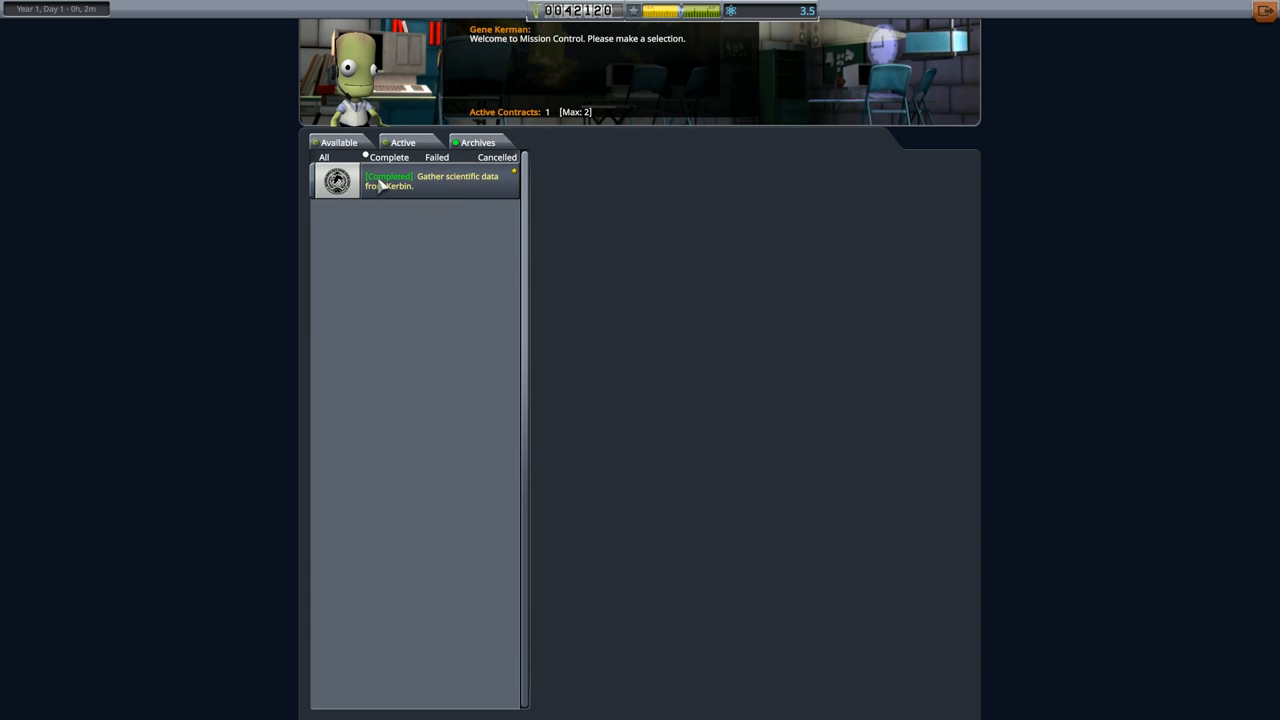
View the offered contracts, including the pending launch-first-vessel contract
left_click(402, 142)
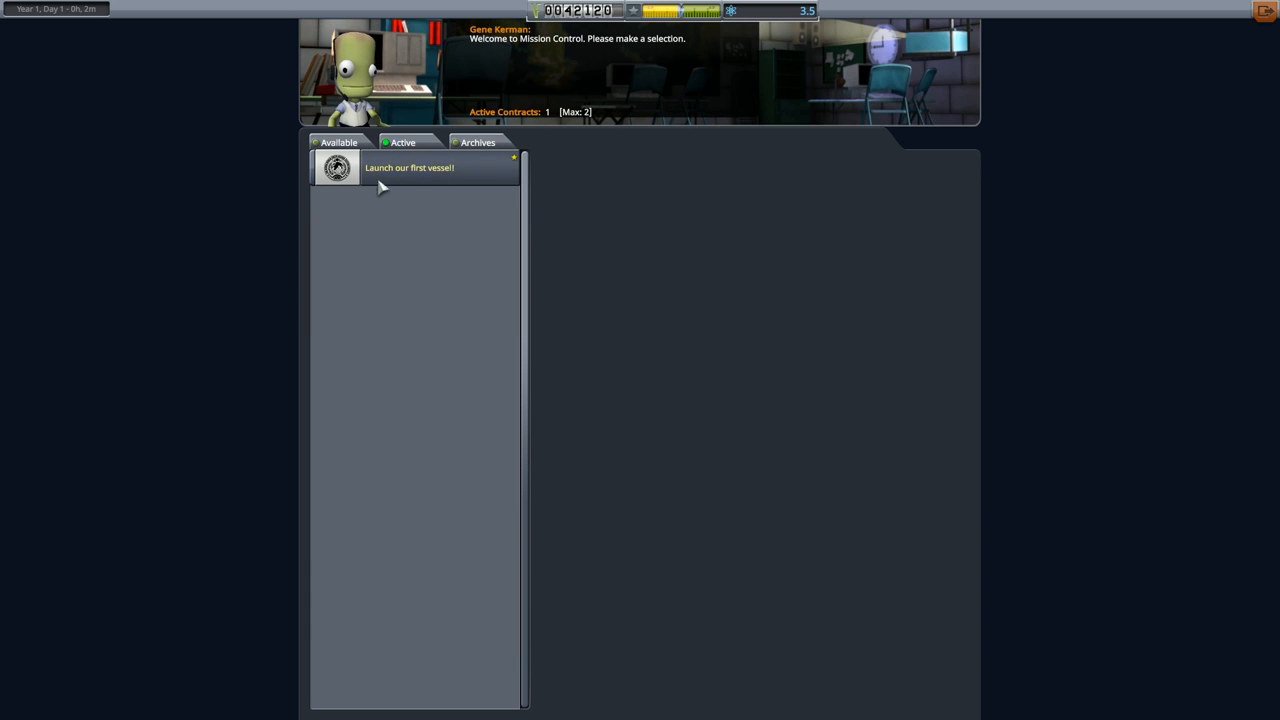
left_click(338, 142)
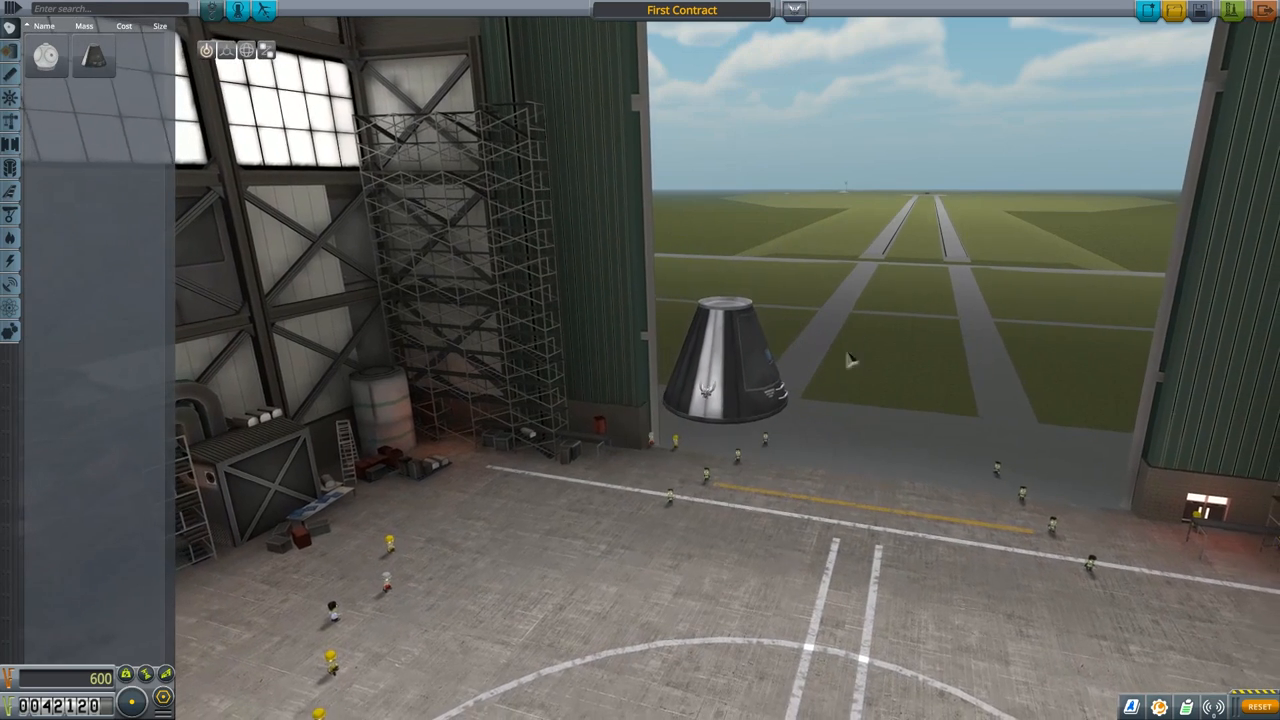
mouse_move(45, 56)
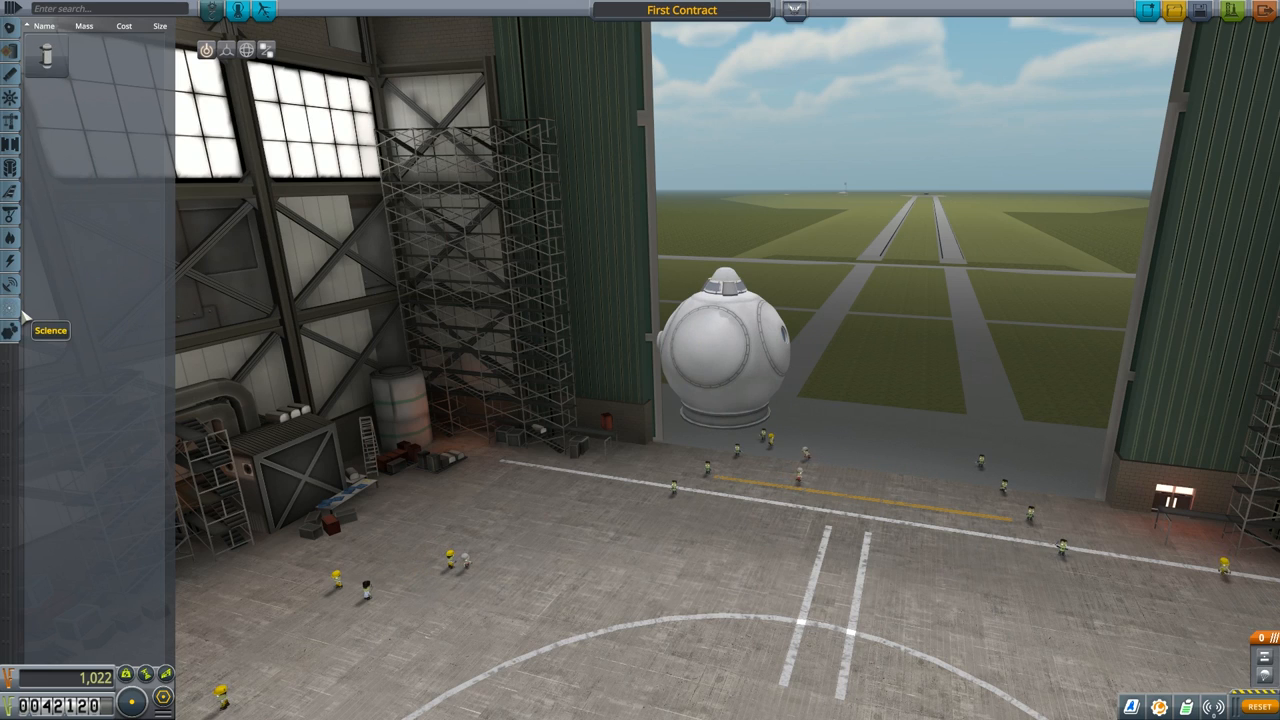
mouse_move(10, 300)
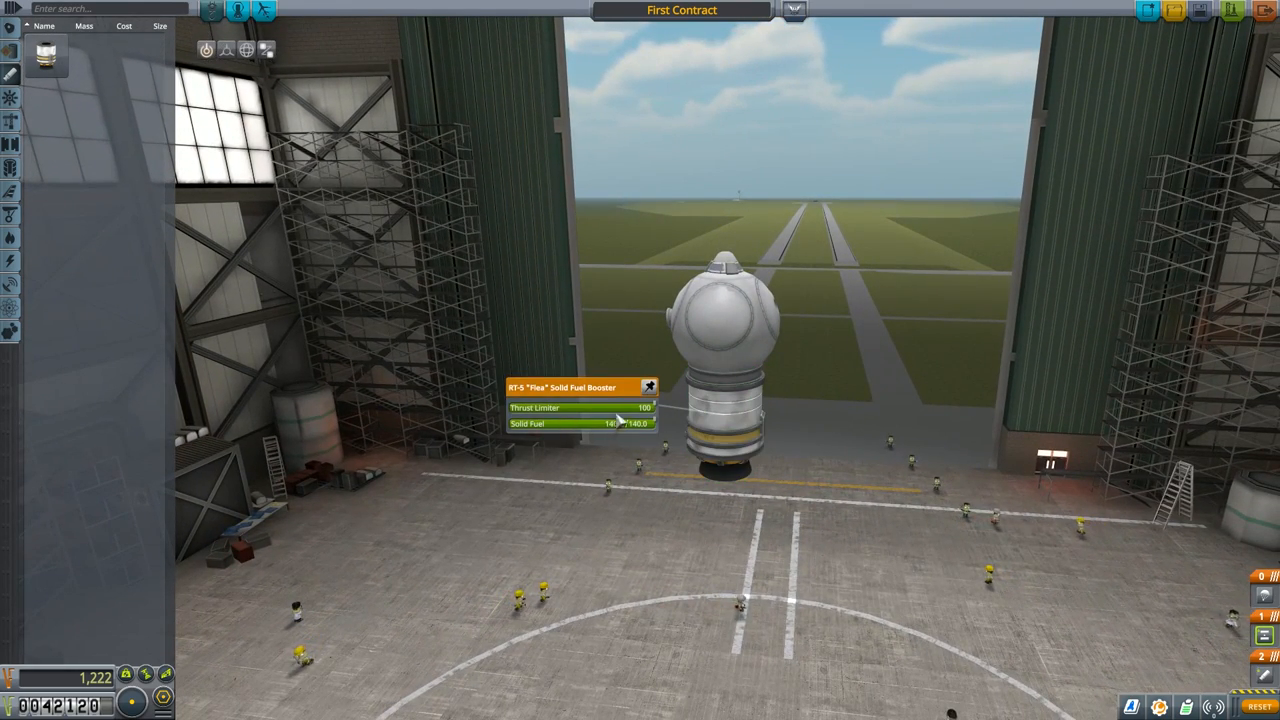
Limit the Flea booster's thrust to 57 and name the craft 'First Flight'
left_click_drag(645, 408, 590, 408)
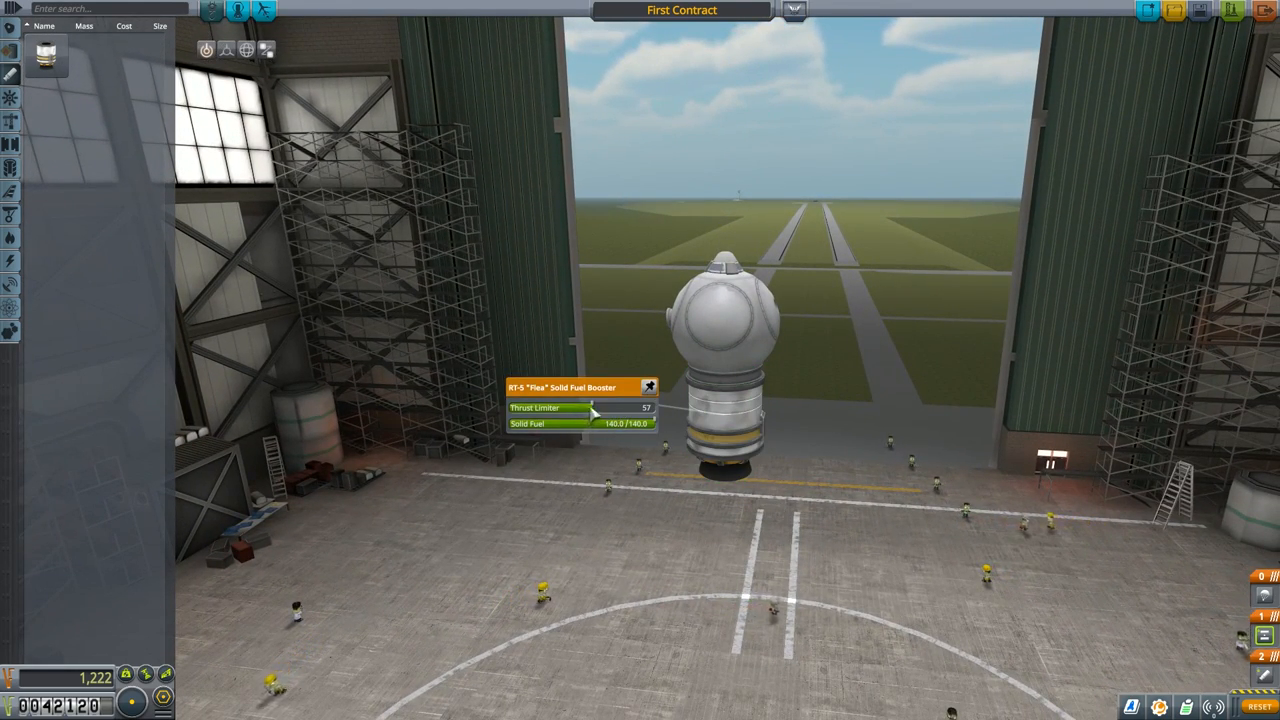
left_click_drag(595, 408, 580, 408)
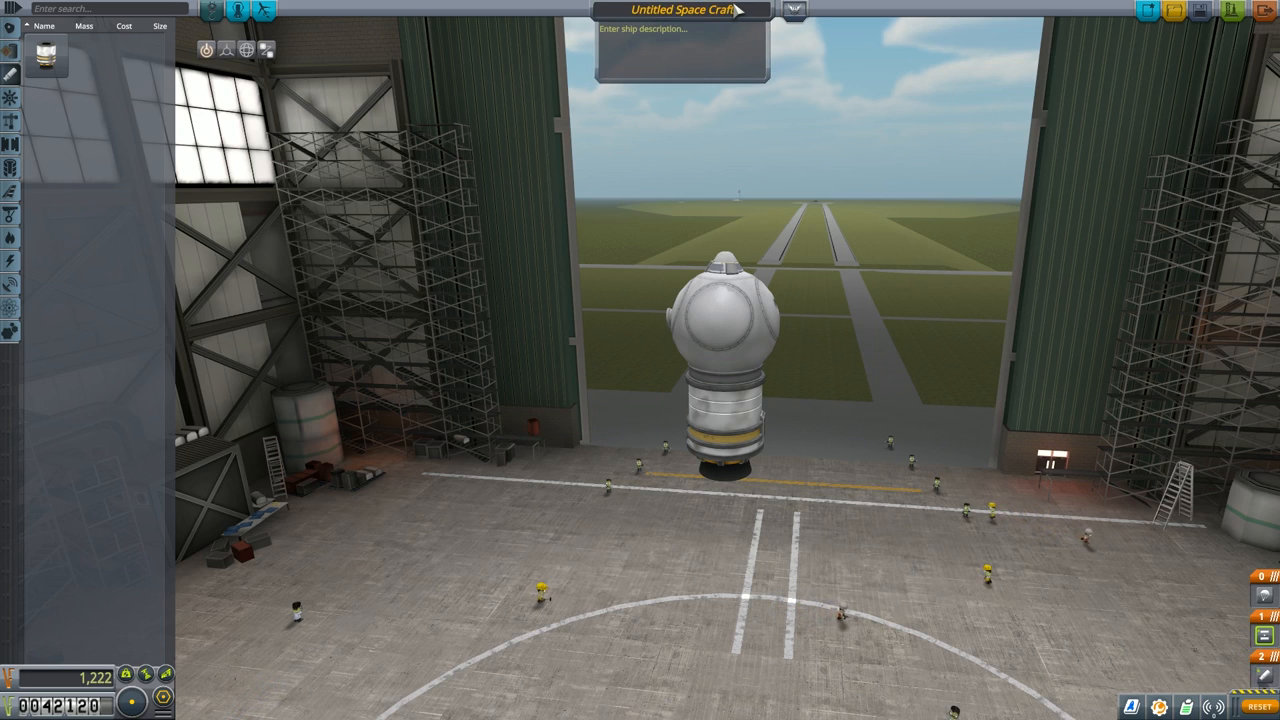
type("First Flight")
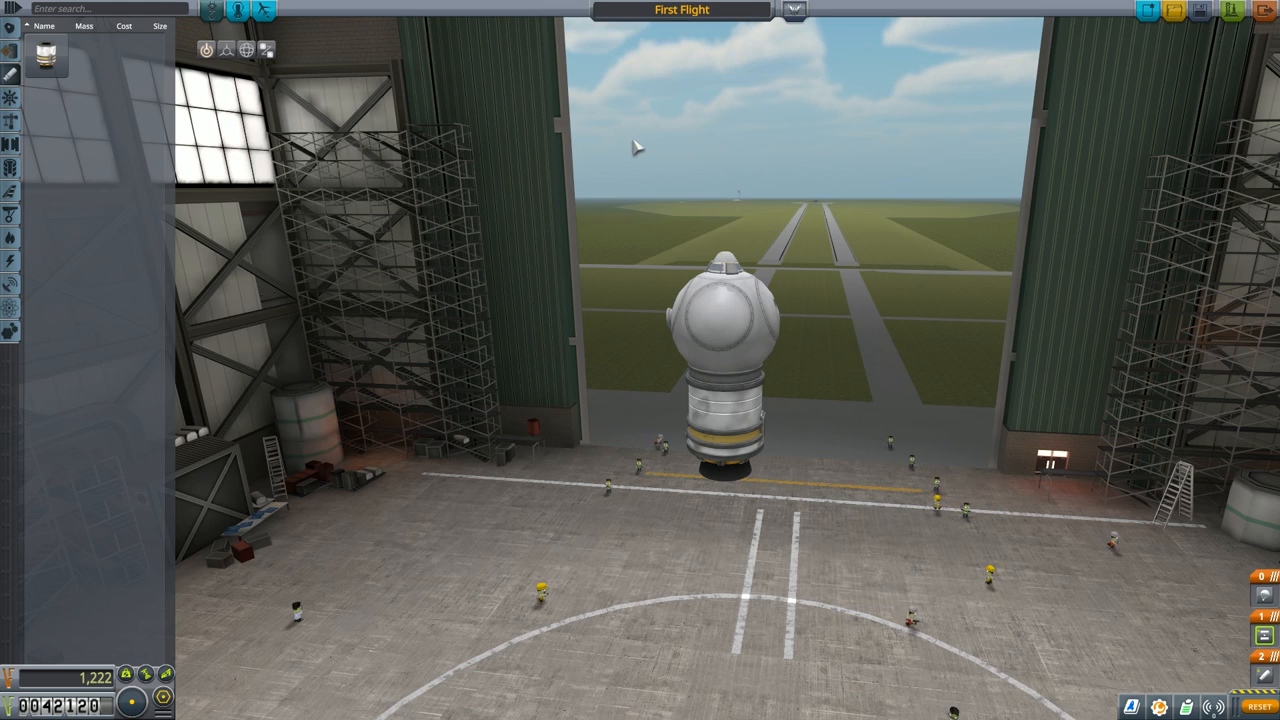
mouse_move(1020, 245)
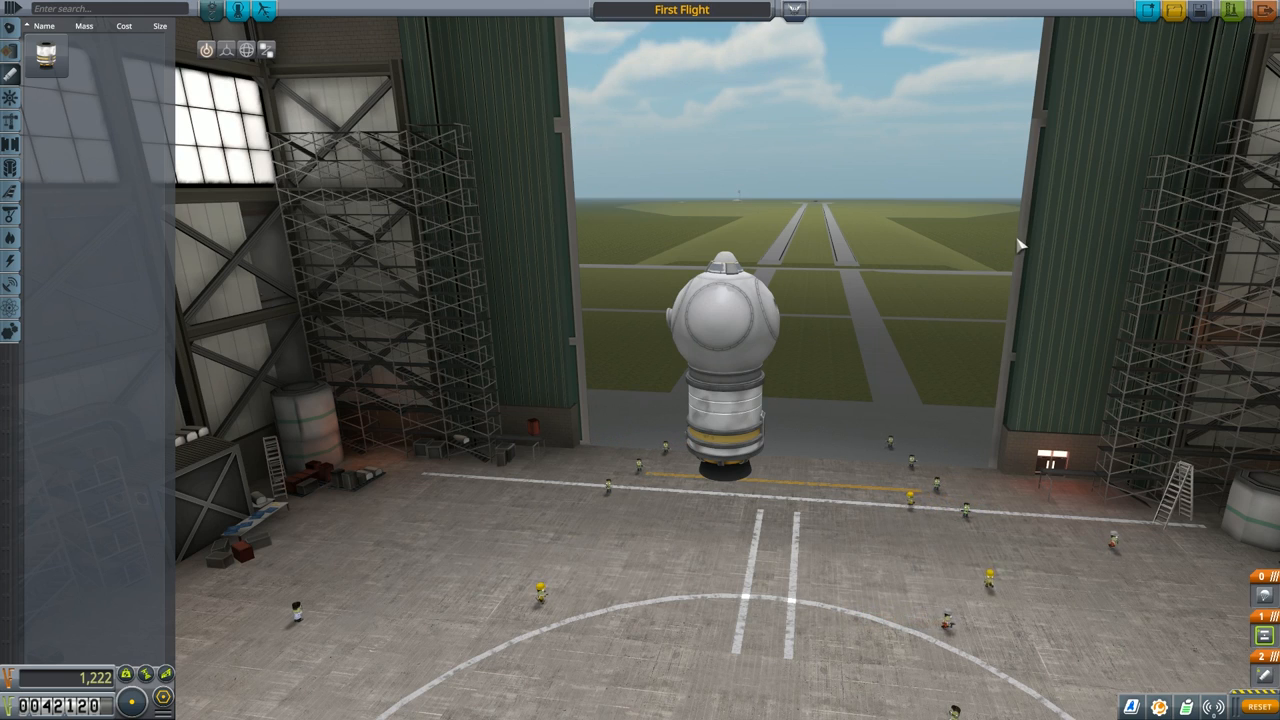
mouse_move(1087, 291)
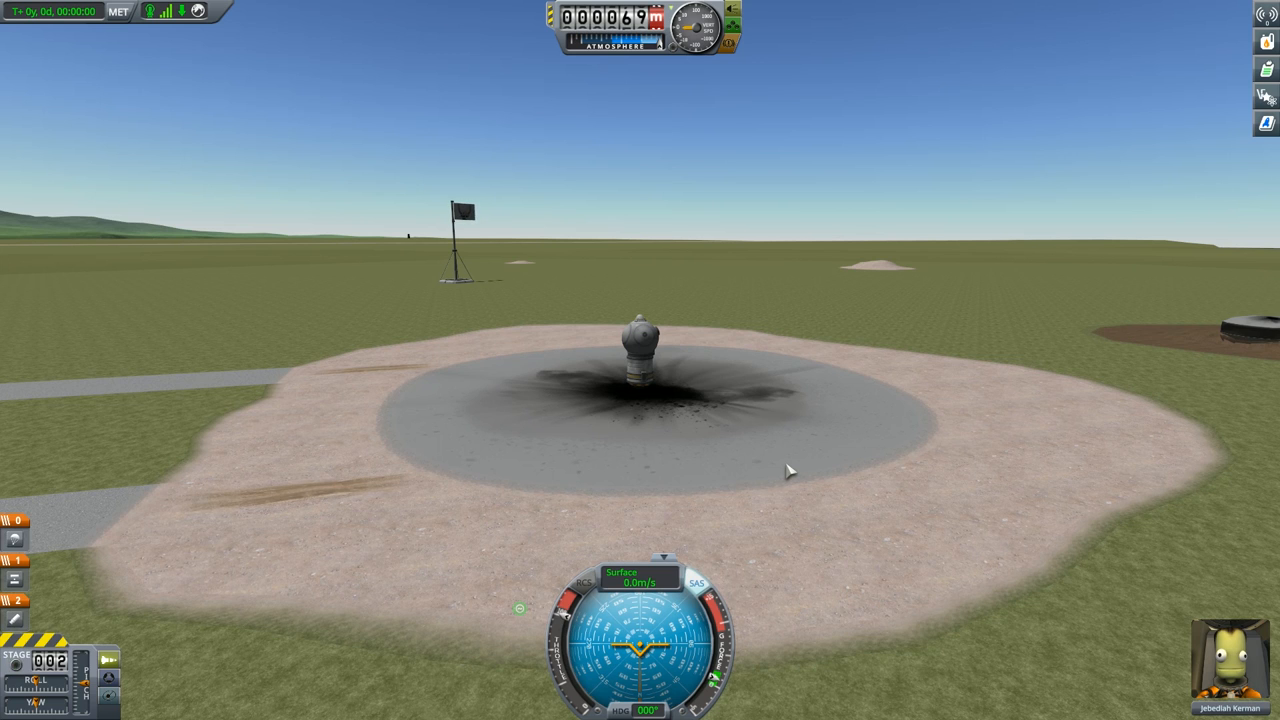
mouse_move(1265, 635)
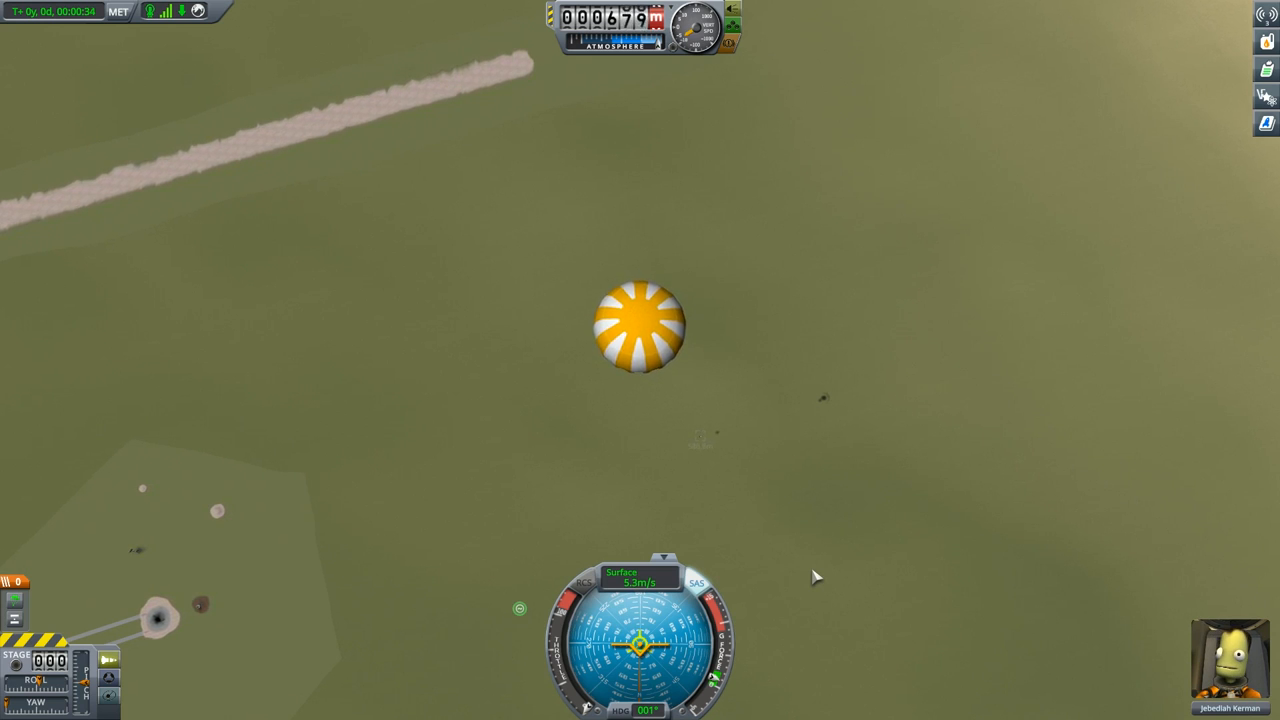
mouse_move(815, 562)
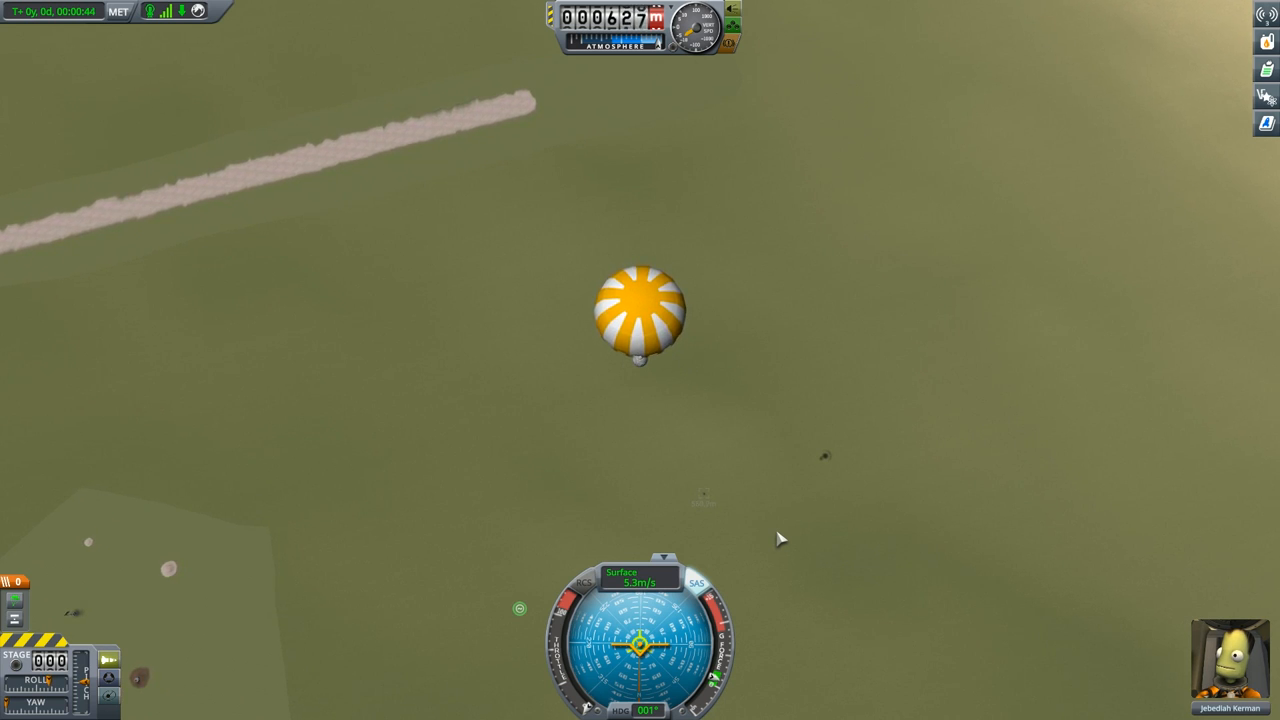
Speed up time while the pod descends under its parachute to land
key(".")
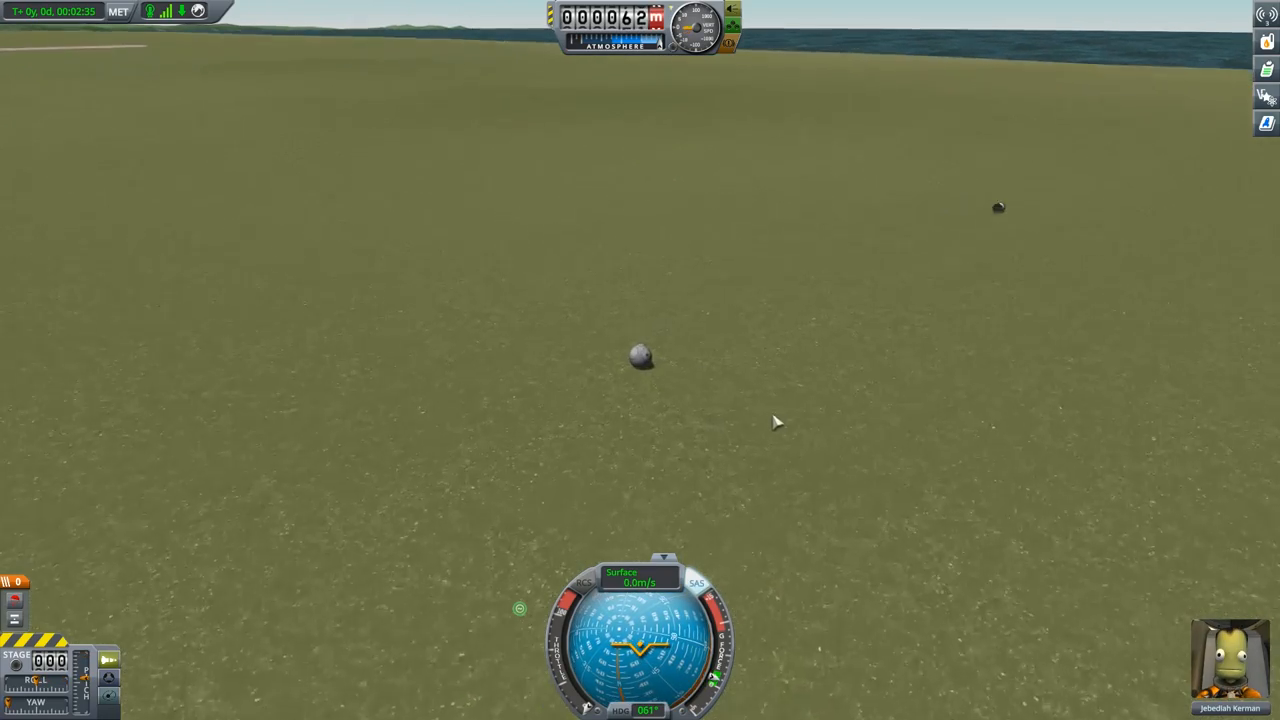
mouse_move(670, 352)
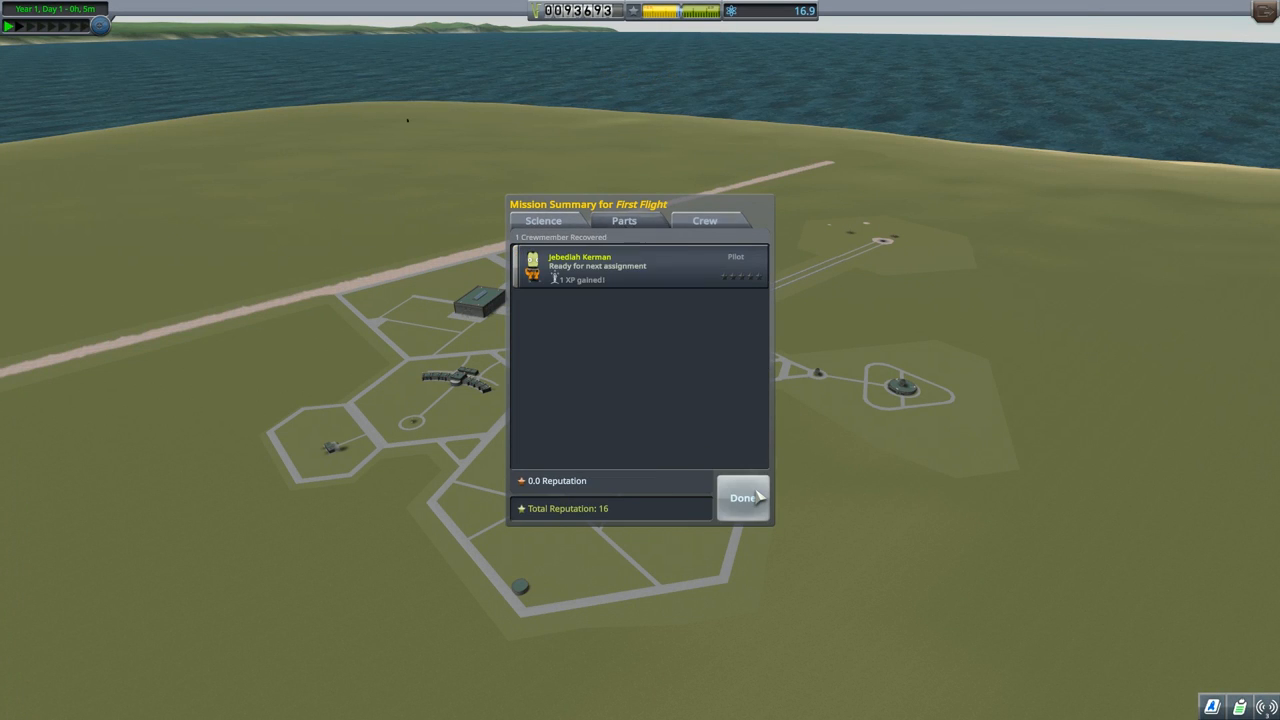
Close the First Flight mission summary showing Jebediah recovered
left_click(743, 498)
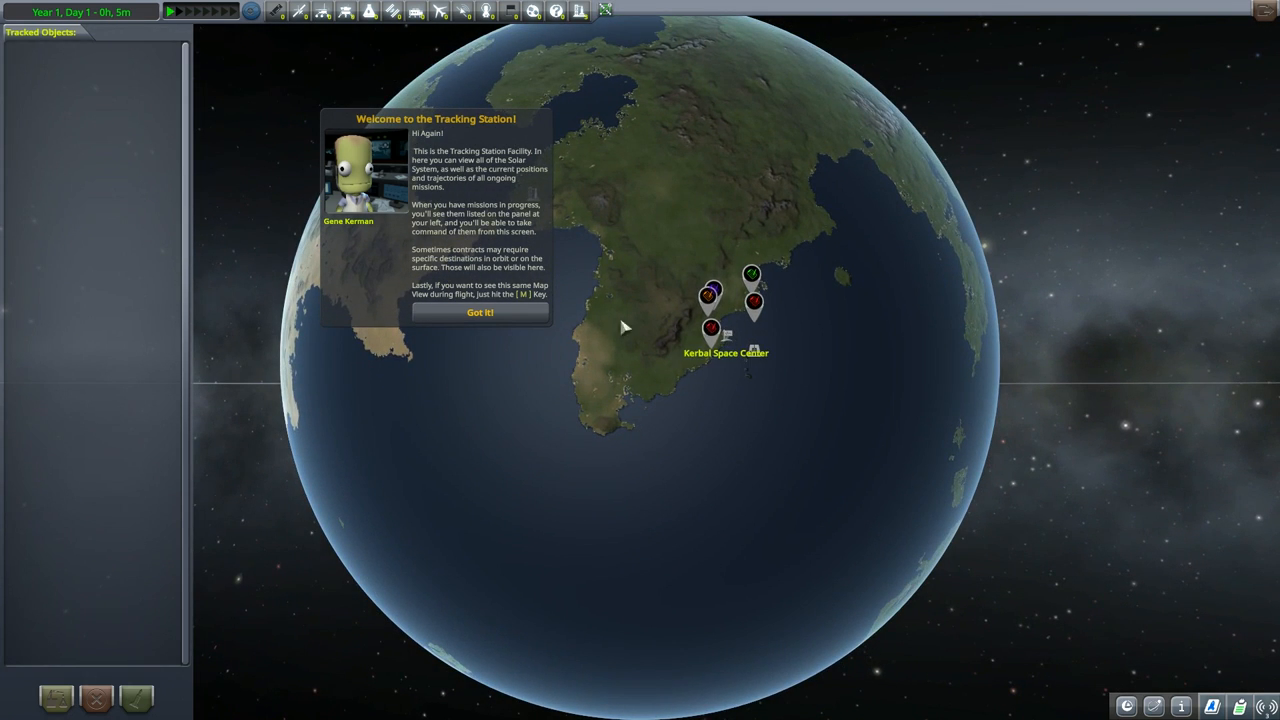
Dismiss the Tracking Station welcome message with 'Got it!'
left_click(479, 312)
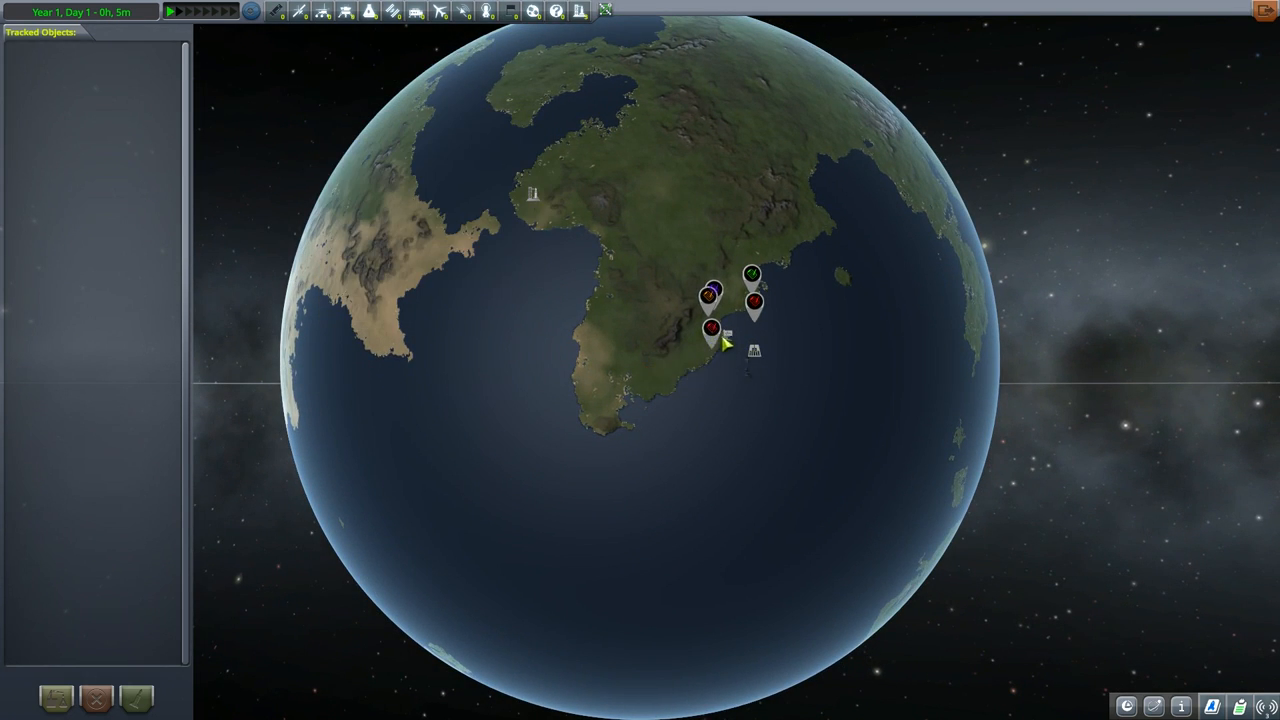
mouse_move(298, 12)
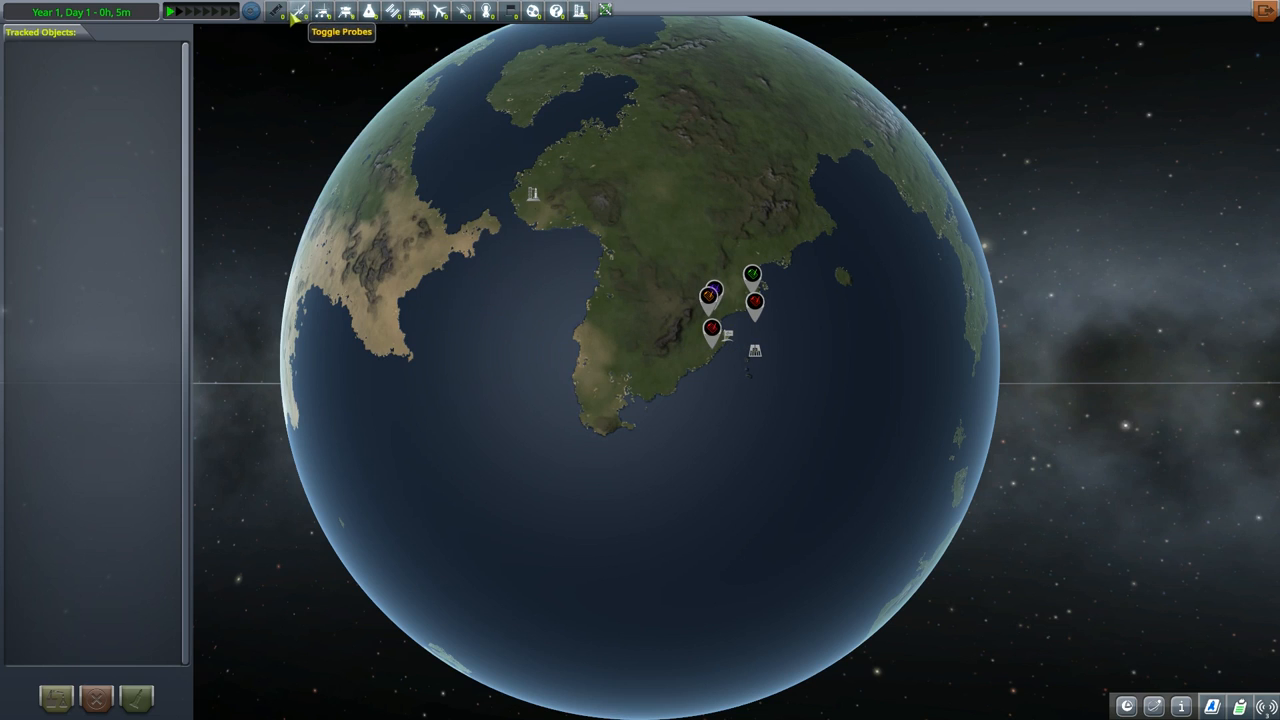
mouse_move(300, 12)
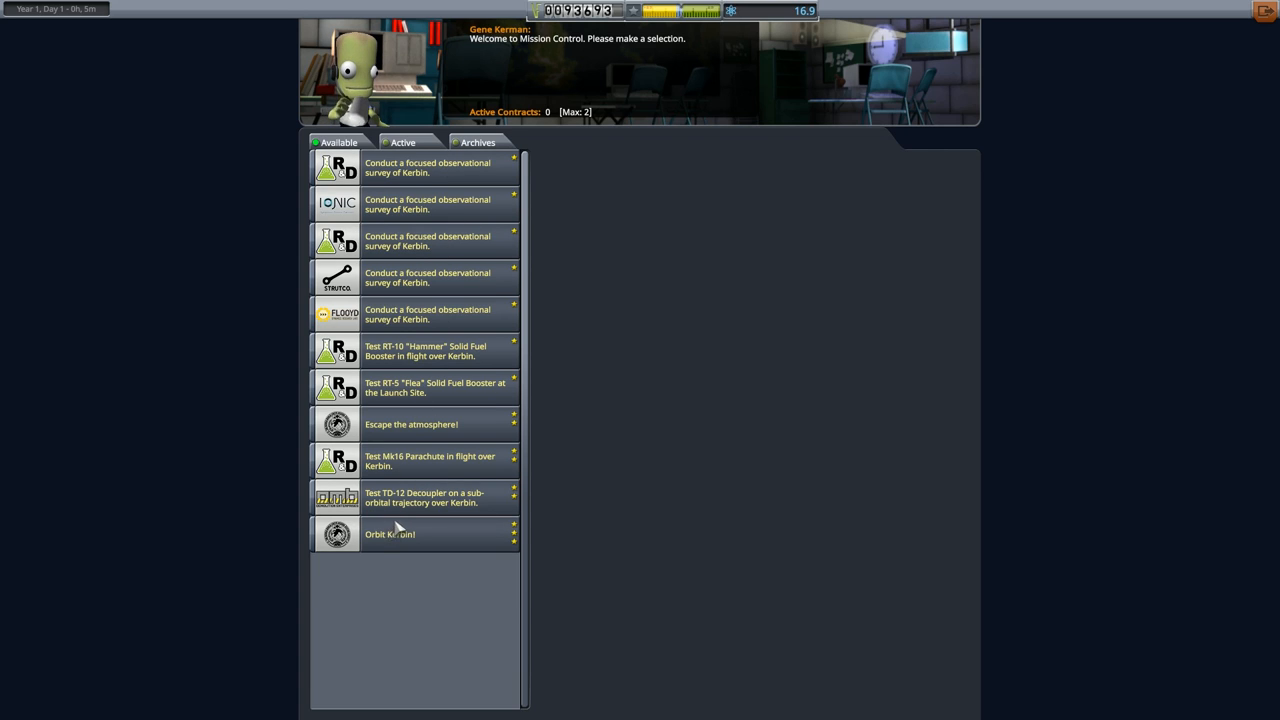
mouse_move(550, 400)
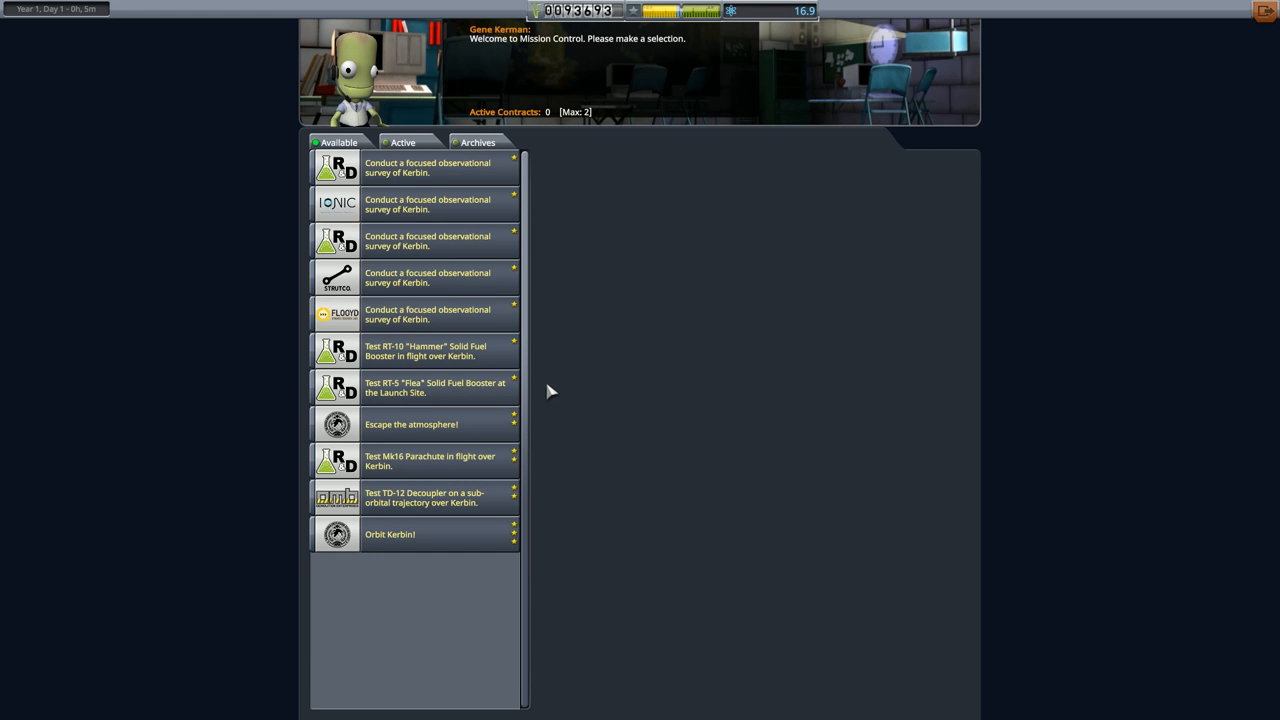
Review the Hammer and Flea test contracts, then accept the RT-5 Flea test
left_click(425, 350)
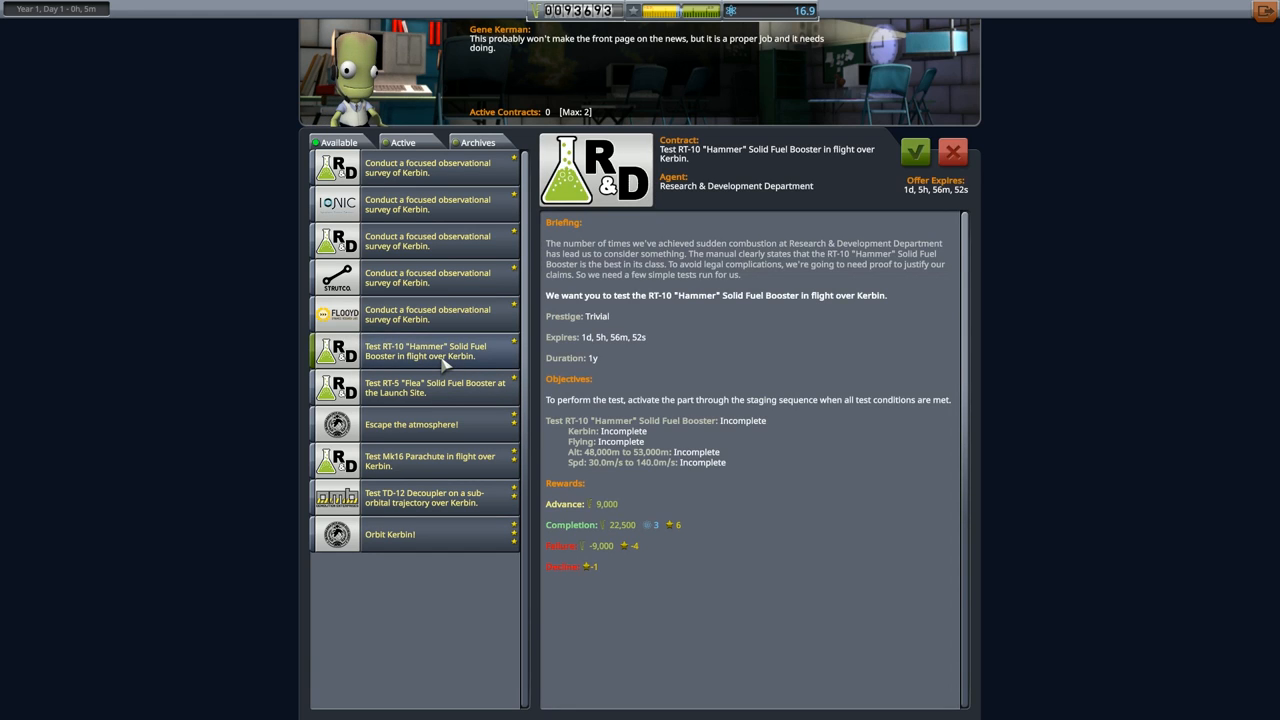
mouse_move(462, 372)
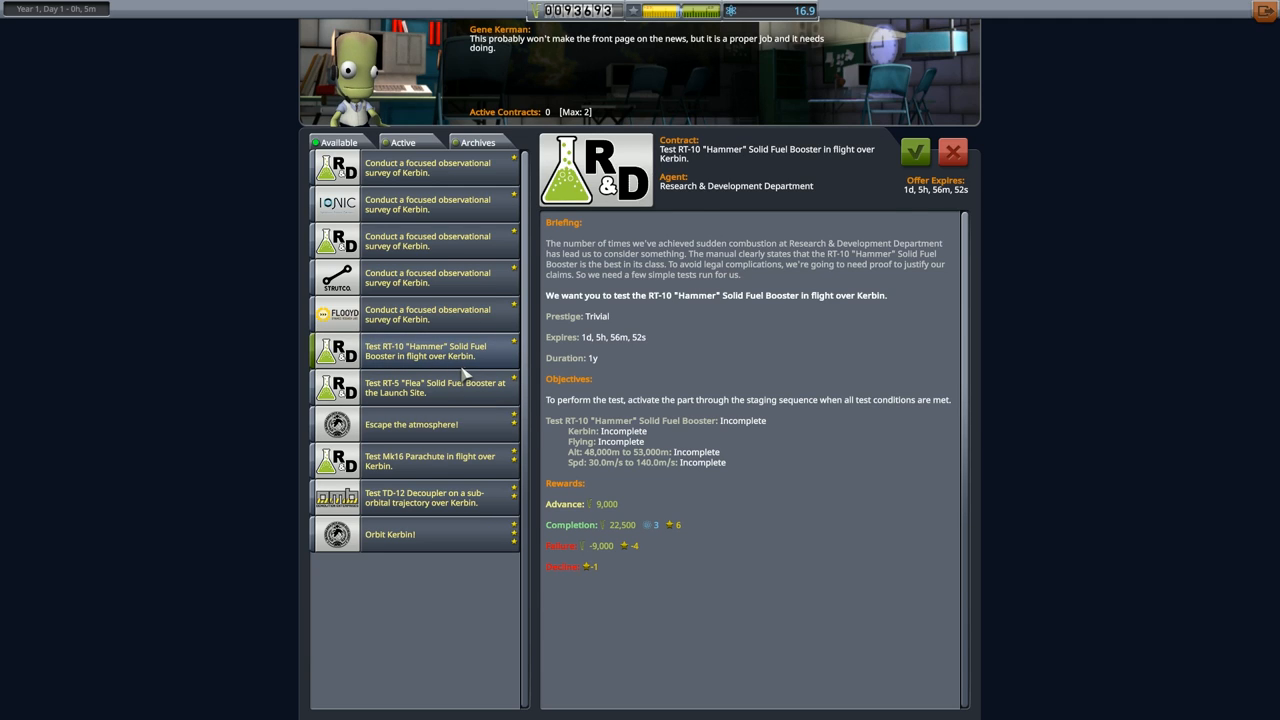
mouse_move(447, 363)
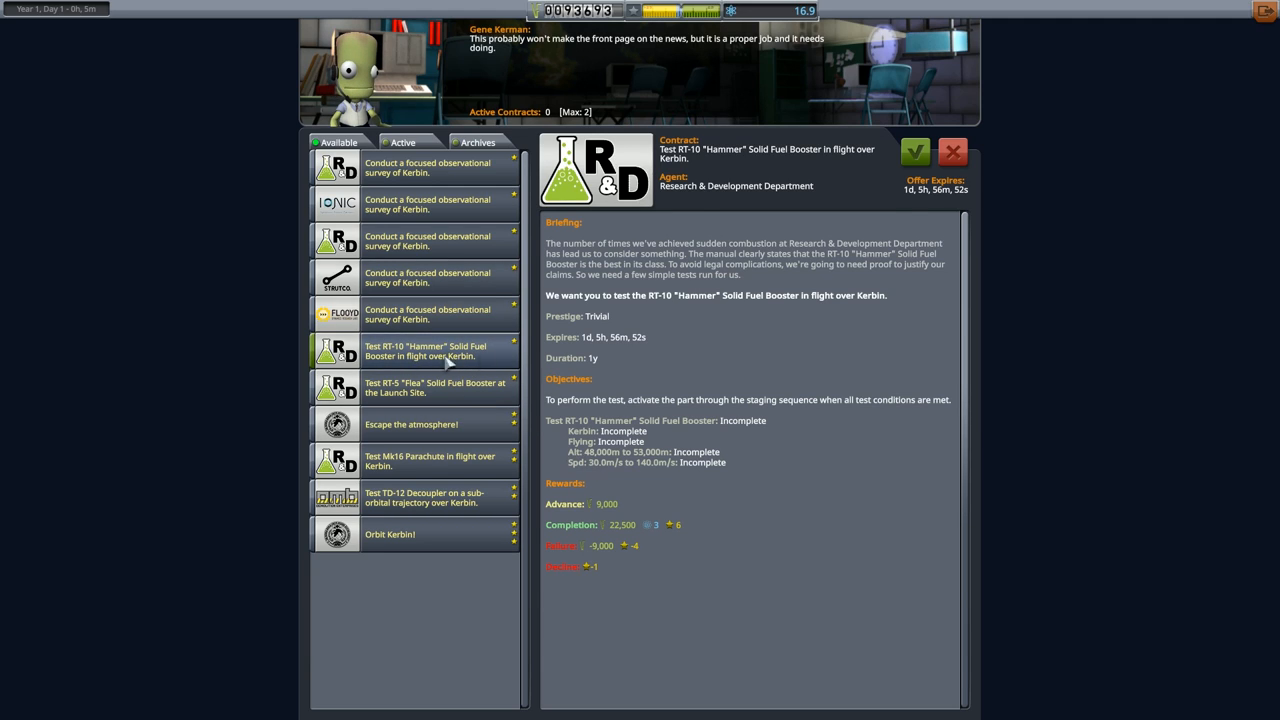
left_click(434, 387)
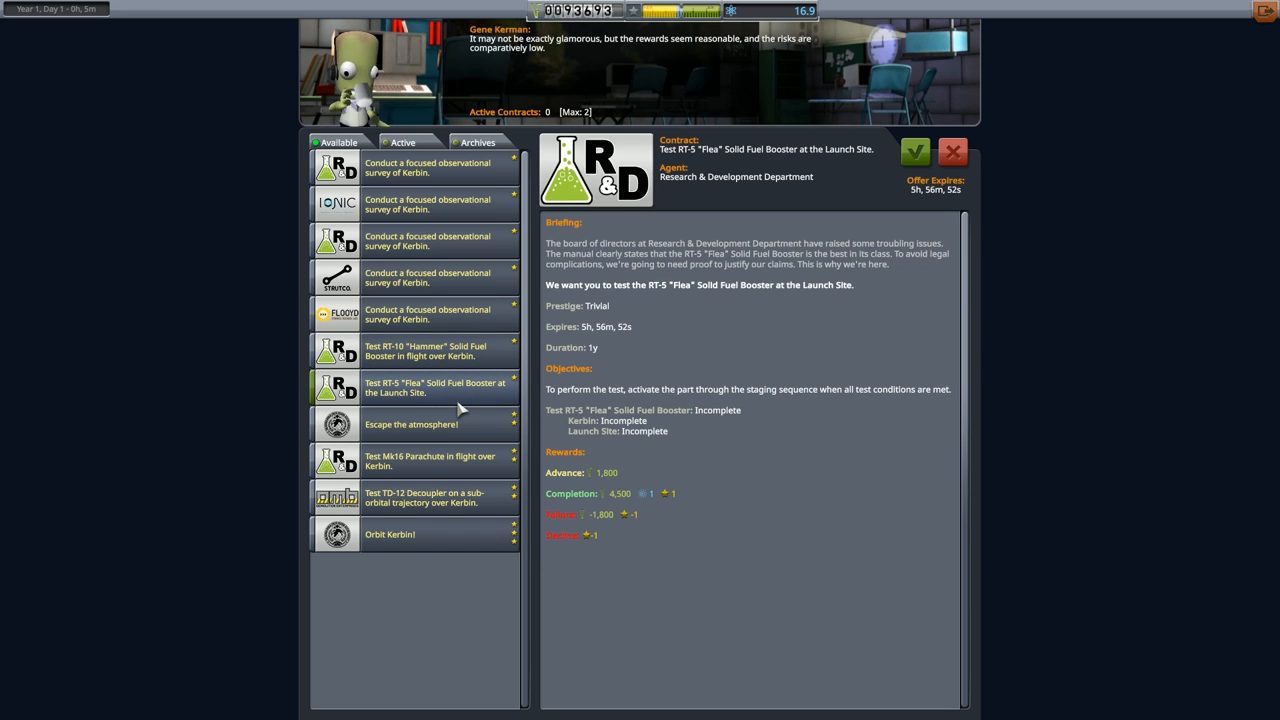
mouse_move(914, 152)
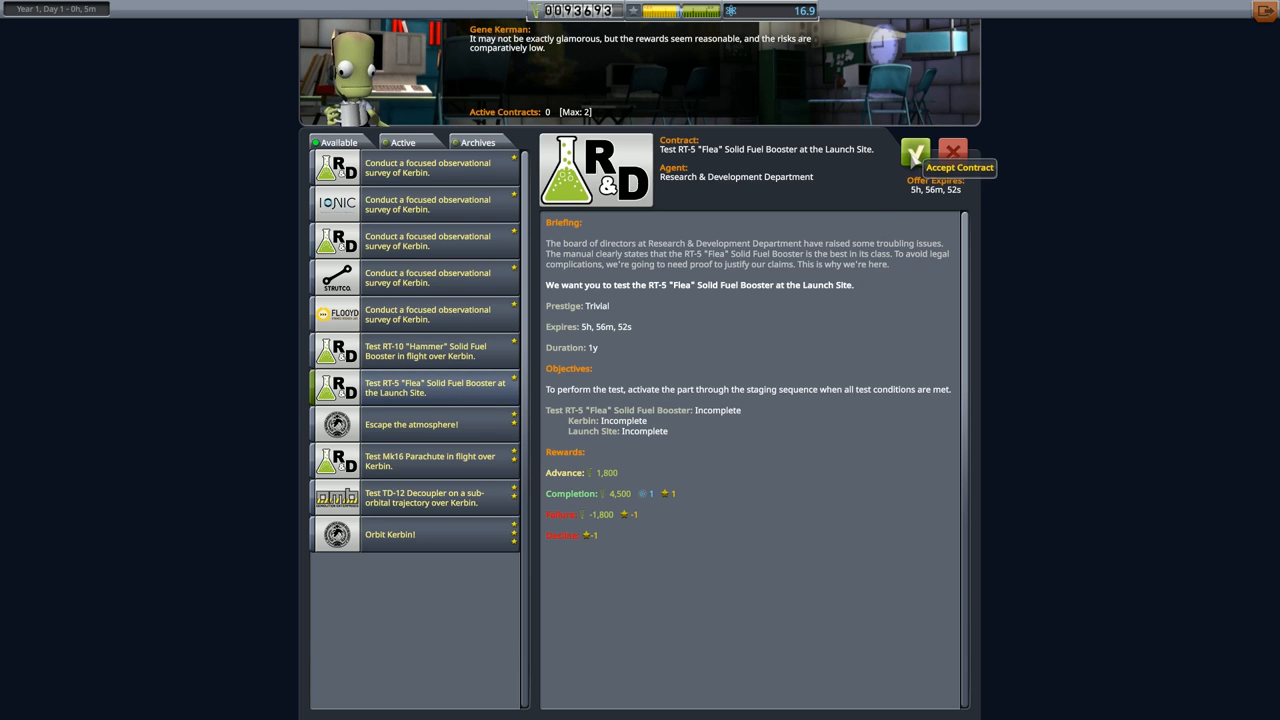
left_click(914, 152)
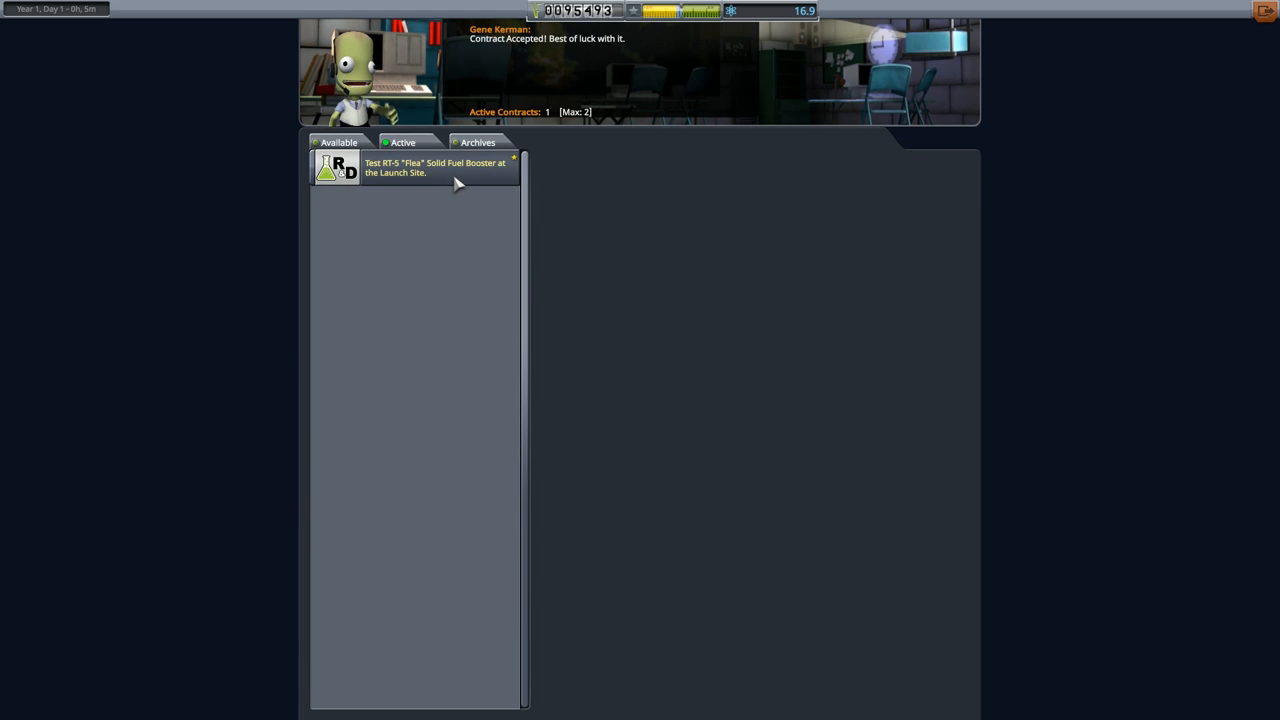
left_click(434, 167)
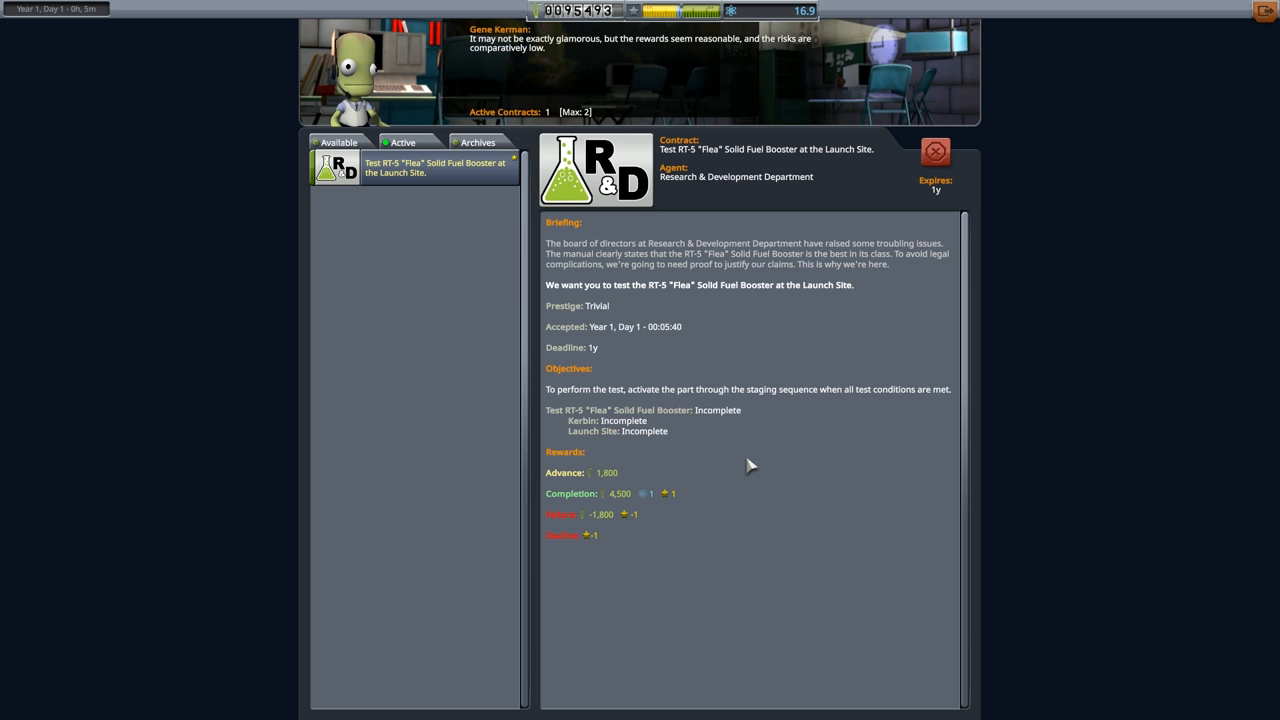
mouse_move(775, 260)
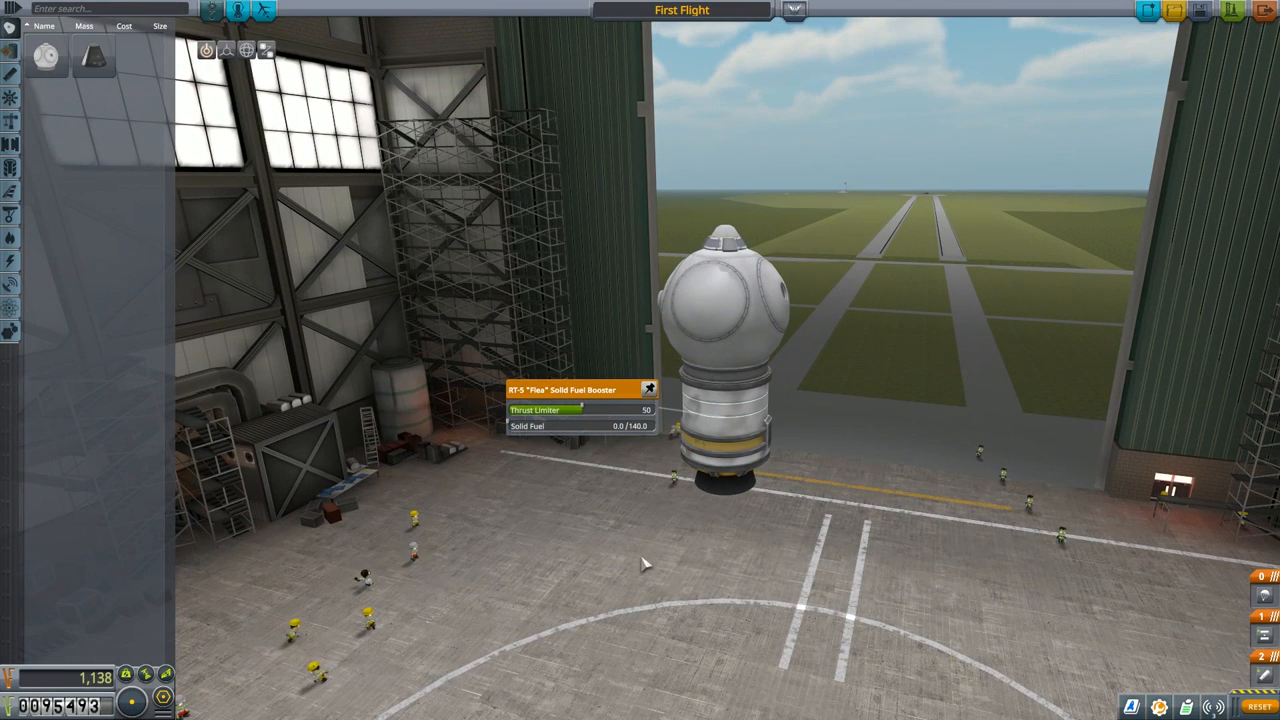
mouse_move(932, 240)
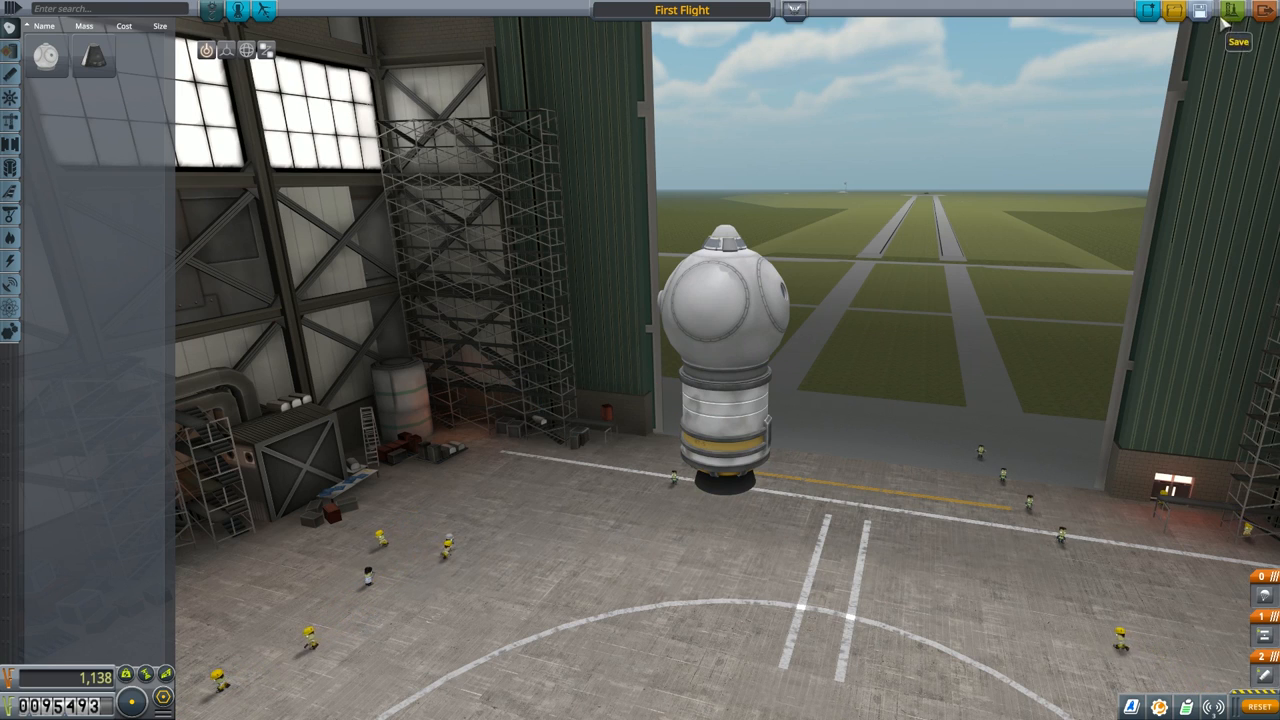
Roll the First Flight craft out to the launch pad
left_click(1233, 10)
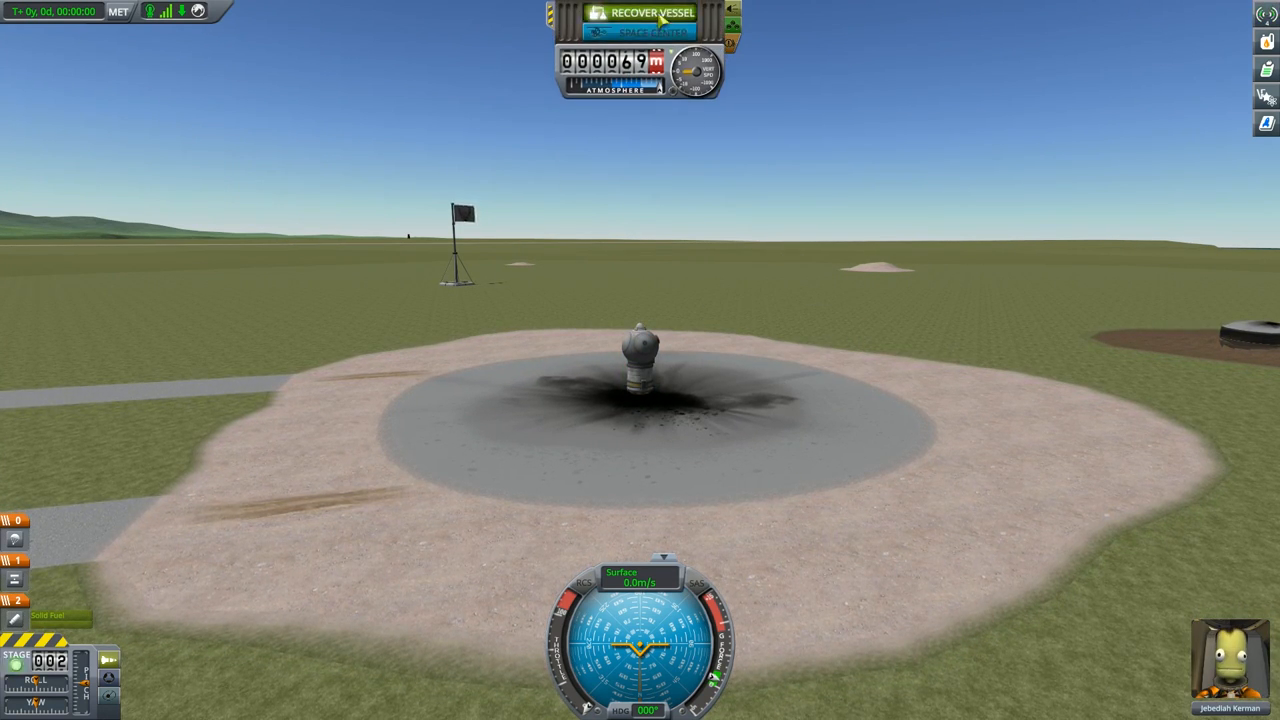
Recover First Flight from the pad and dismiss its mission summary
left_click(644, 12)
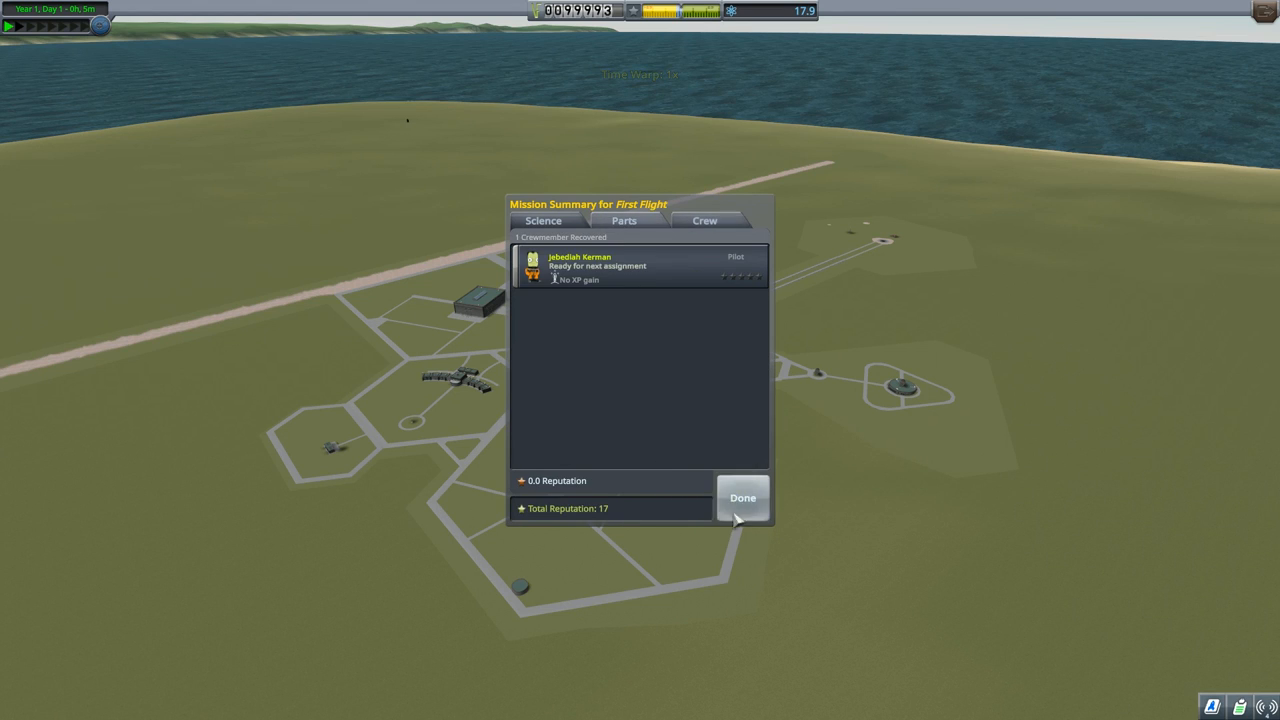
left_click(742, 498)
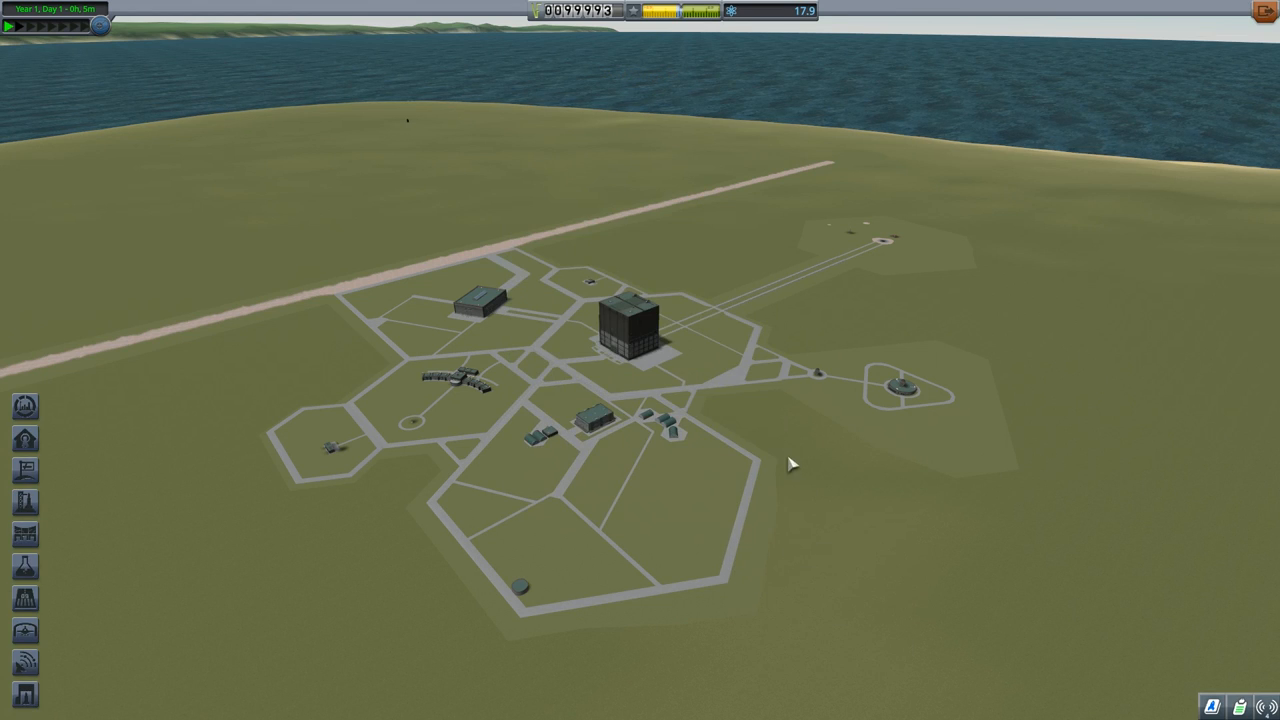
mouse_move(748, 418)
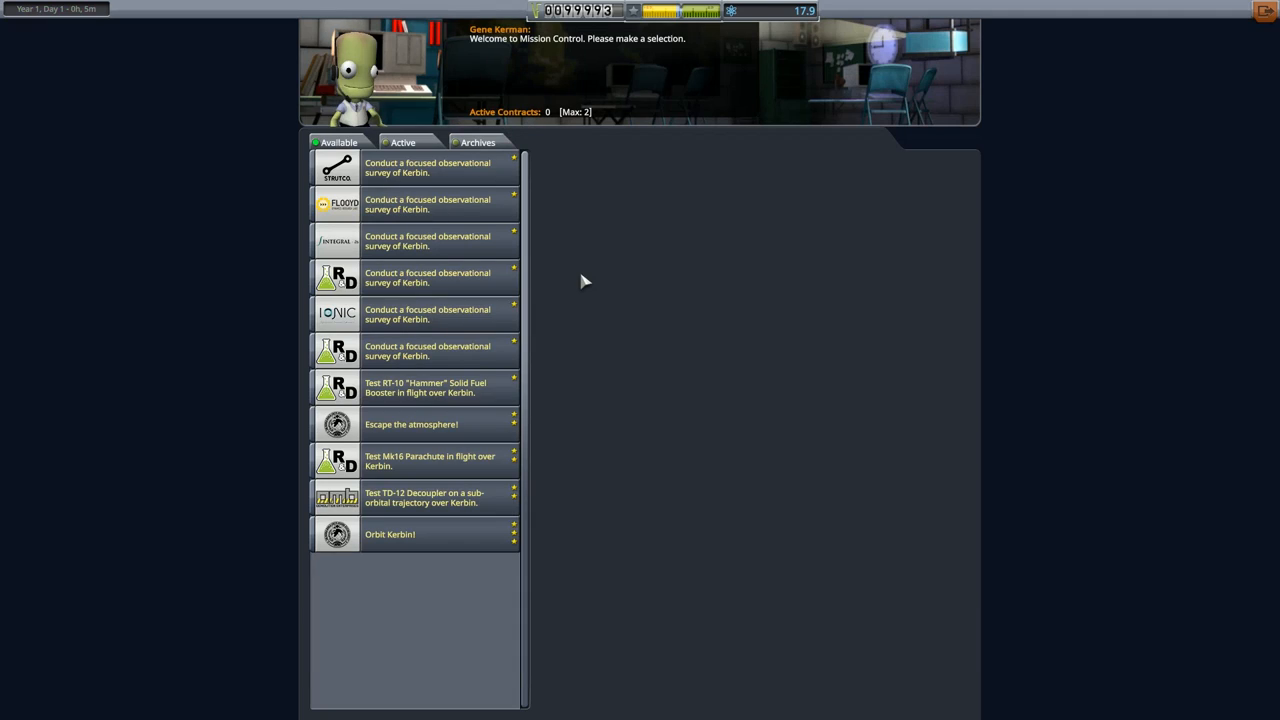
Check the archived contracts, where the Flea booster test shows as completed
left_click(477, 142)
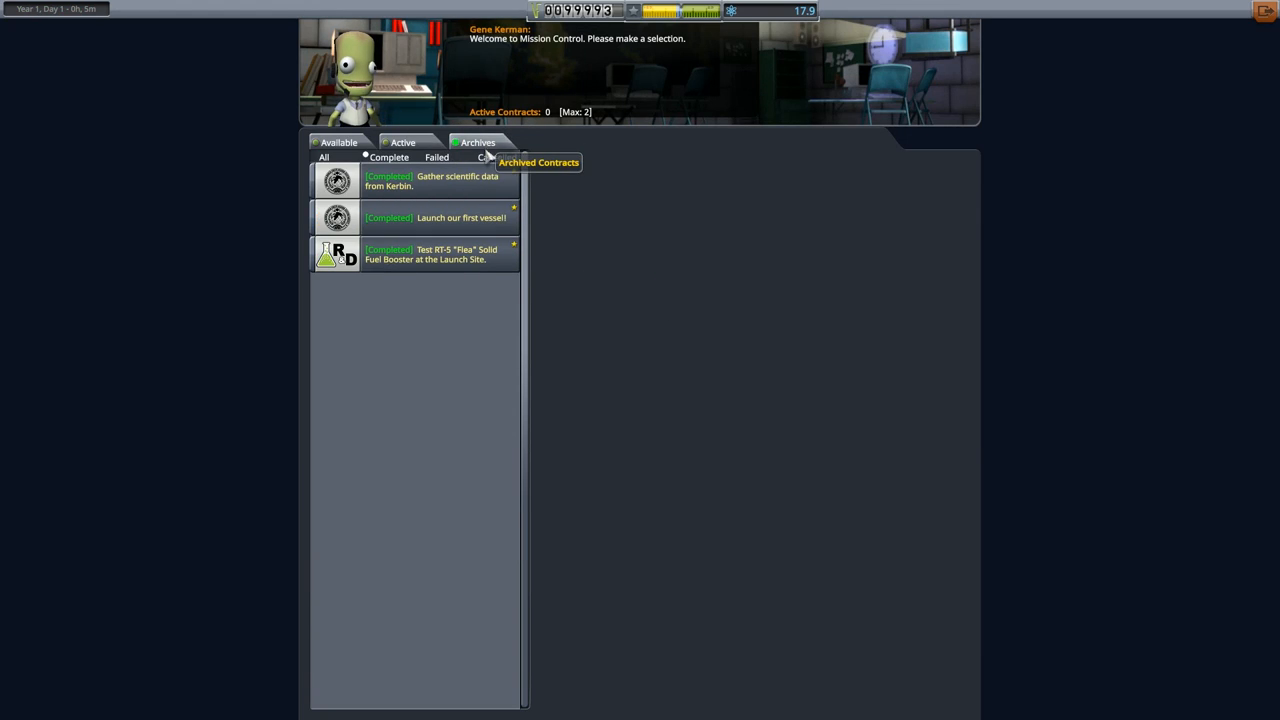
left_click(338, 142)
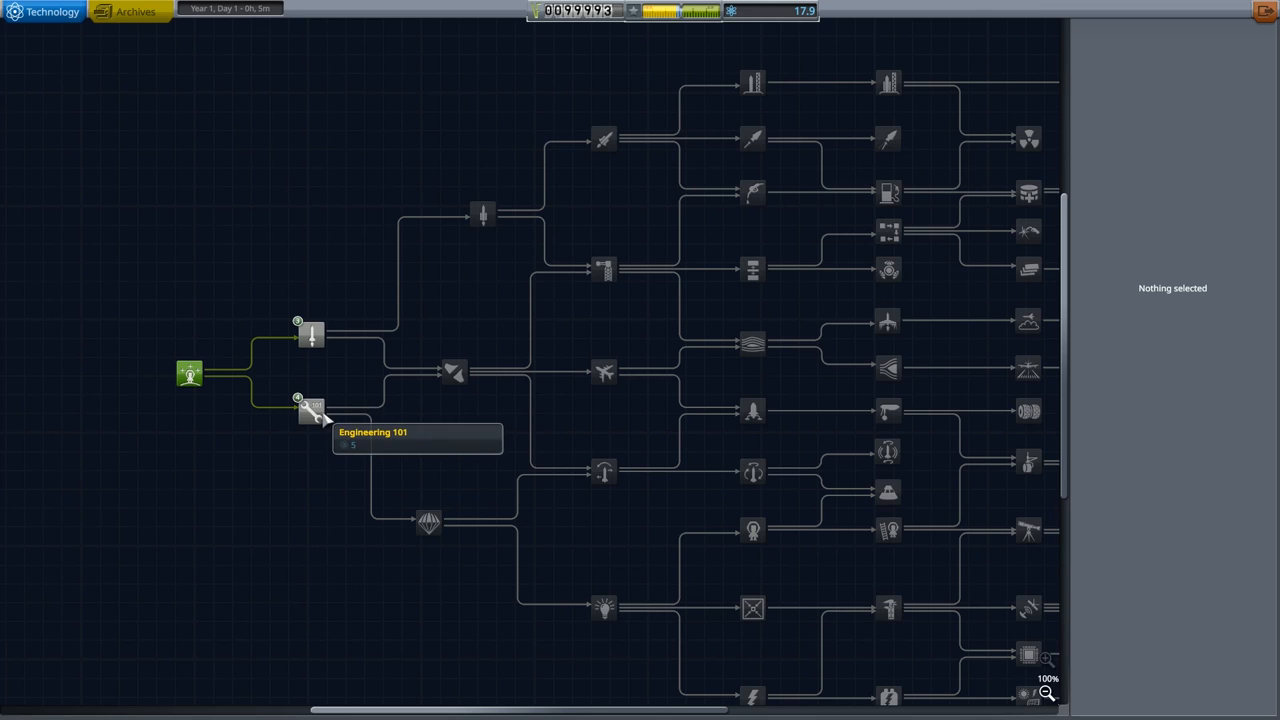
Select the Engineering 101 node to see its parts and 5-science cost
left_click(311, 410)
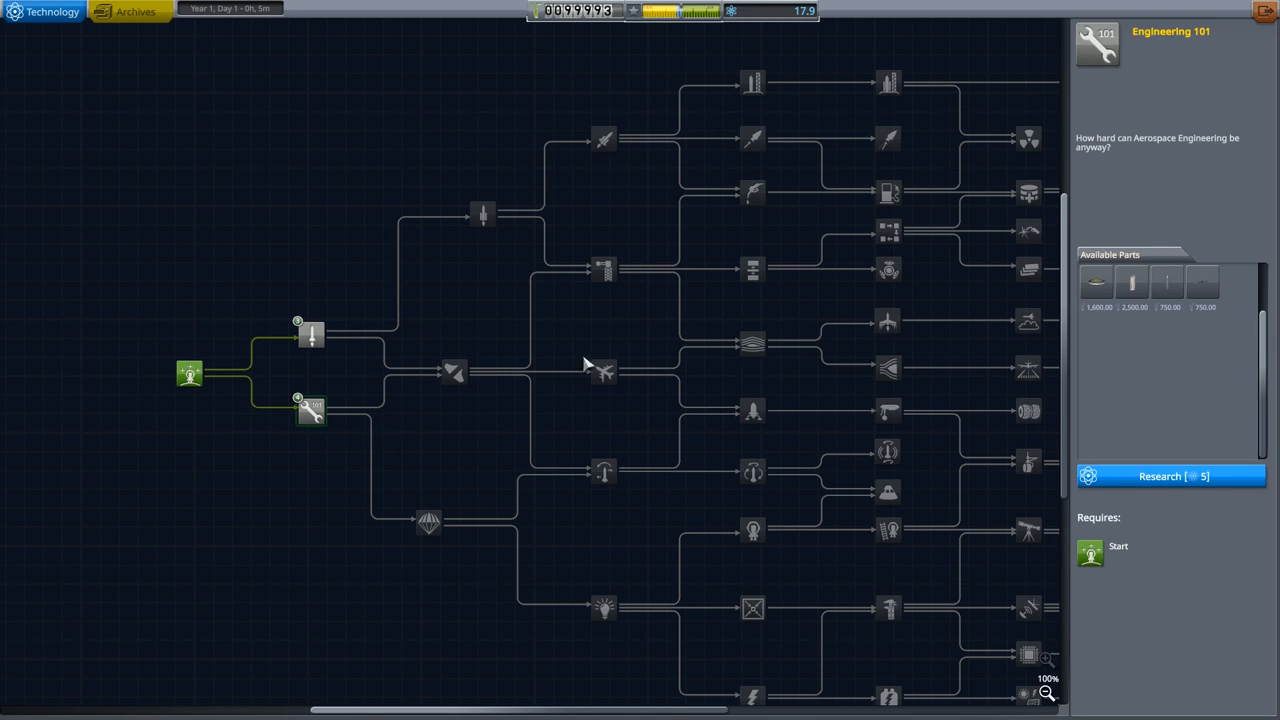
mouse_move(1131, 283)
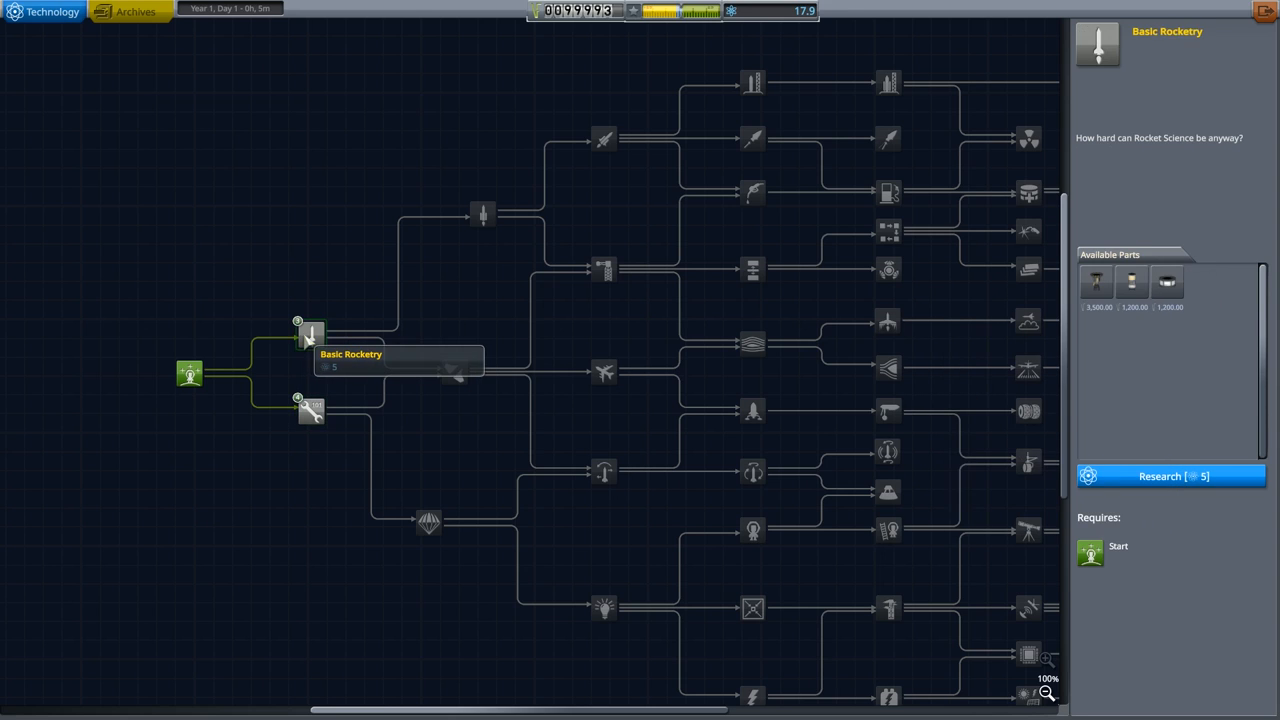
mouse_move(1095, 285)
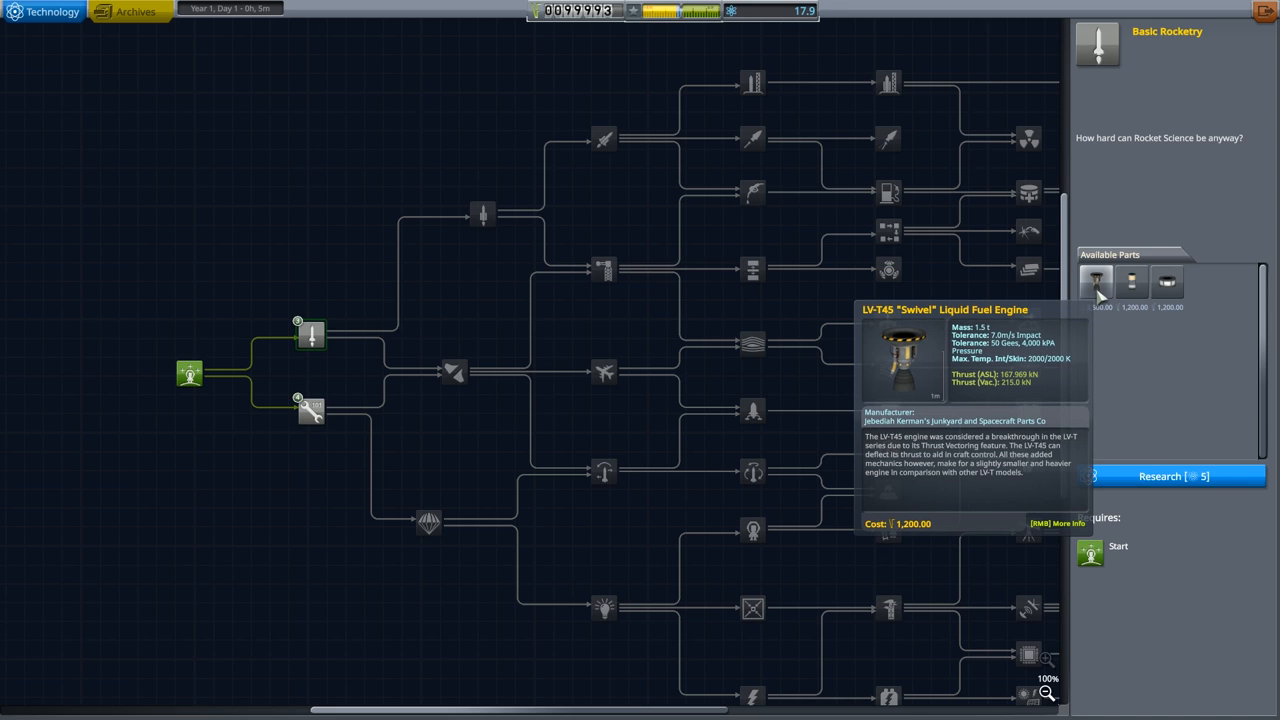
mouse_move(1131, 283)
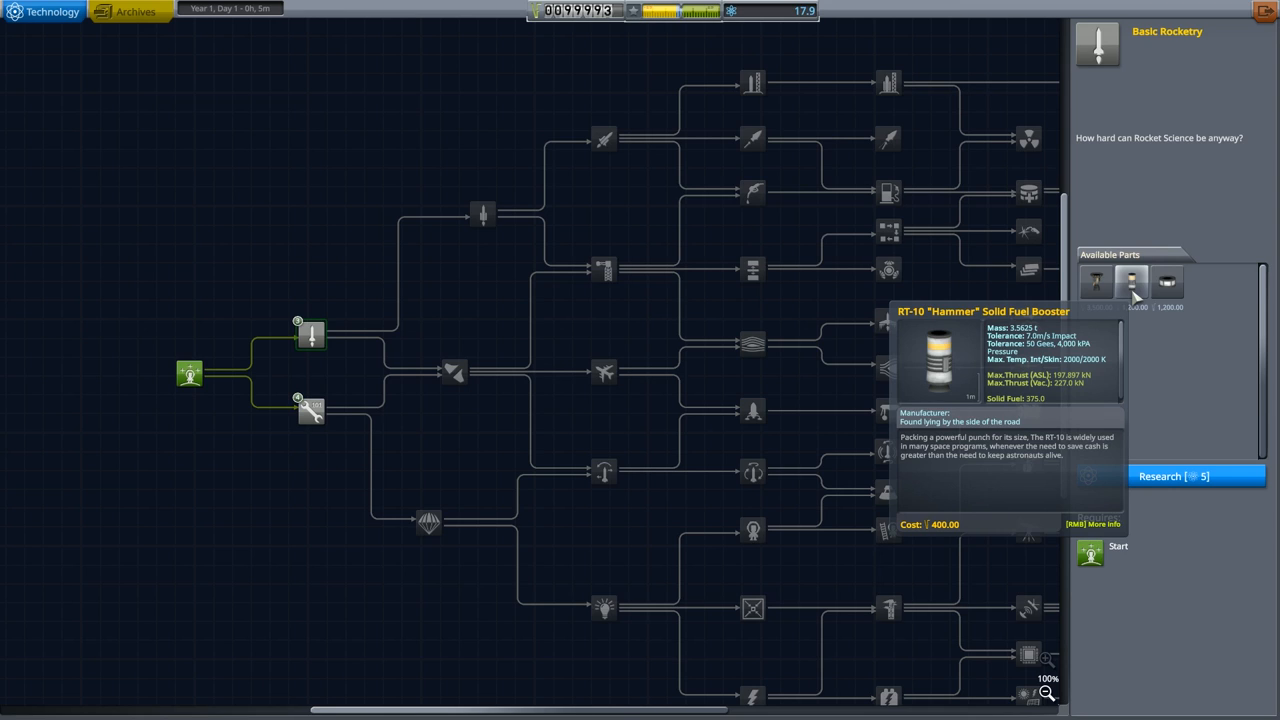
mouse_move(1167, 283)
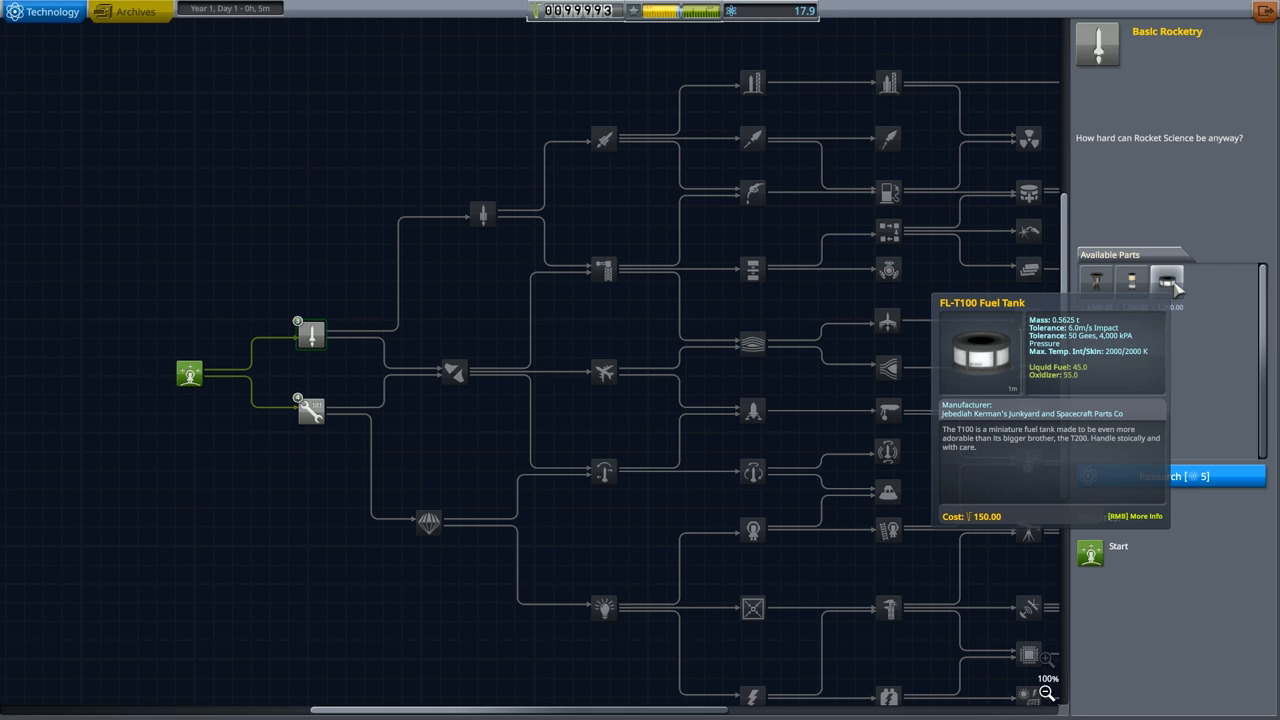
mouse_move(1090, 340)
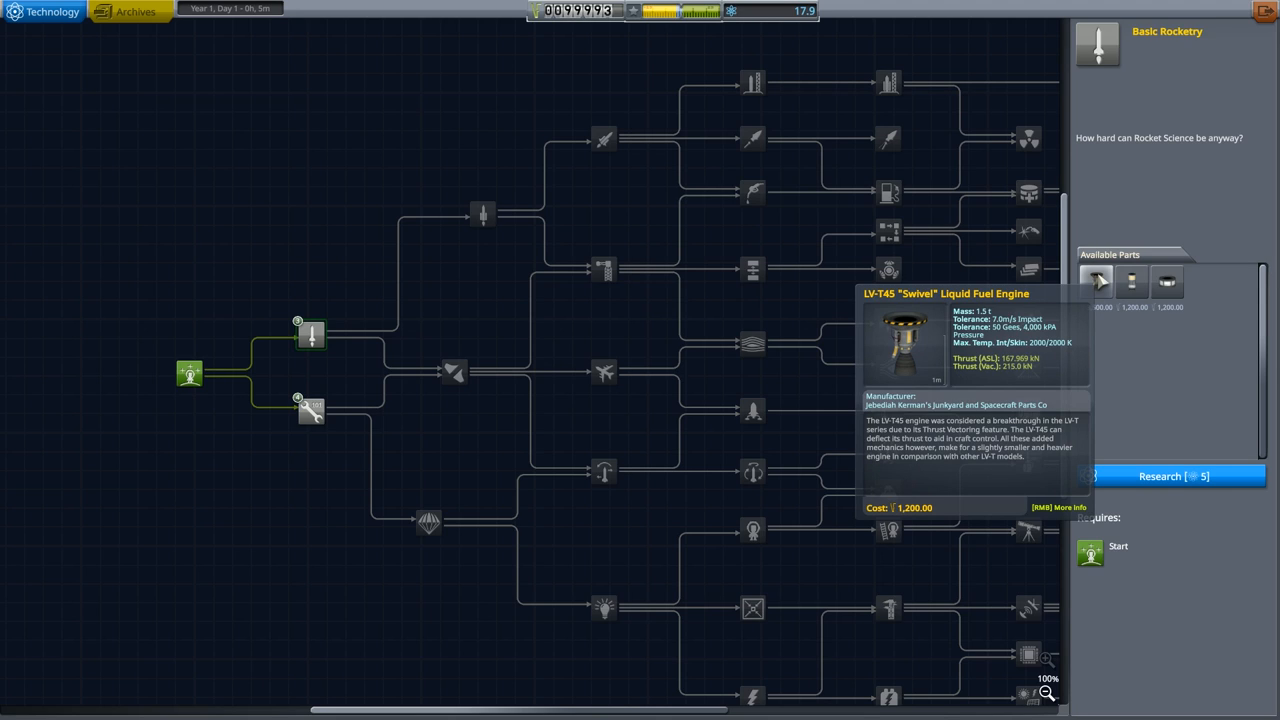
mouse_move(345, 387)
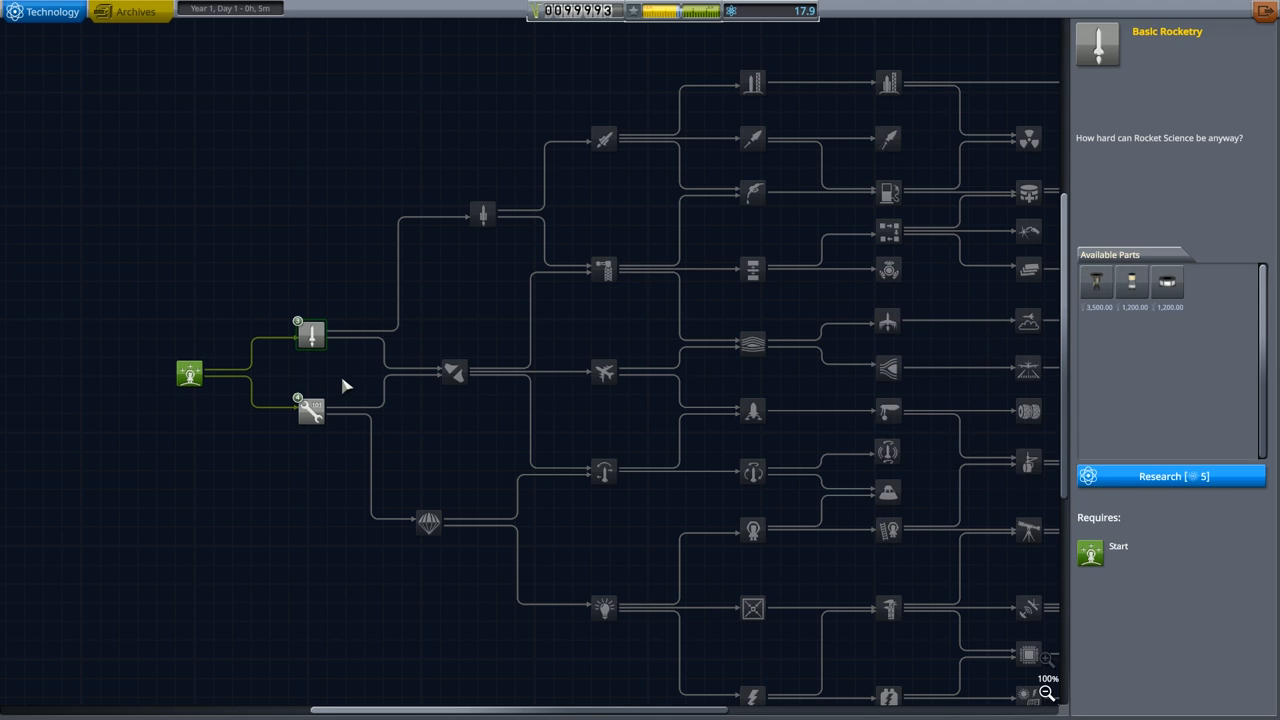
Research Basic Rocketry and Engineering 101, then compare Survivability and Stability, whose cost is 18 science
left_click(1170, 476)
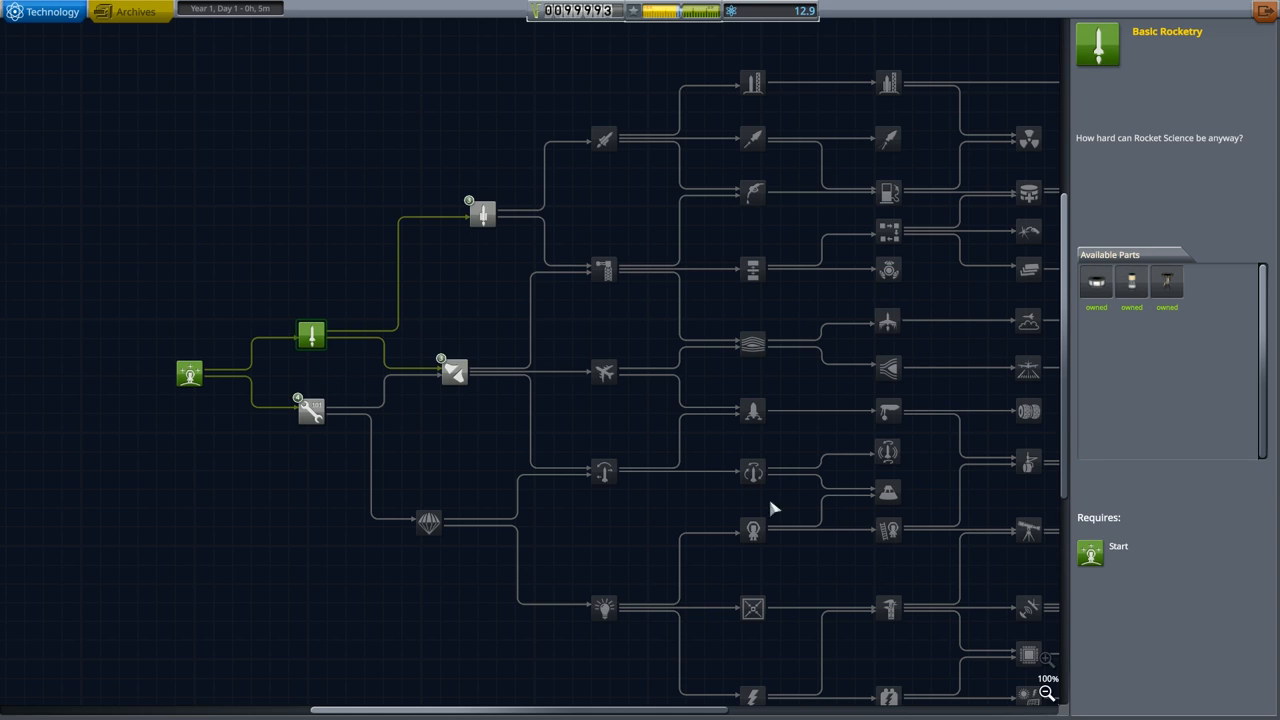
left_click(310, 411)
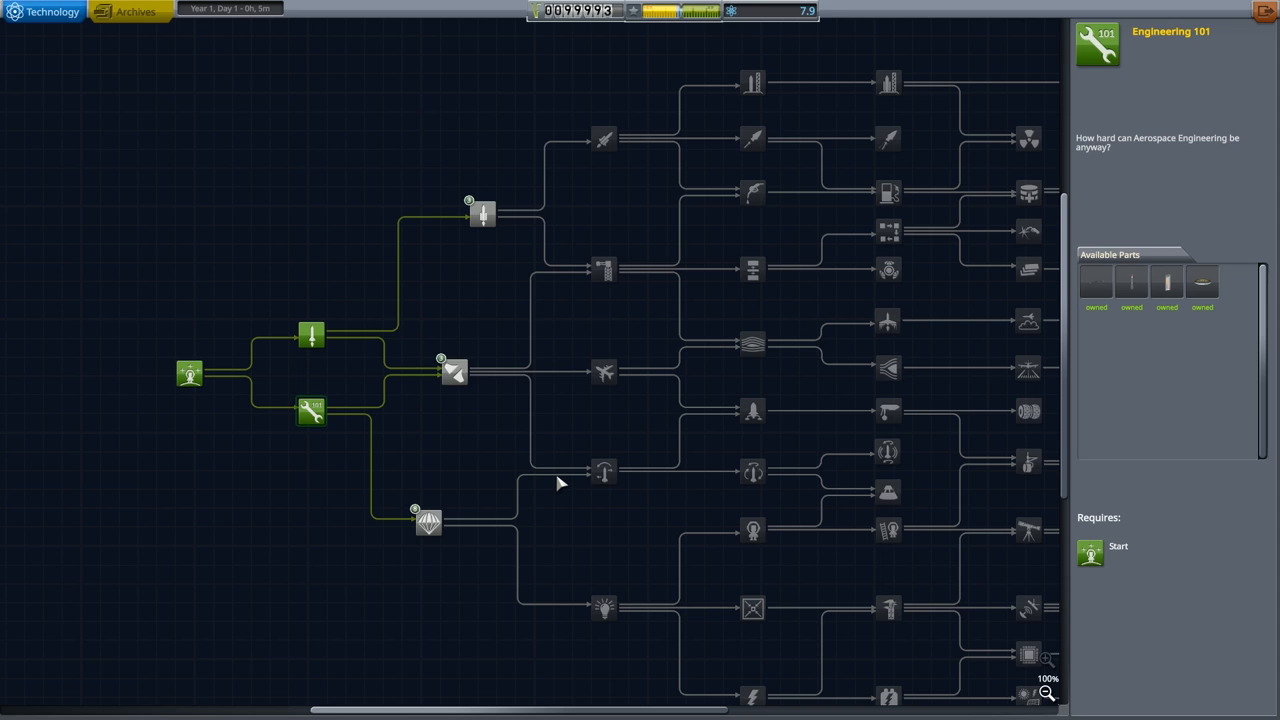
left_click(427, 520)
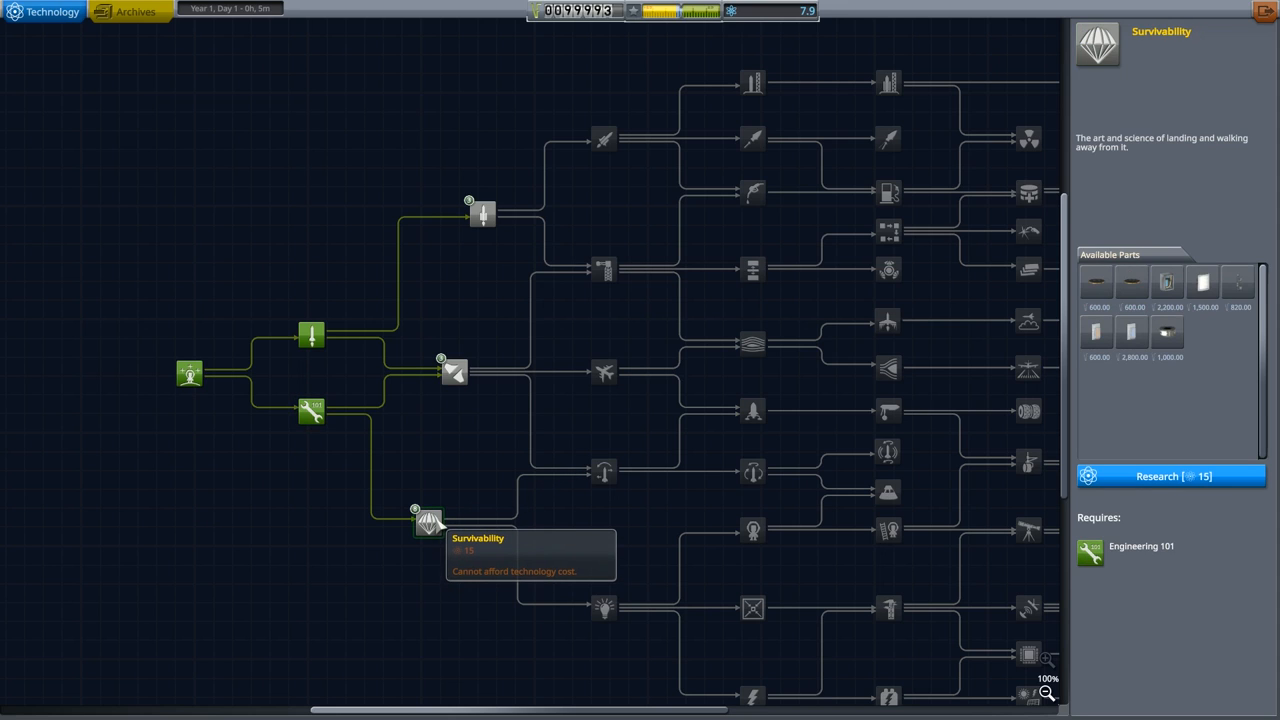
left_click(483, 213)
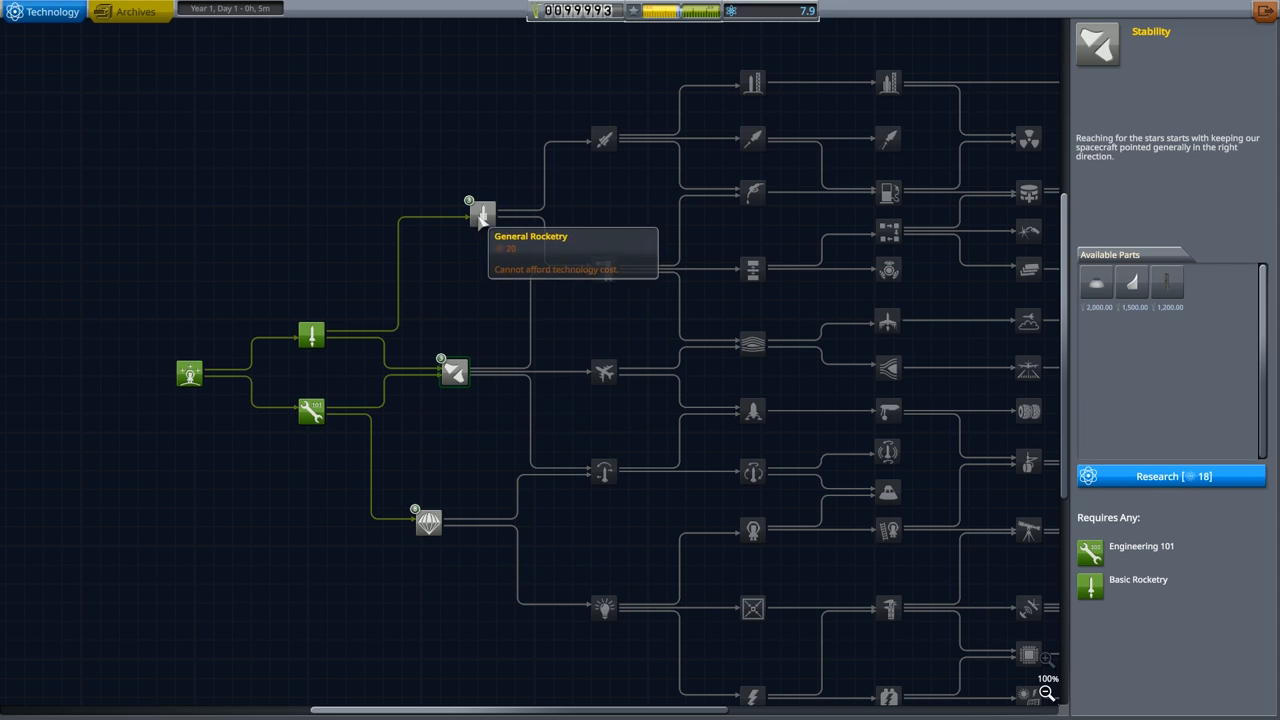
left_click(428, 520)
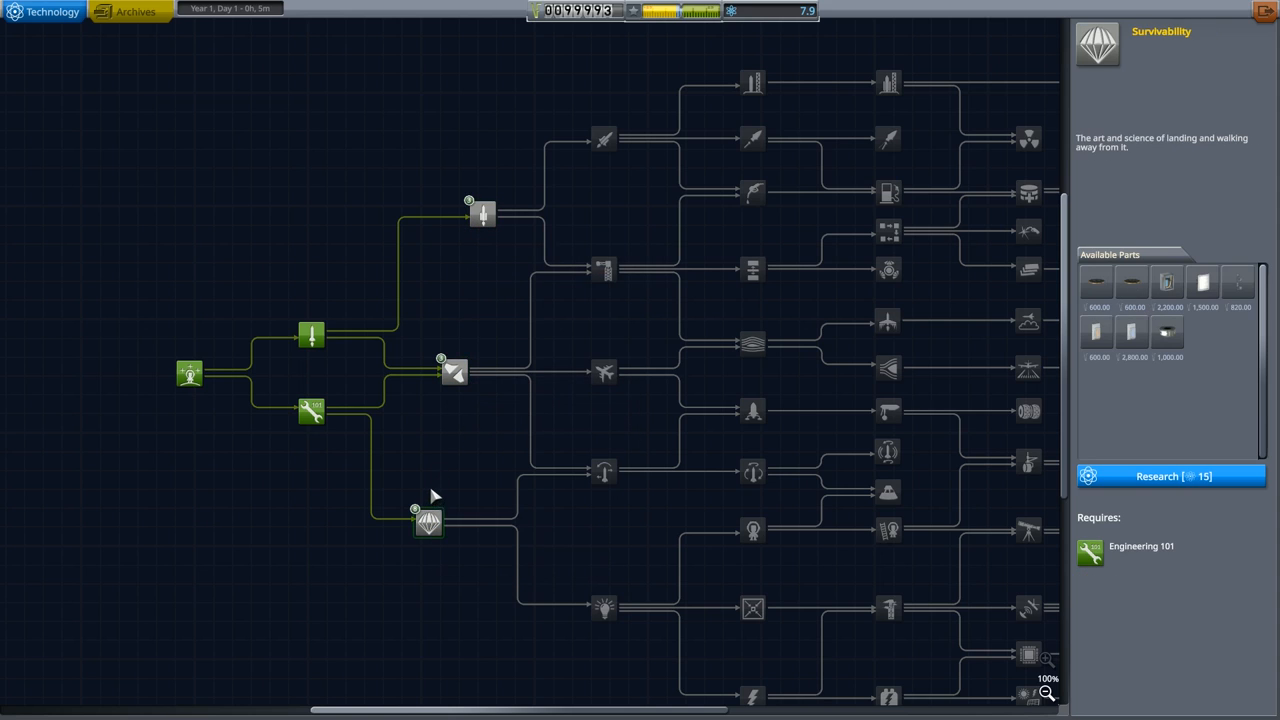
mouse_move(435, 490)
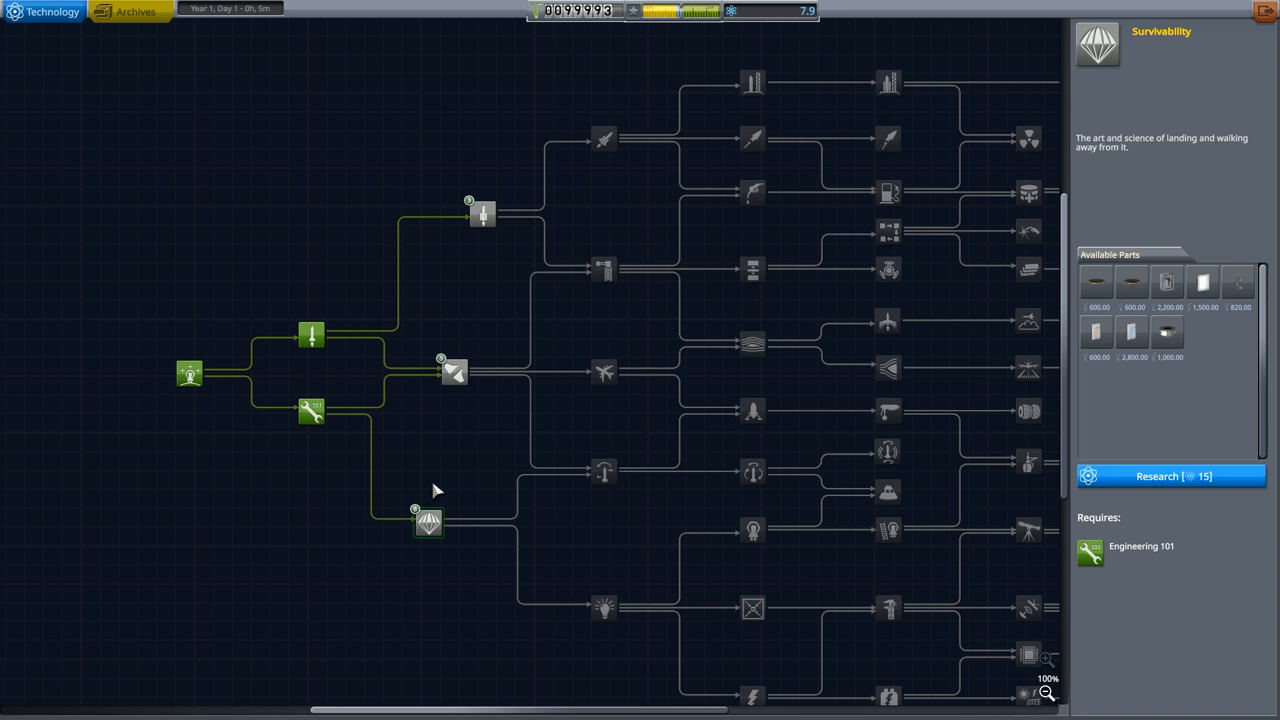
left_click(453, 372)
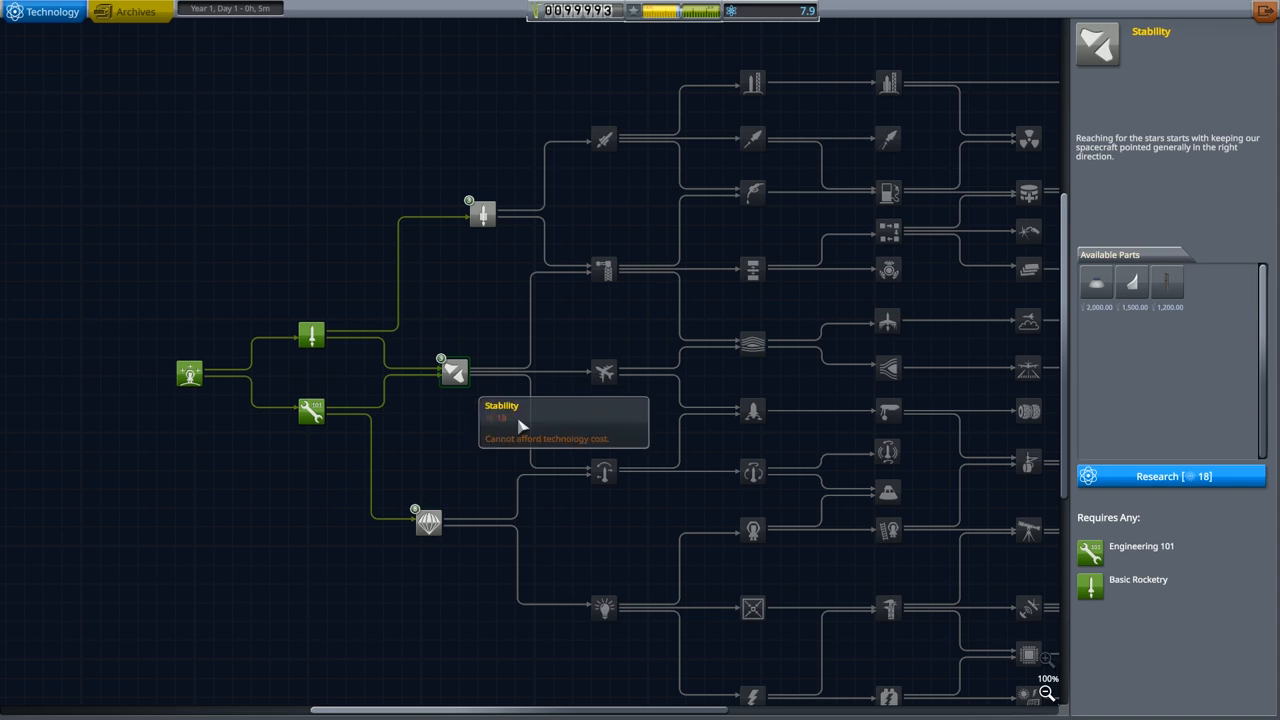
mouse_move(505, 188)
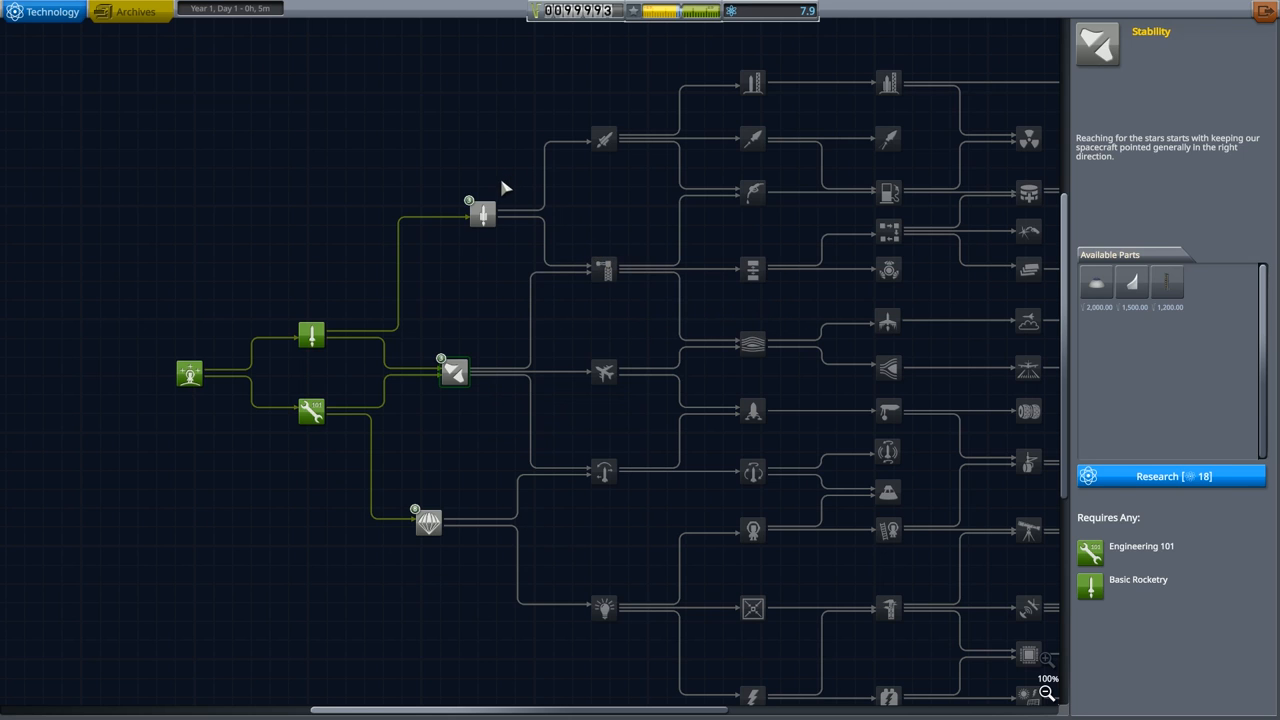
mouse_move(733, 184)
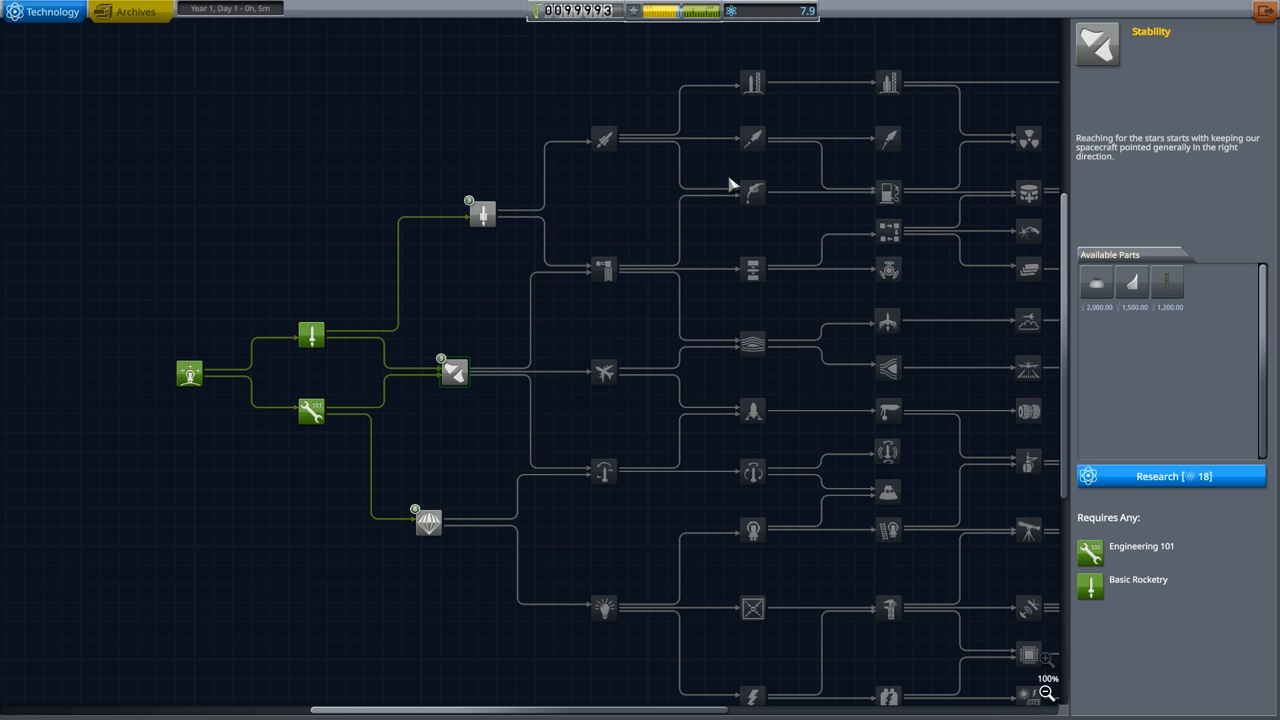